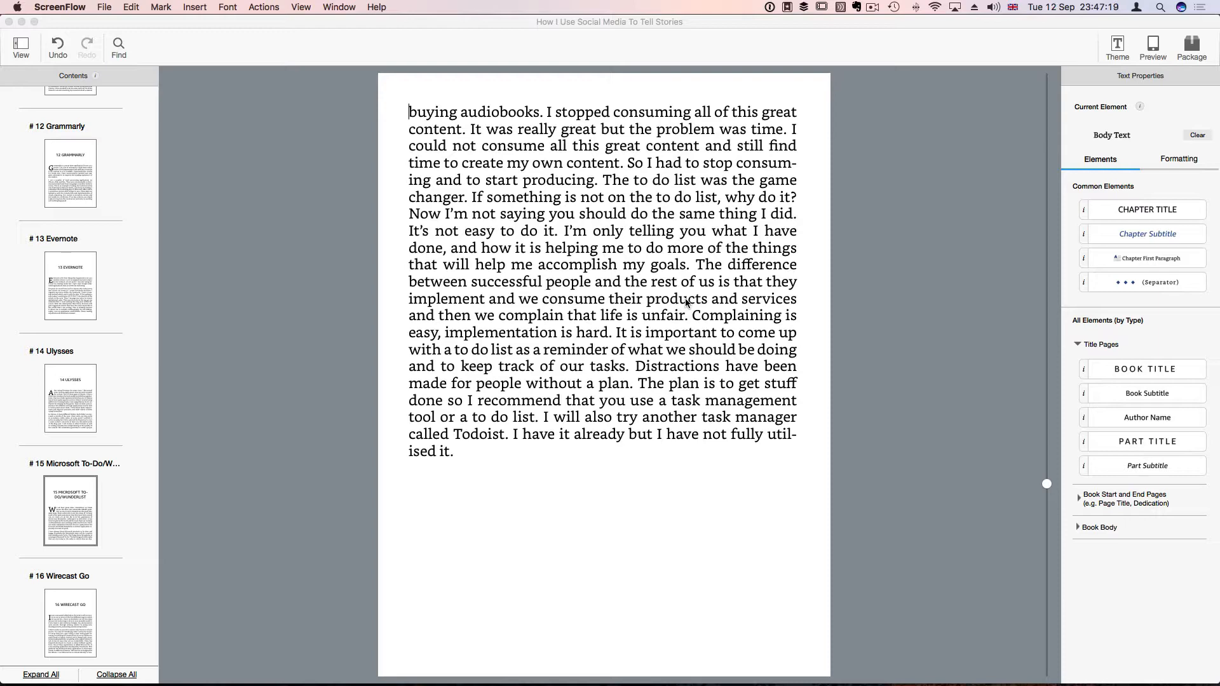
Reopen the Kindle Create ebook project and go to its Title Page
{"action": "scroll", "scroll_direction": "down", "scroll_amount": 3}
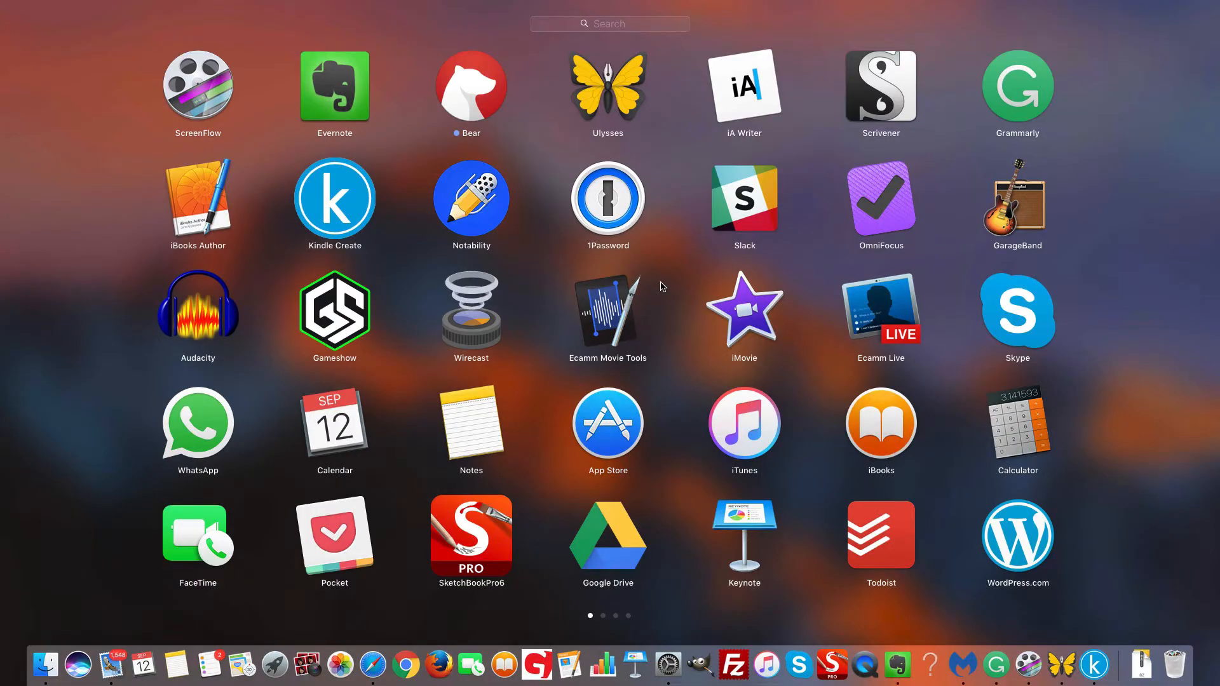
{"action": "mouse_move", "coordinate": [356, 210]}
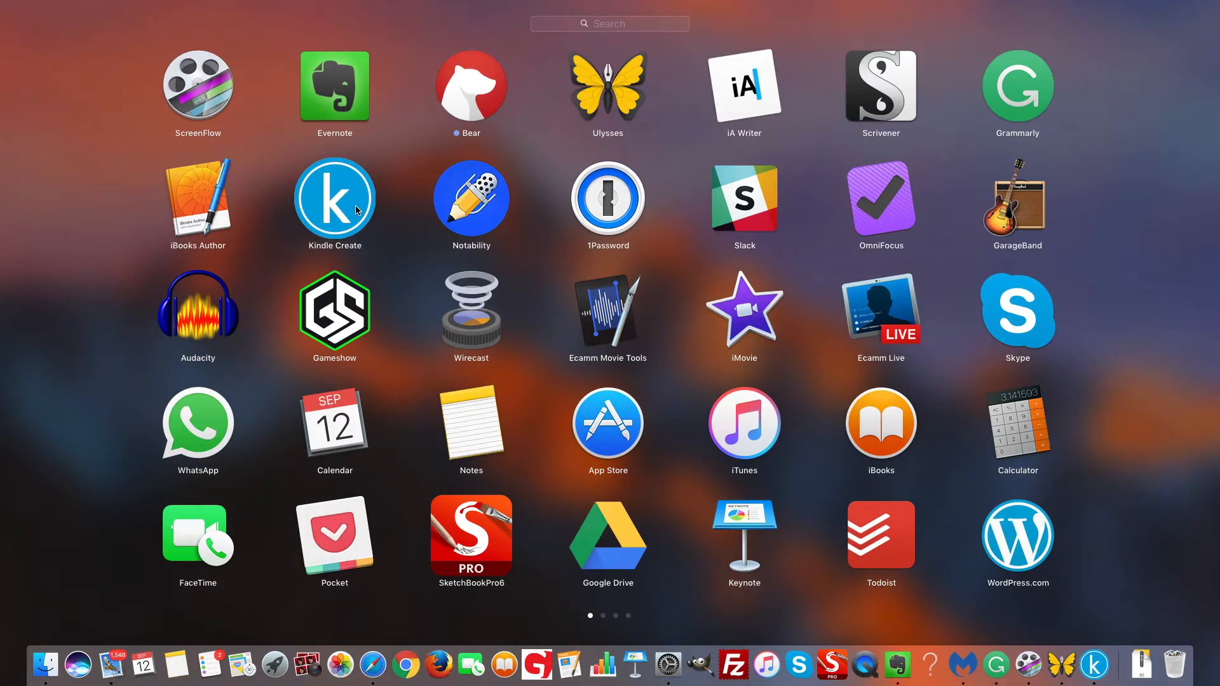
{"action": "mouse_move", "coordinate": [404, 216]}
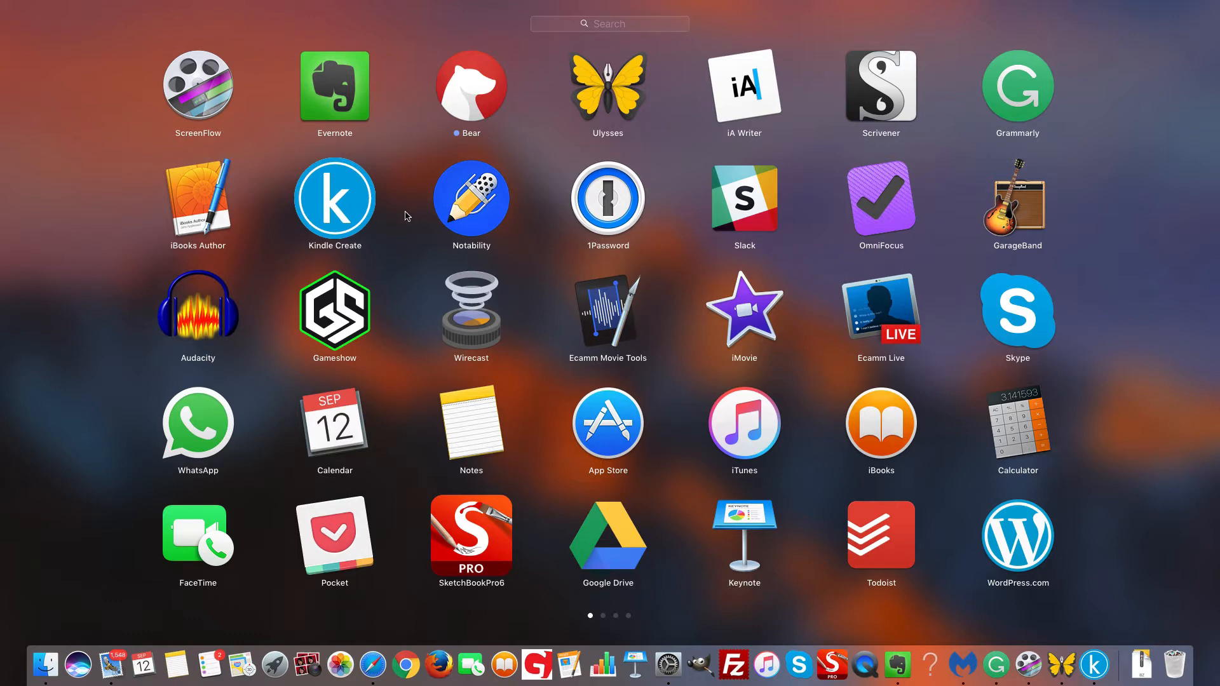
{"action": "mouse_move", "coordinate": [371, 217]}
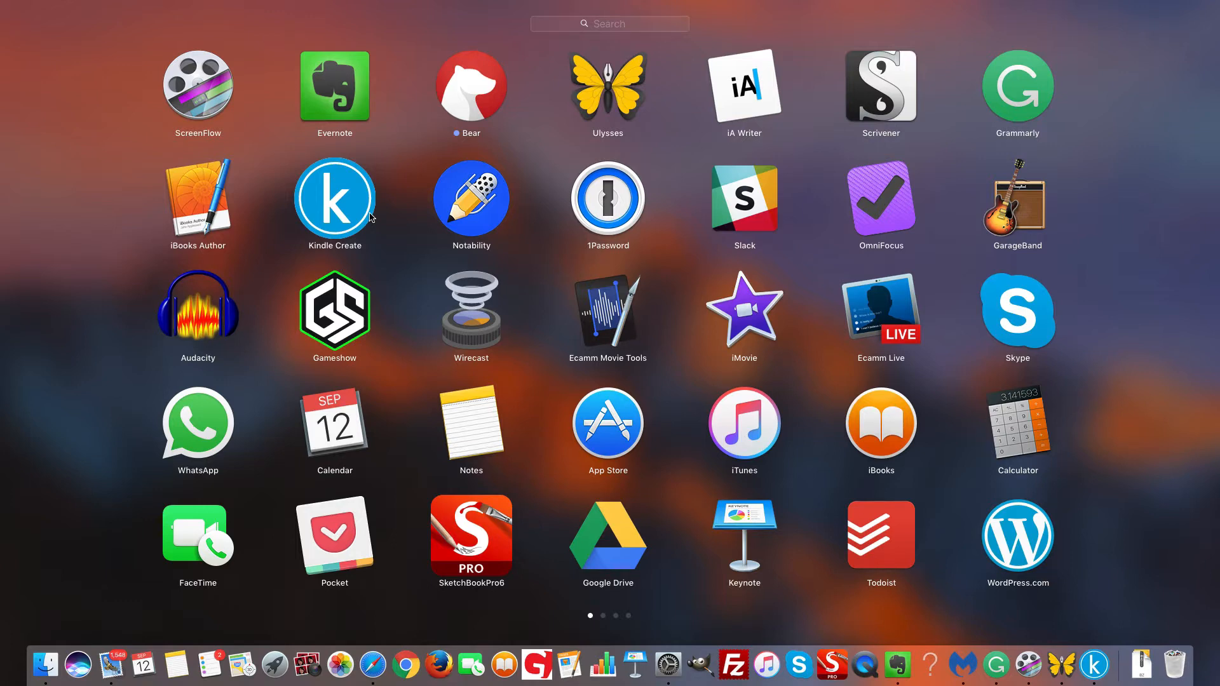
{"action": "mouse_move", "coordinate": [217, 202]}
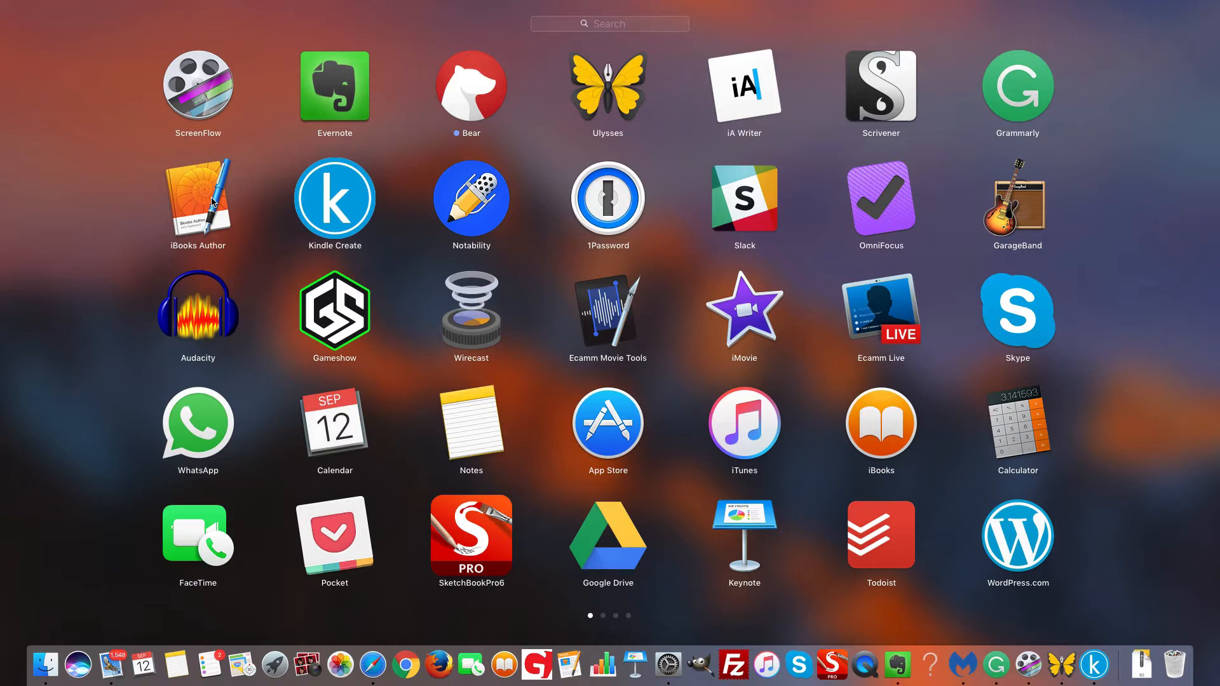
{"action": "left_click", "coordinate": [334, 201]}
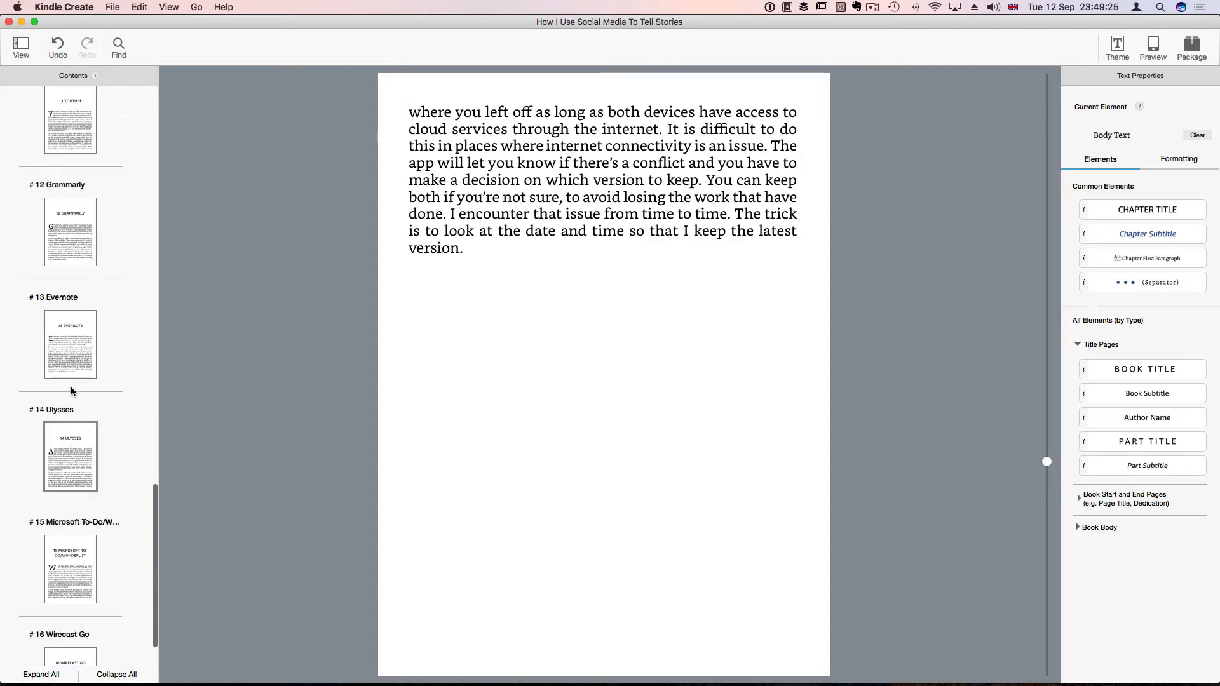
{"action": "scroll", "scroll_direction": "up", "scroll_amount": 3}
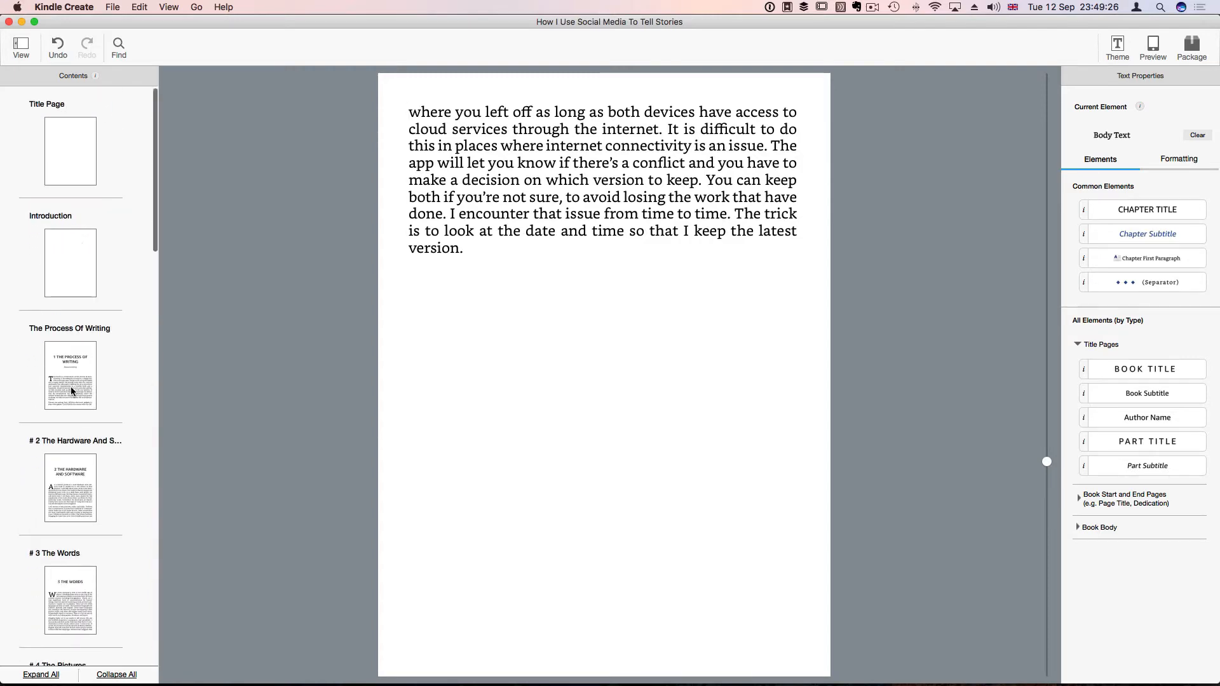
{"action": "left_click", "coordinate": [70, 150]}
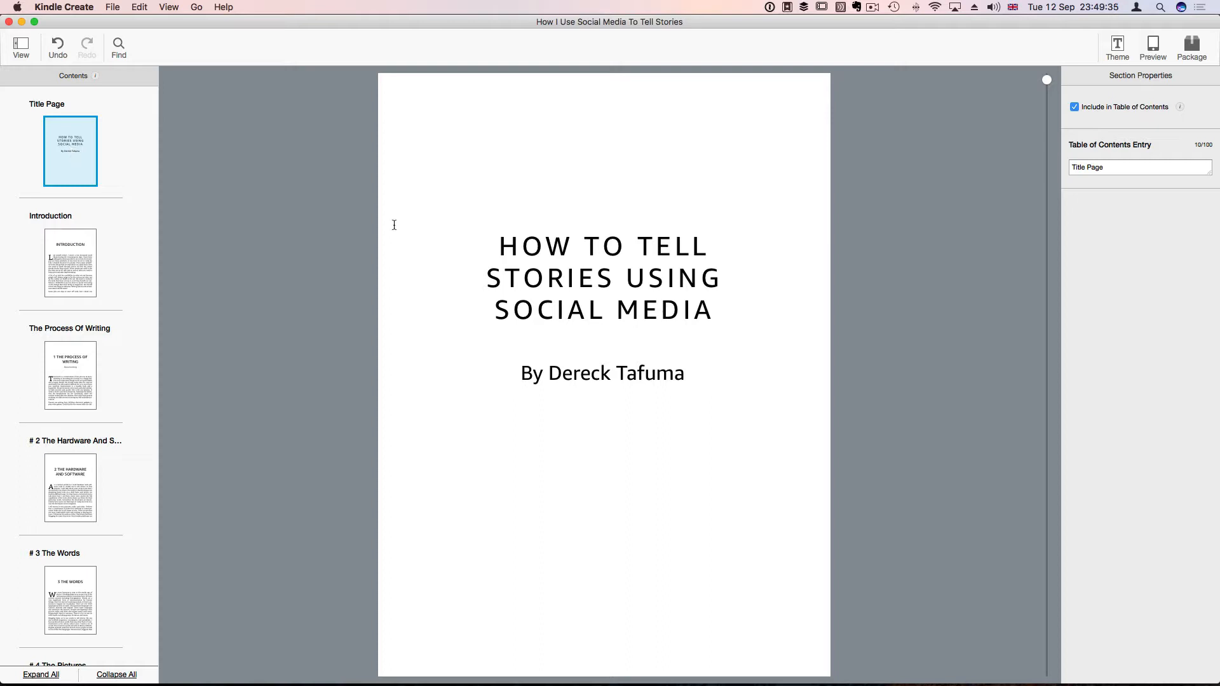
Review the styles of the book title and author name, then move to the Introduction chapter
{"action": "left_click", "coordinate": [540, 245]}
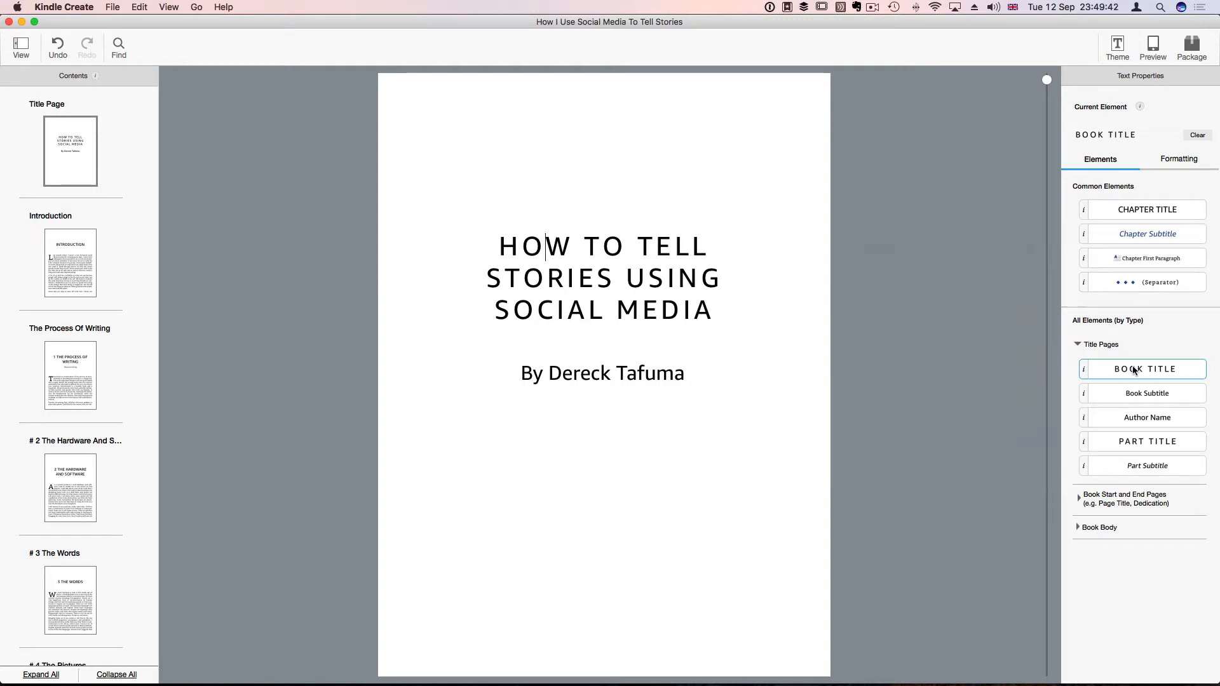
{"action": "left_click", "coordinate": [614, 372]}
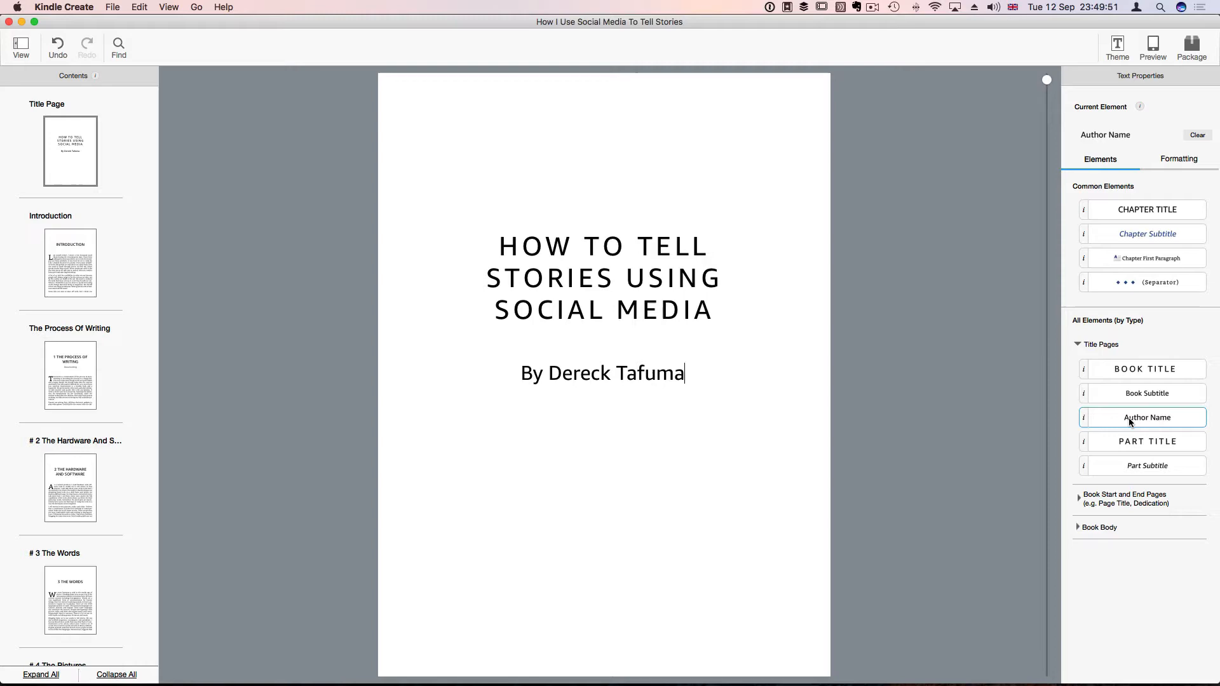
{"action": "left_click", "coordinate": [69, 261]}
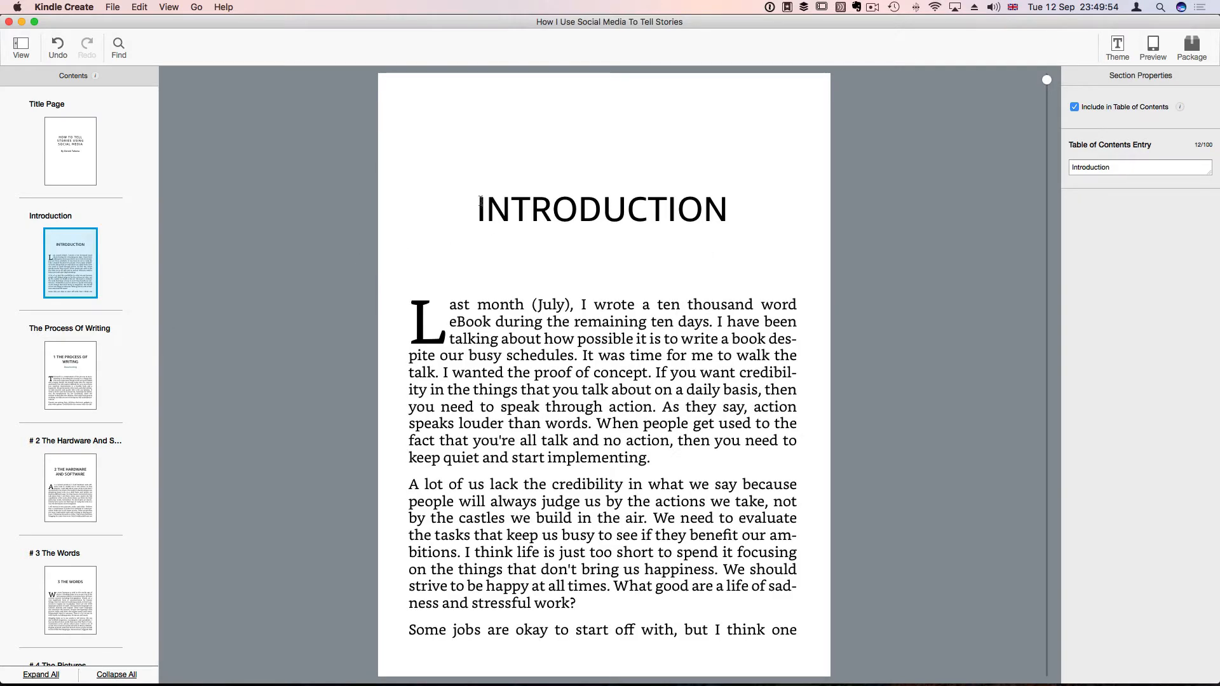
Check the Introduction heading and opening paragraph styles, then go to the # 16 Wirecast Go chapter
{"action": "left_click", "coordinate": [601, 208]}
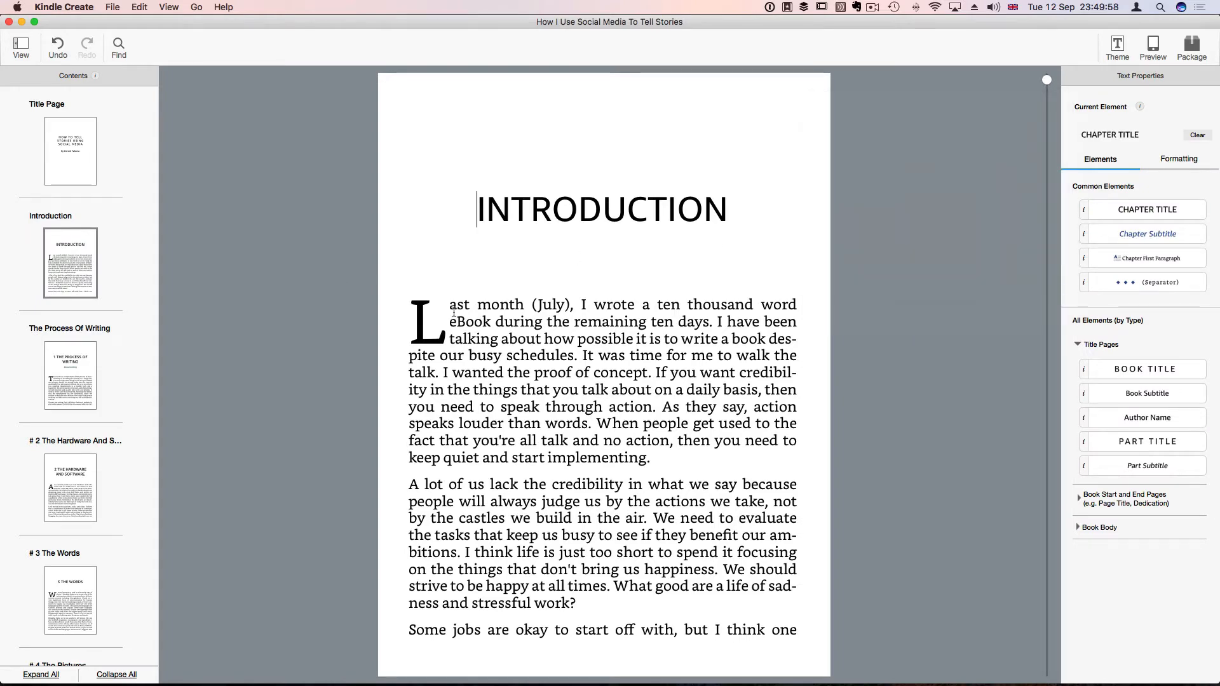
{"action": "left_click", "coordinate": [454, 303]}
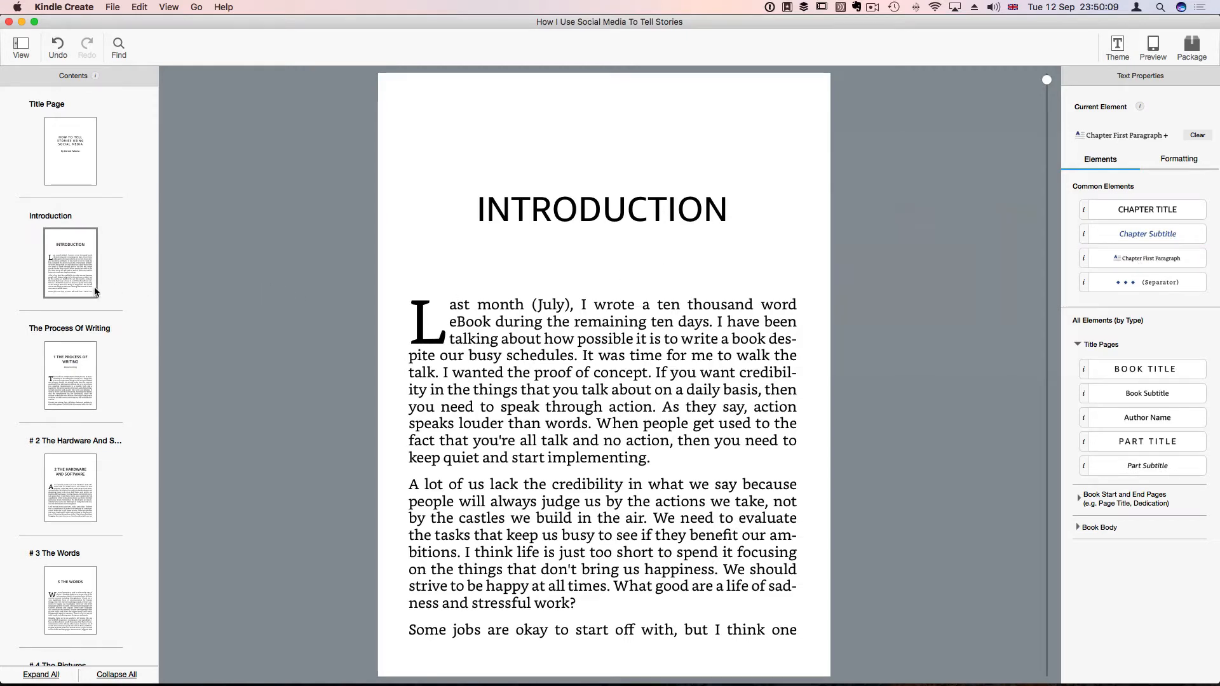
{"action": "scroll", "scroll_direction": "down", "scroll_amount": 3}
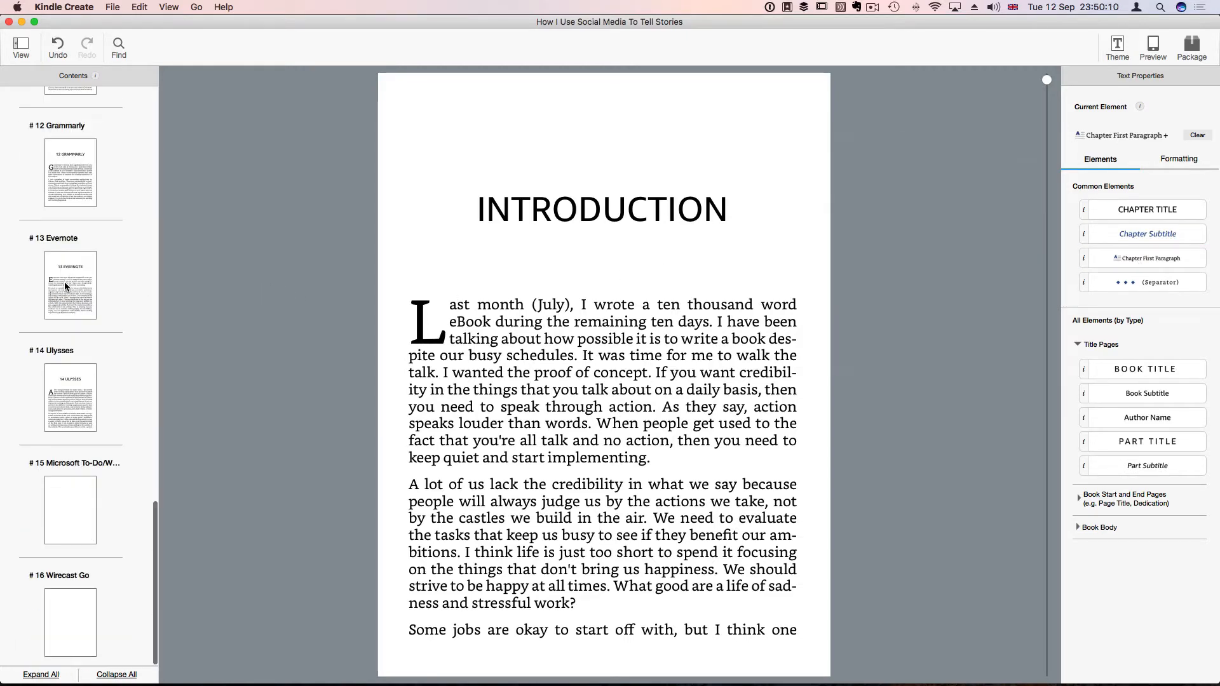
{"action": "left_click", "coordinate": [70, 623]}
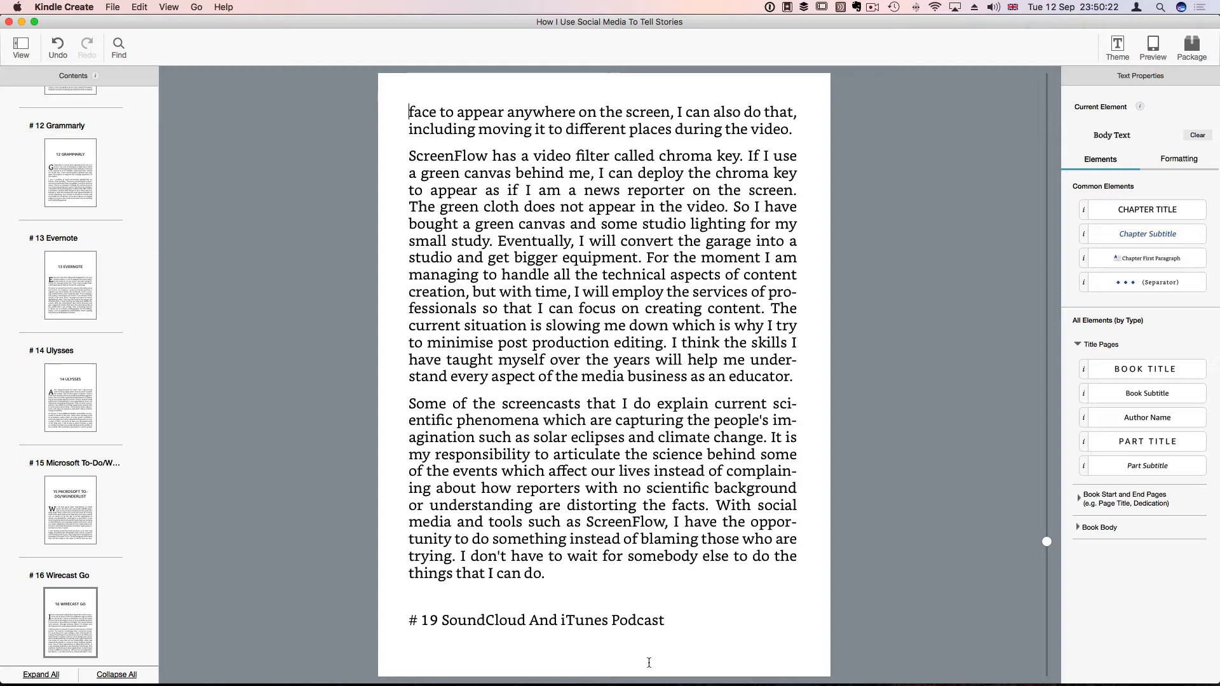
Select the '# 19 SoundCloud And iTunes Podcast' heading line for the Chapter Title element
{"action": "left_click_drag", "start_coordinate": [487, 621], "coordinate": [665, 620]}
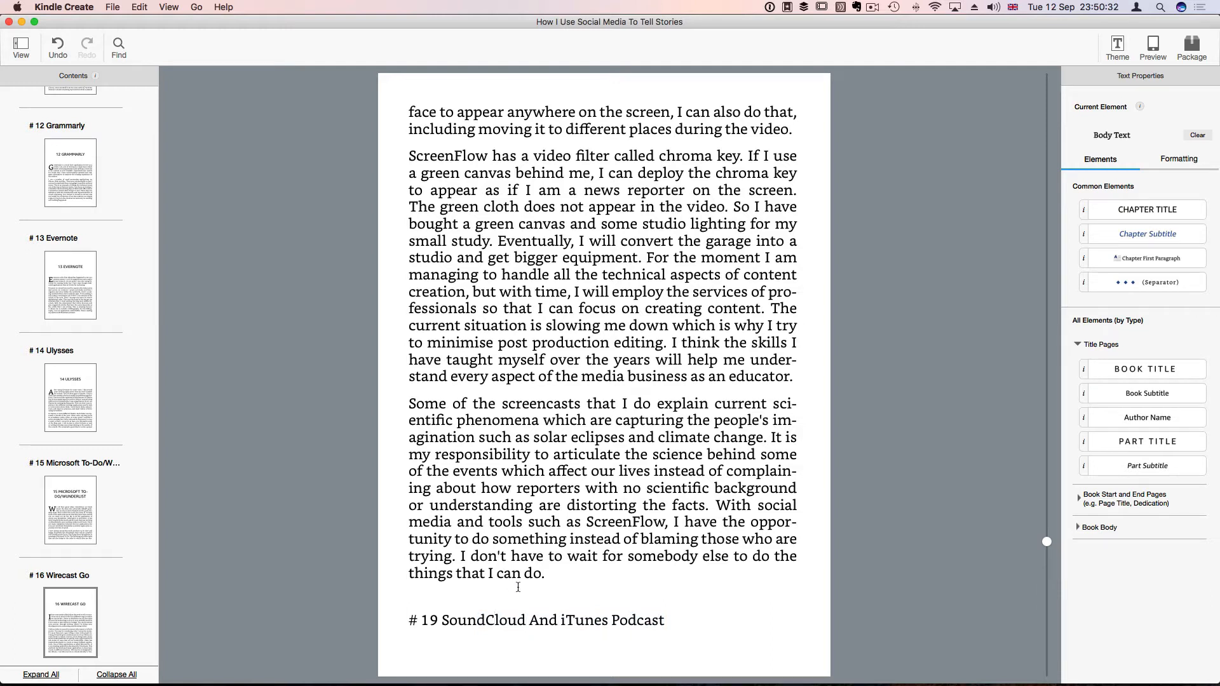
{"action": "mouse_move", "coordinate": [497, 621]}
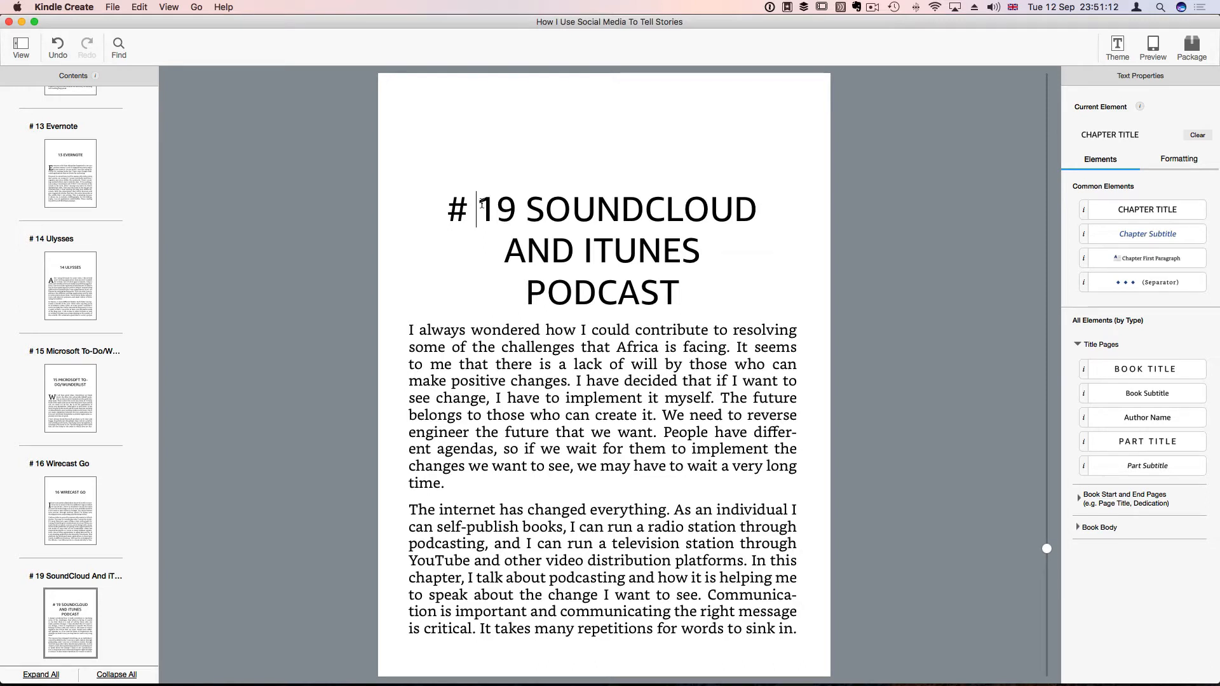
Delete the '#' before the chapter 19 title and return to the Wirecast Go chapter
{"action": "key", "text": "Backspace"}
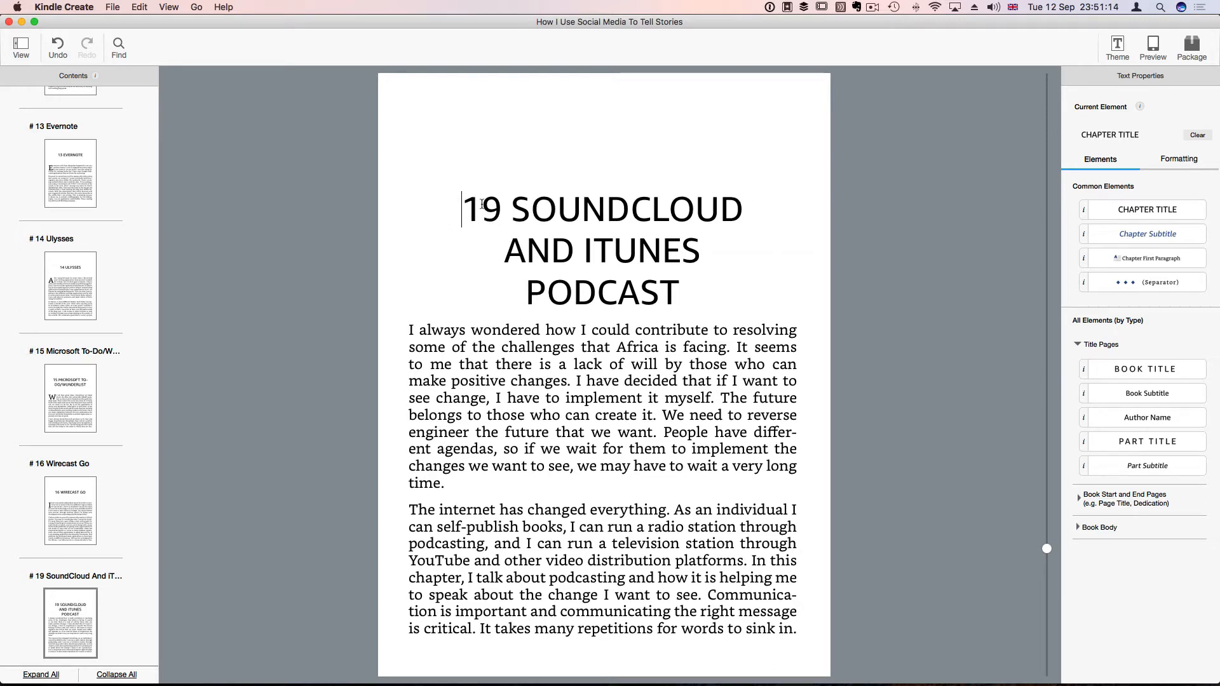
{"action": "left_click", "coordinate": [417, 330]}
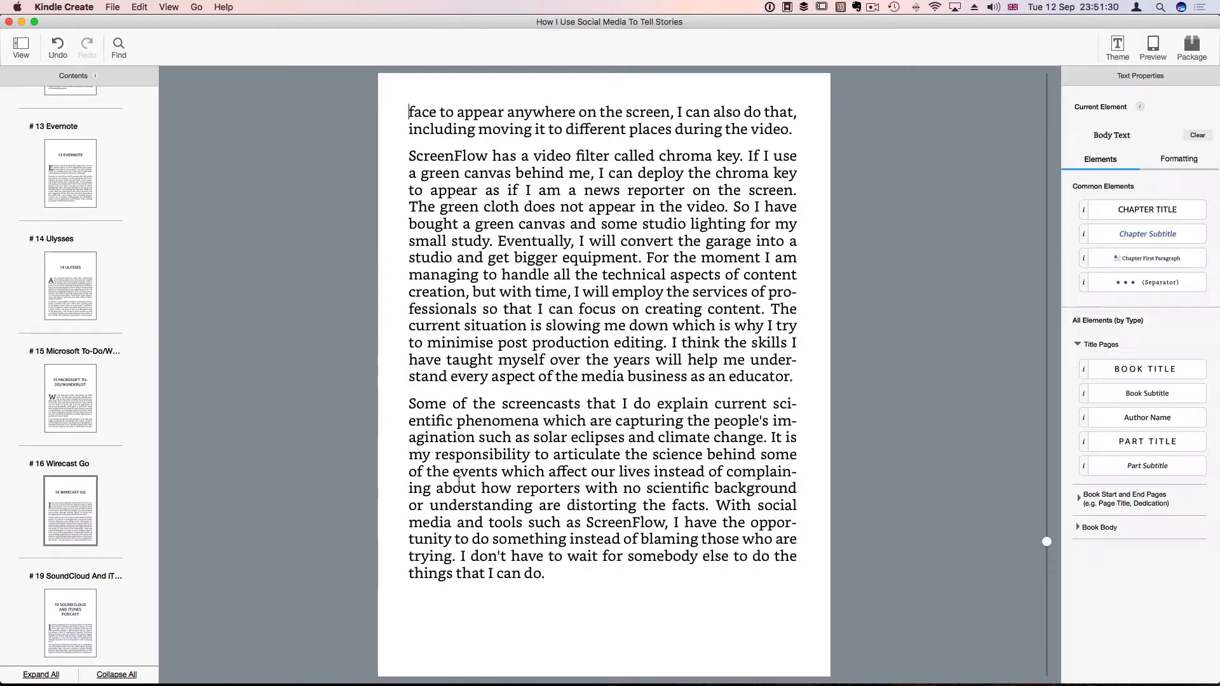
{"action": "scroll", "scroll_direction": "down", "scroll_amount": 3}
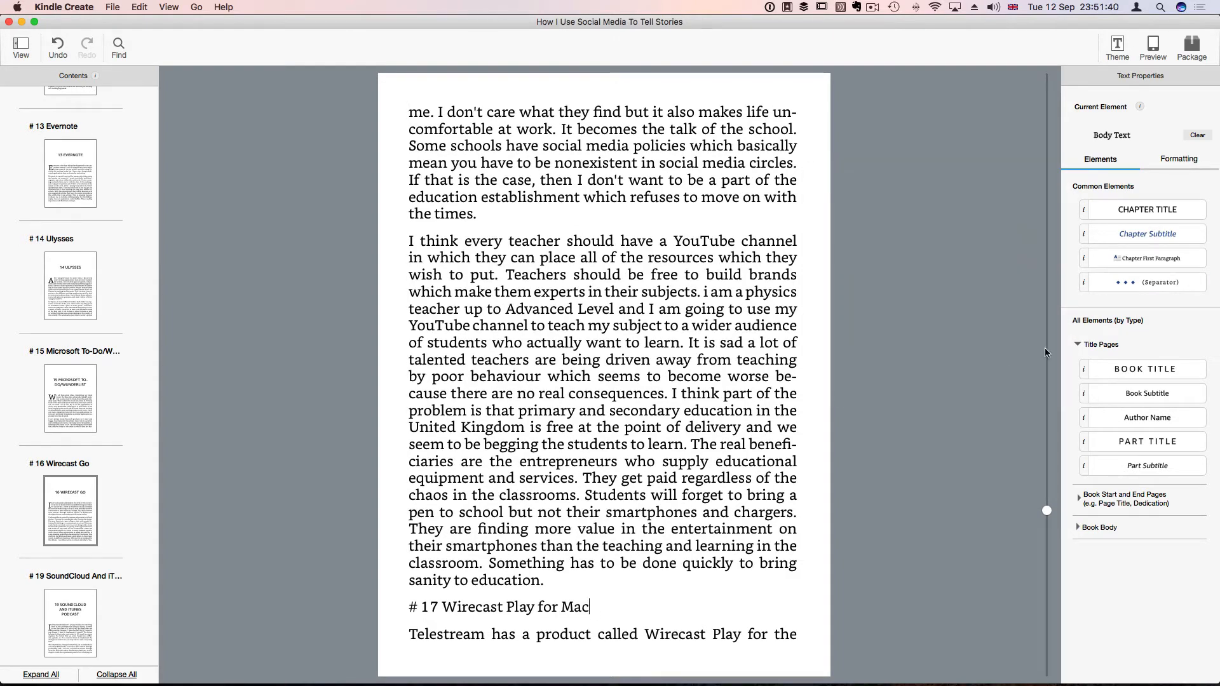
Make '# 17 Wirecast Play for Mac' a chapter title and delete its '#'
{"action": "left_click", "coordinate": [1149, 210]}
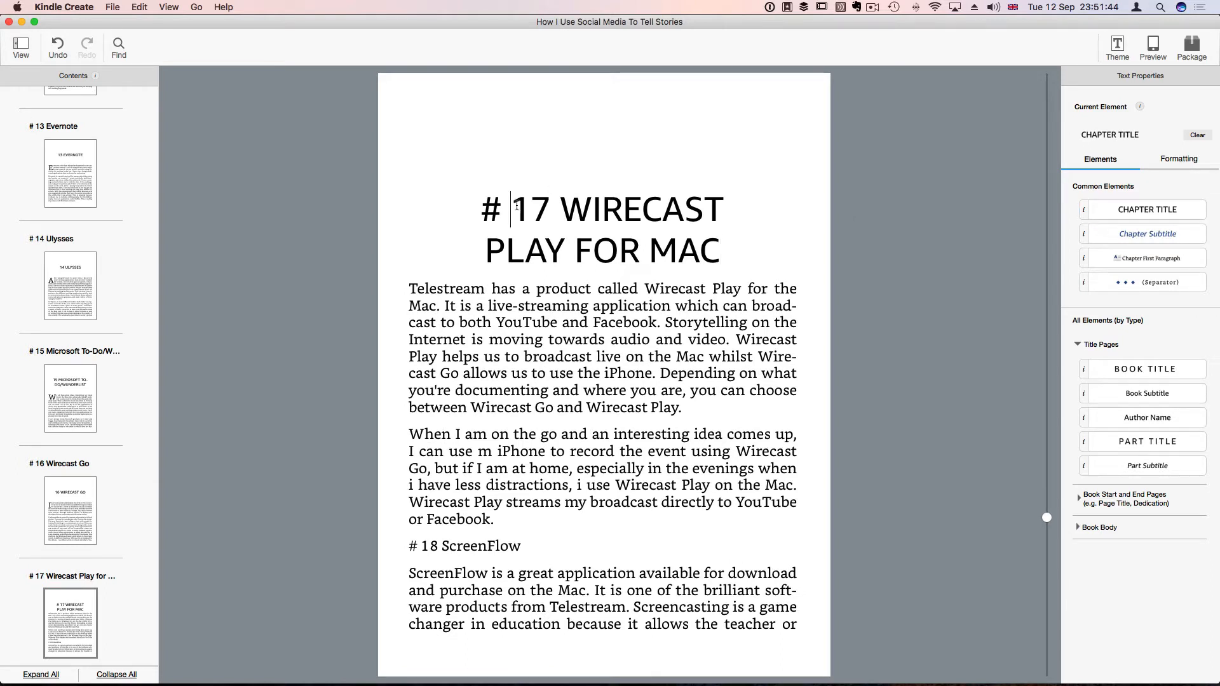
{"action": "key", "text": "Backspace"}
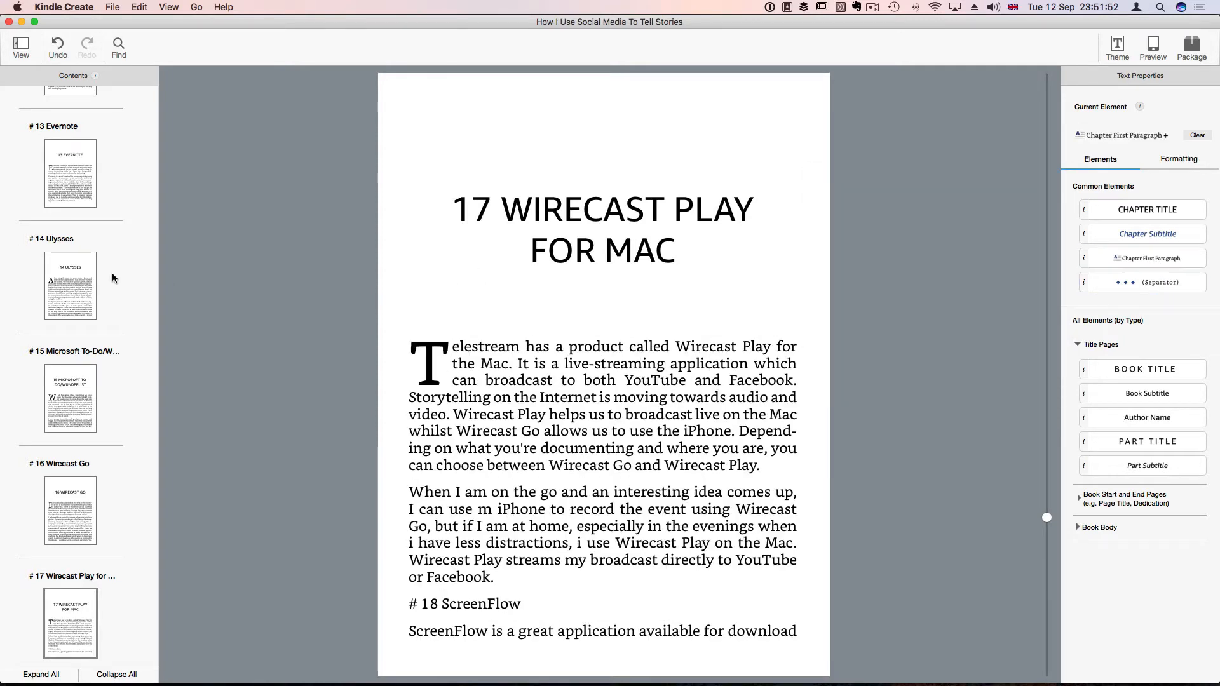
{"action": "left_click", "coordinate": [450, 364]}
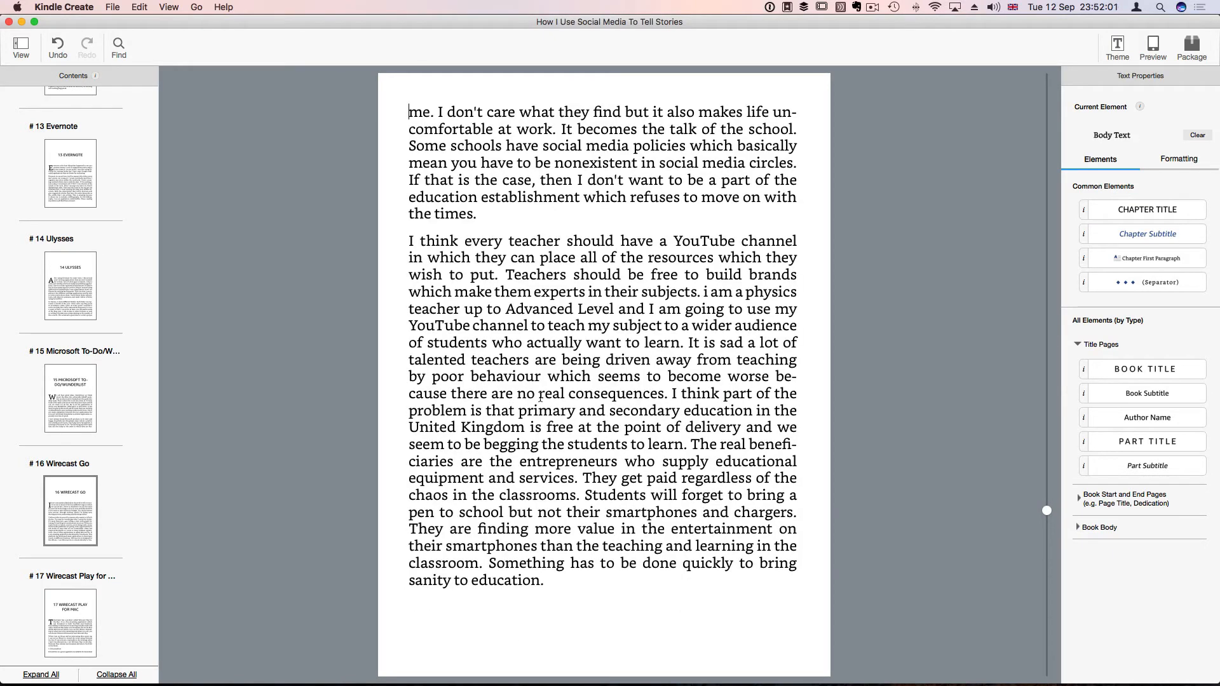
{"action": "mouse_move", "coordinate": [122, 643]}
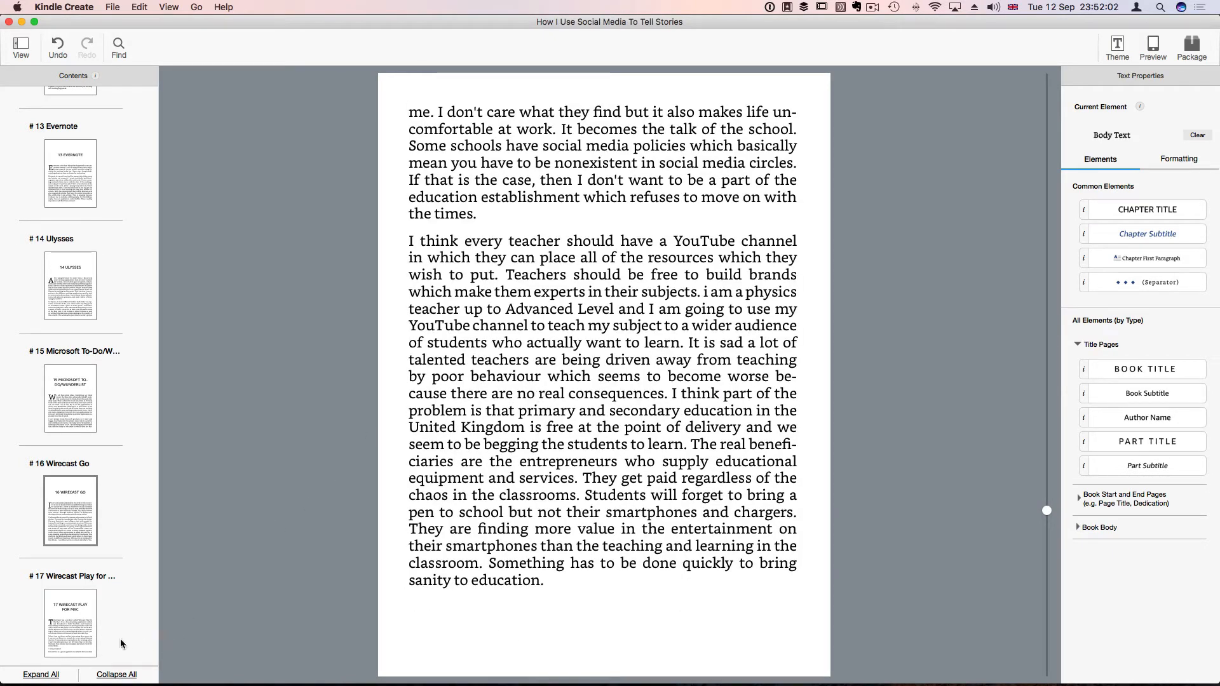
{"action": "scroll", "scroll_direction": "down", "scroll_amount": 3}
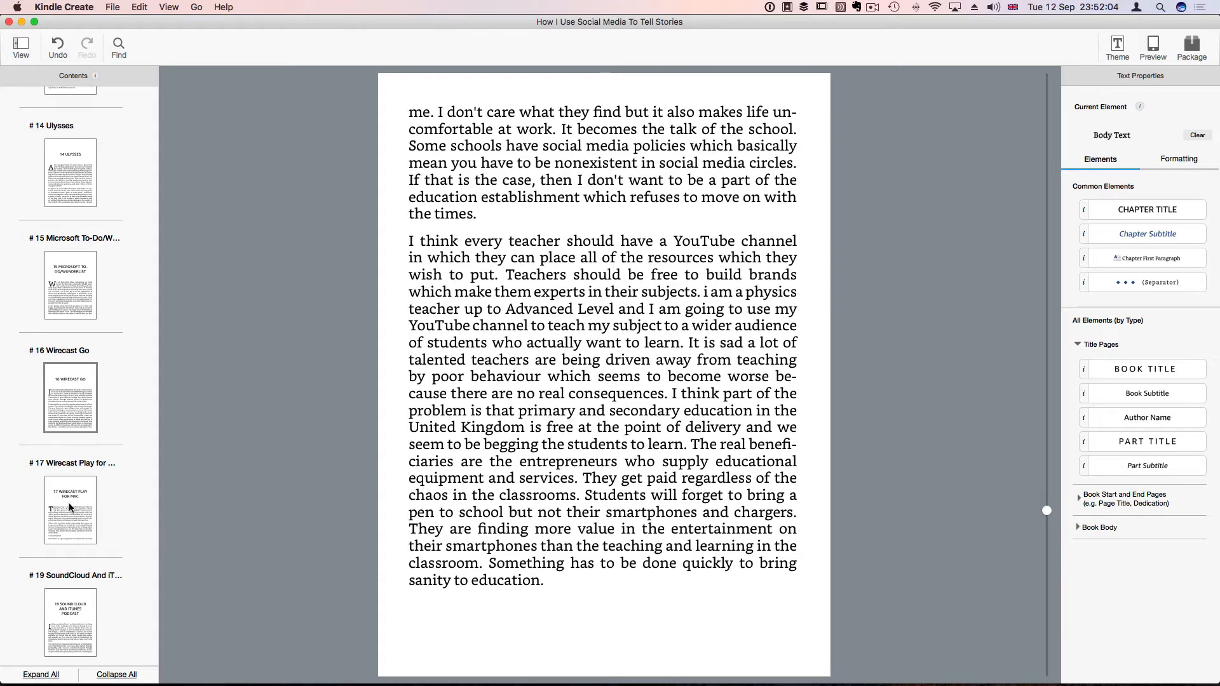
{"action": "left_click", "coordinate": [69, 510]}
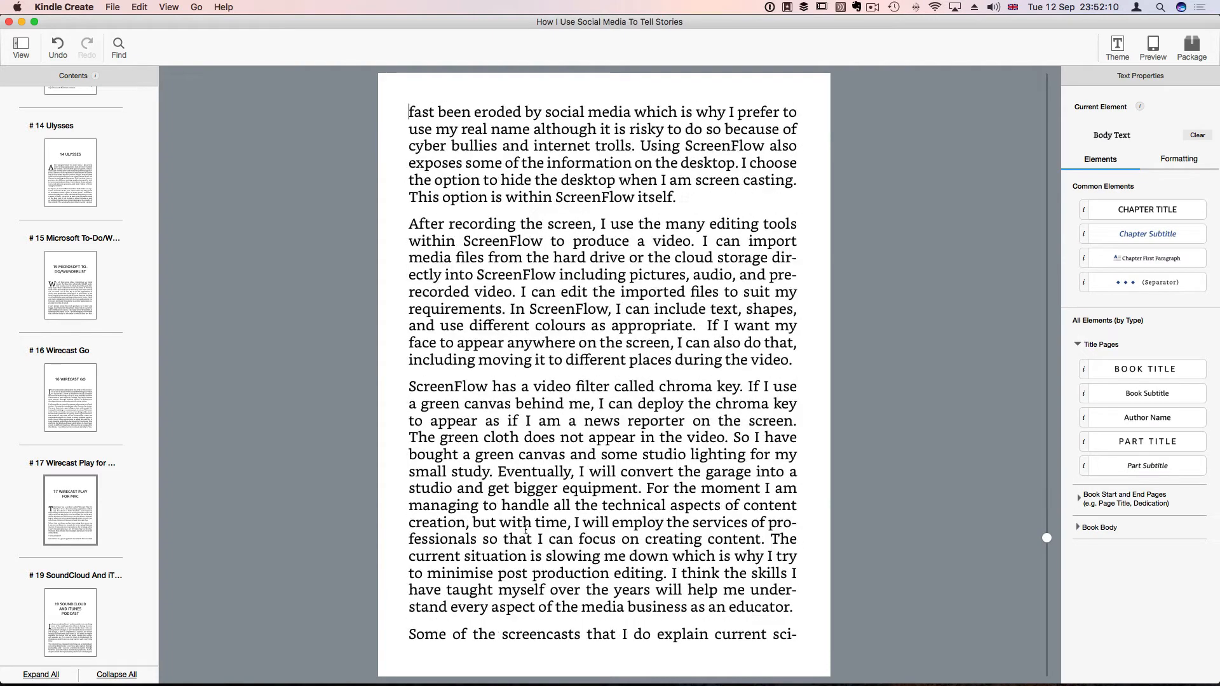
{"action": "left_click", "coordinate": [69, 623]}
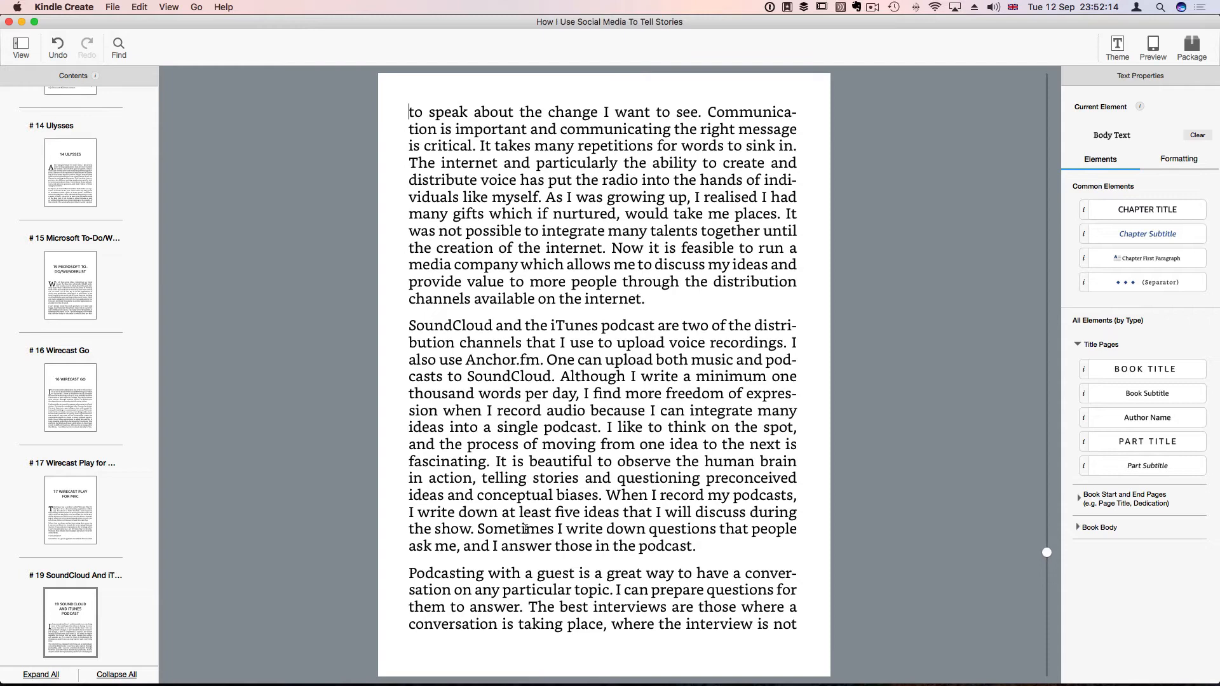
{"action": "scroll", "scroll_direction": "down", "scroll_amount": 3}
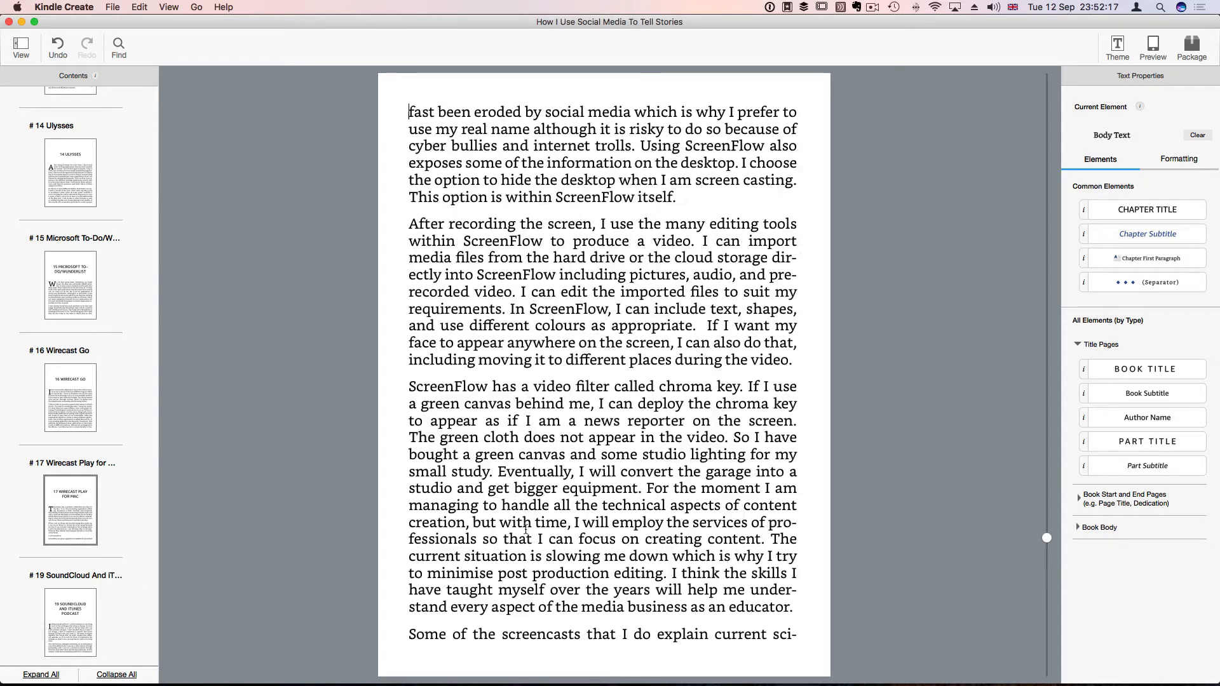
{"action": "scroll", "scroll_direction": "down", "scroll_amount": 3}
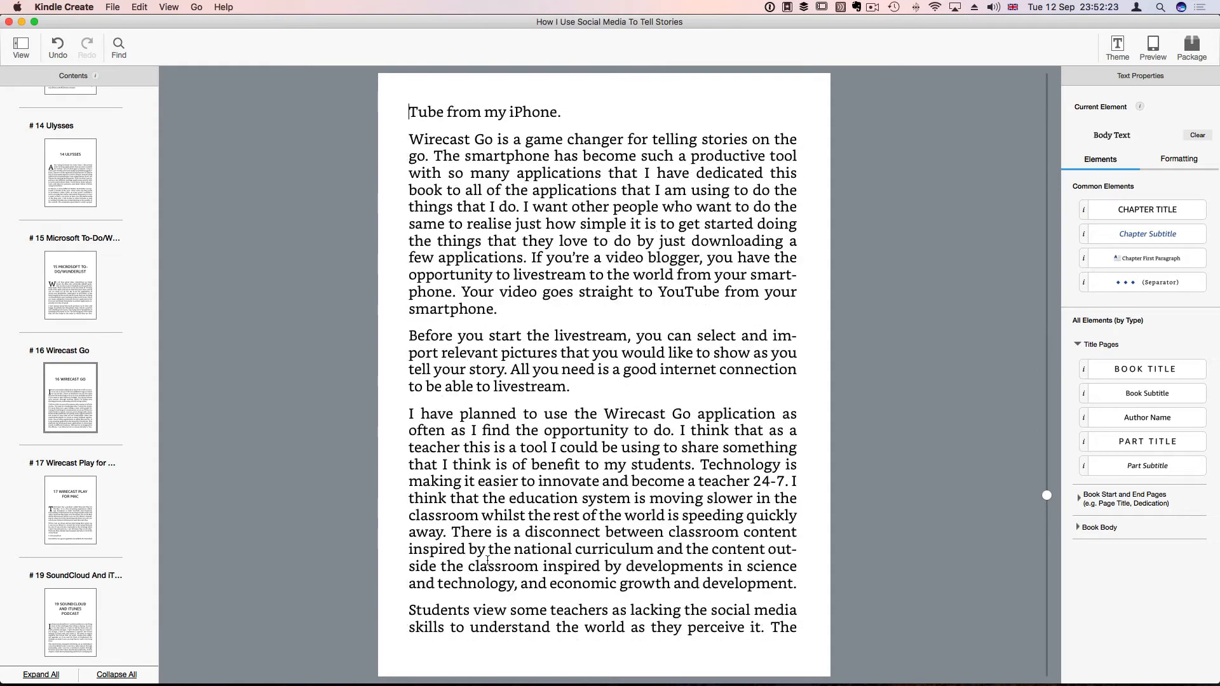
{"action": "scroll", "scroll_direction": "down", "scroll_amount": 3}
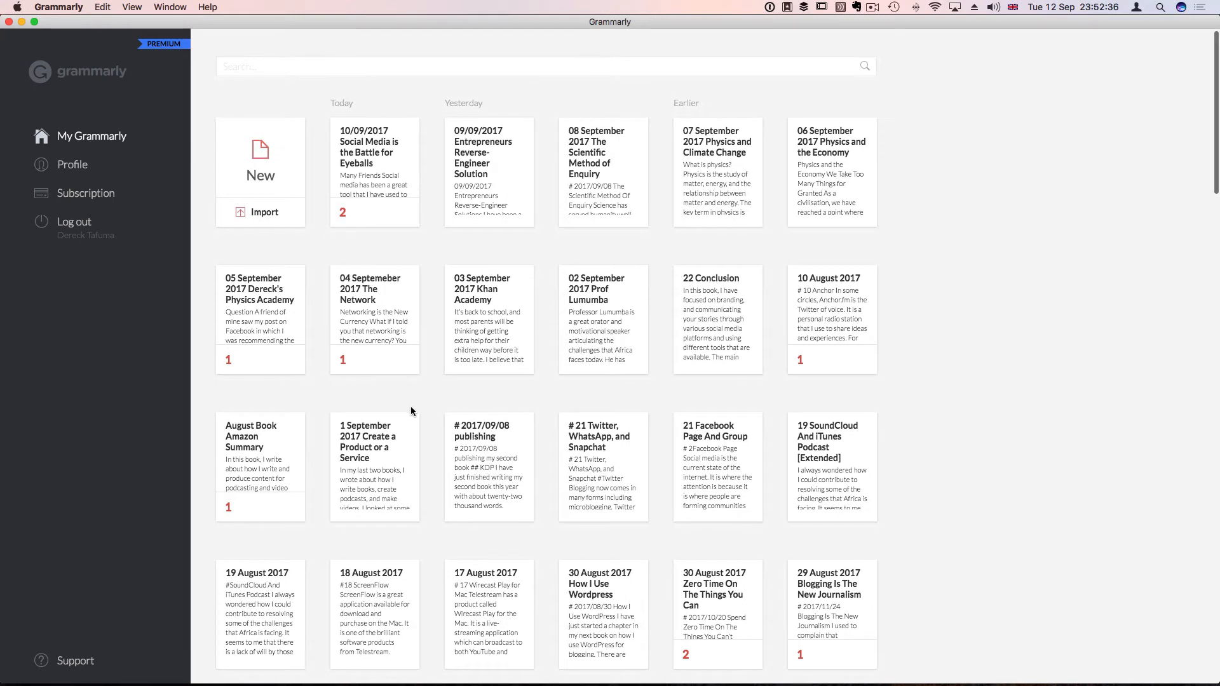
Select and copy the whole 17 August 2017 Wirecast Play for Mac write-up, then switch back to Kindle Create
{"action": "scroll", "scroll_direction": "down", "scroll_amount": 3}
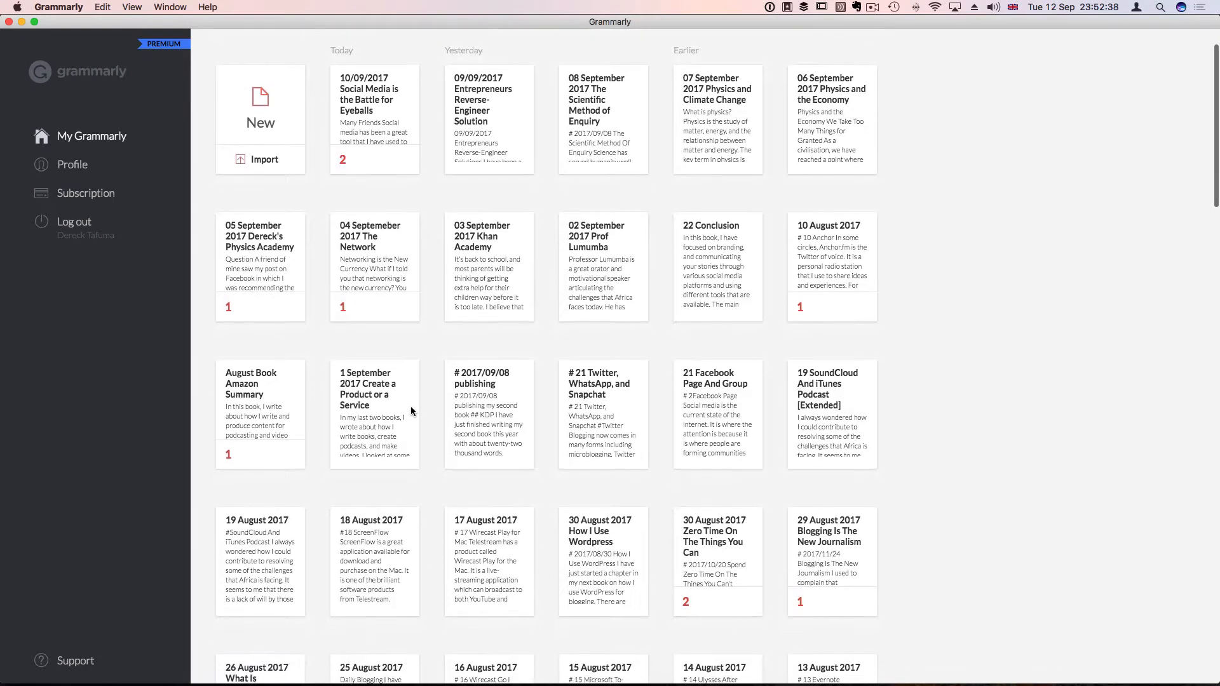
{"action": "scroll", "scroll_direction": "down", "scroll_amount": 3}
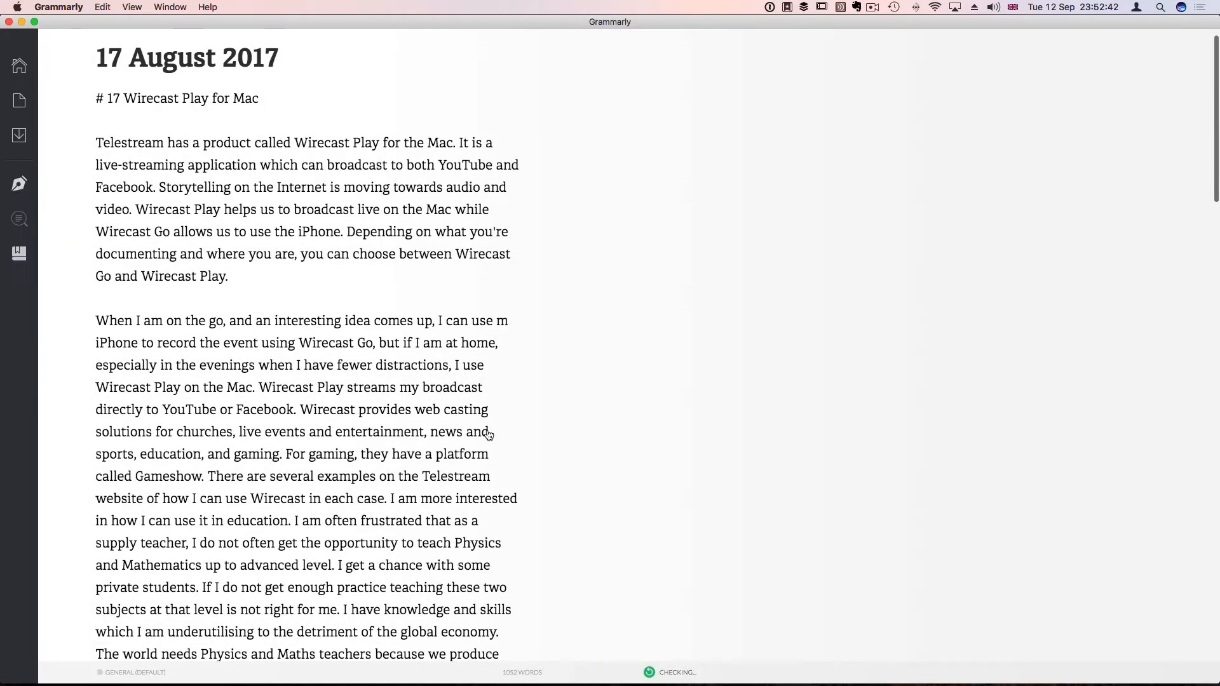
{"action": "scroll", "scroll_direction": "down", "scroll_amount": 3}
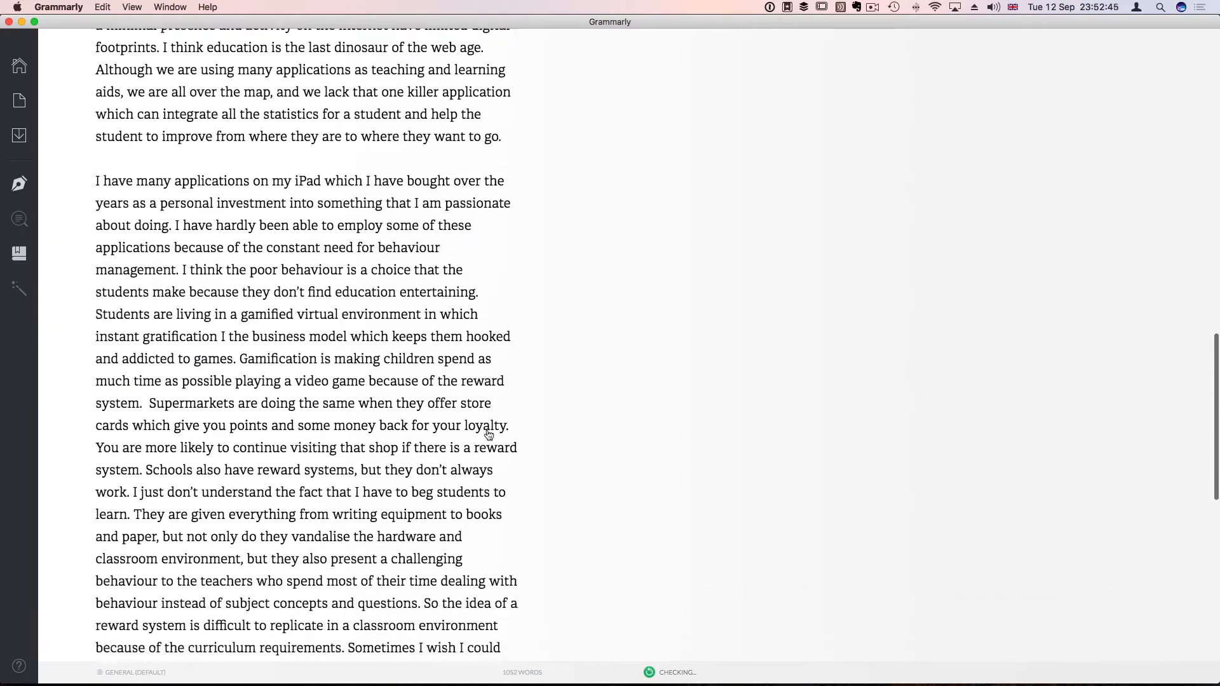
{"action": "scroll", "scroll_direction": "down", "scroll_amount": 3}
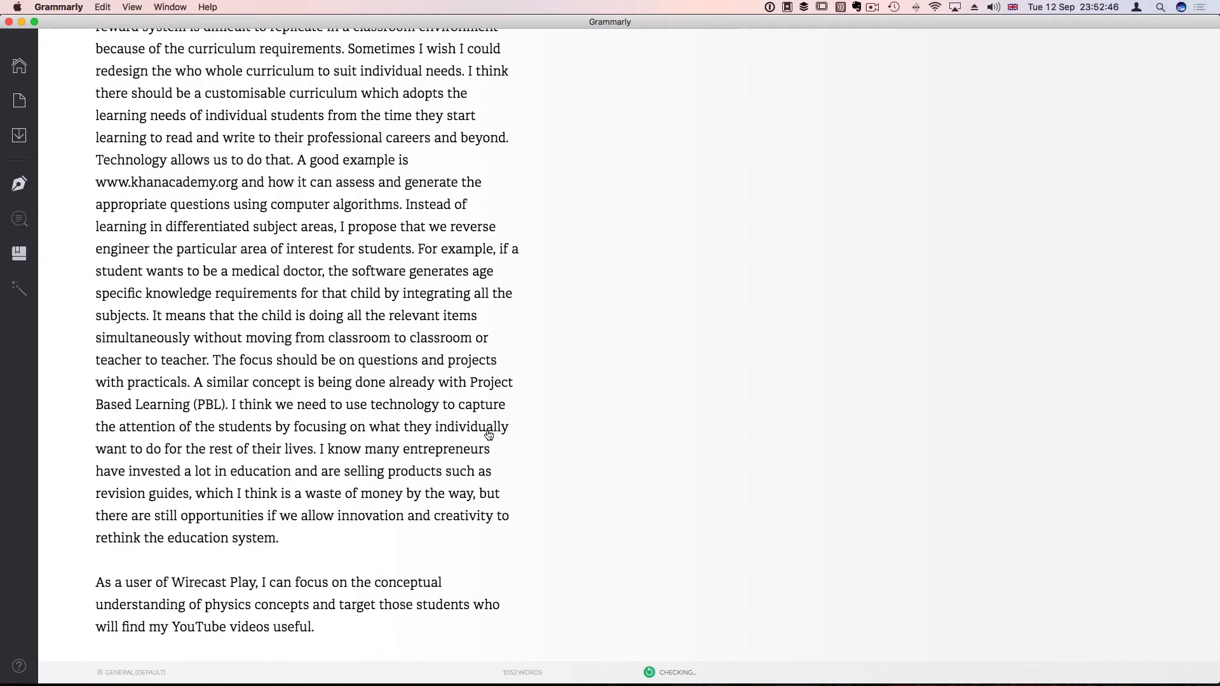
{"action": "scroll", "scroll_direction": "down", "scroll_amount": 3}
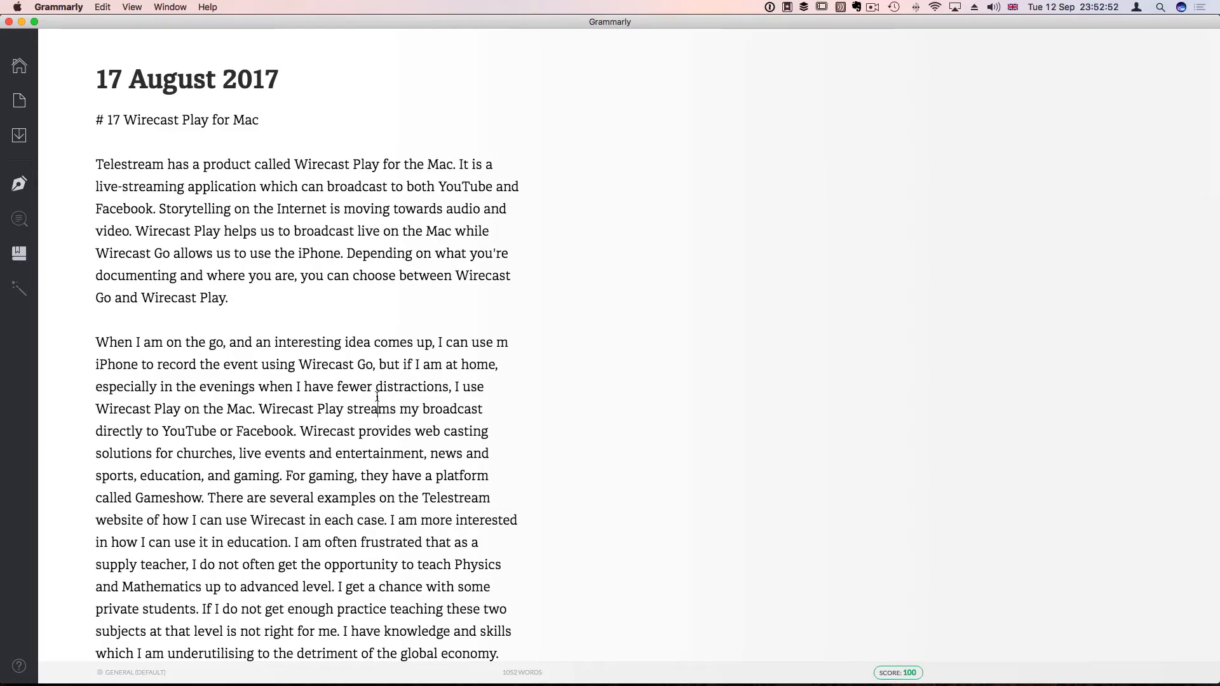
{"action": "key", "text": "cmd+a"}
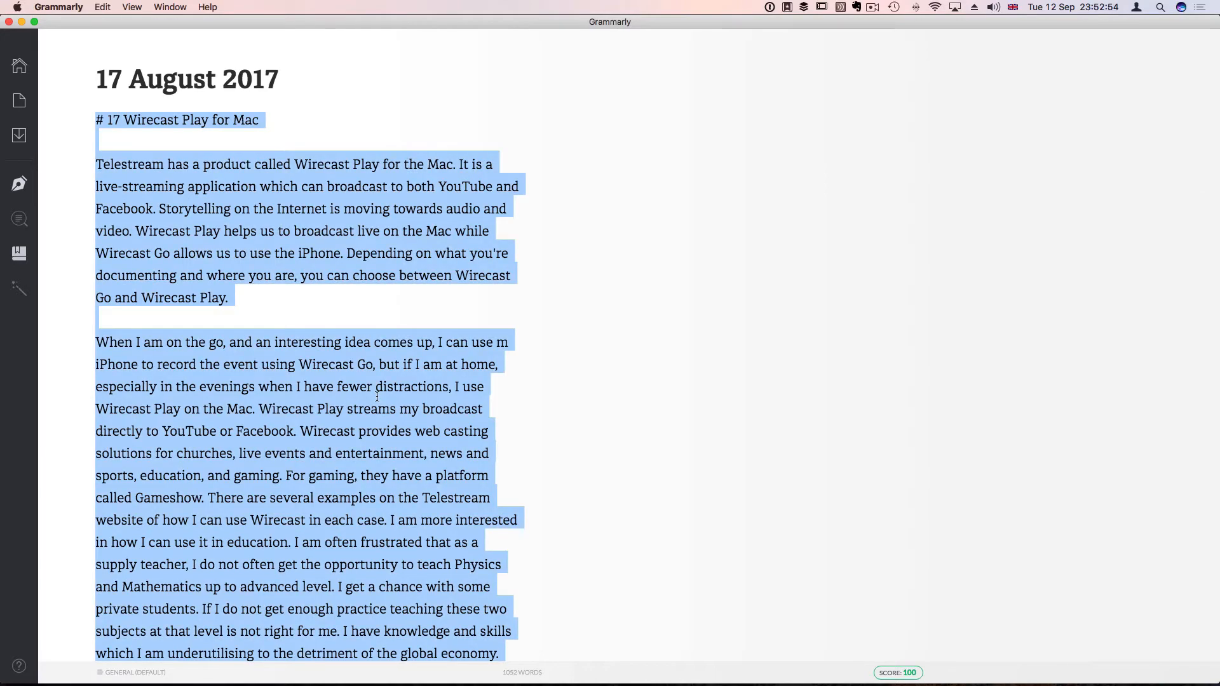
{"action": "key", "text": "f3"}
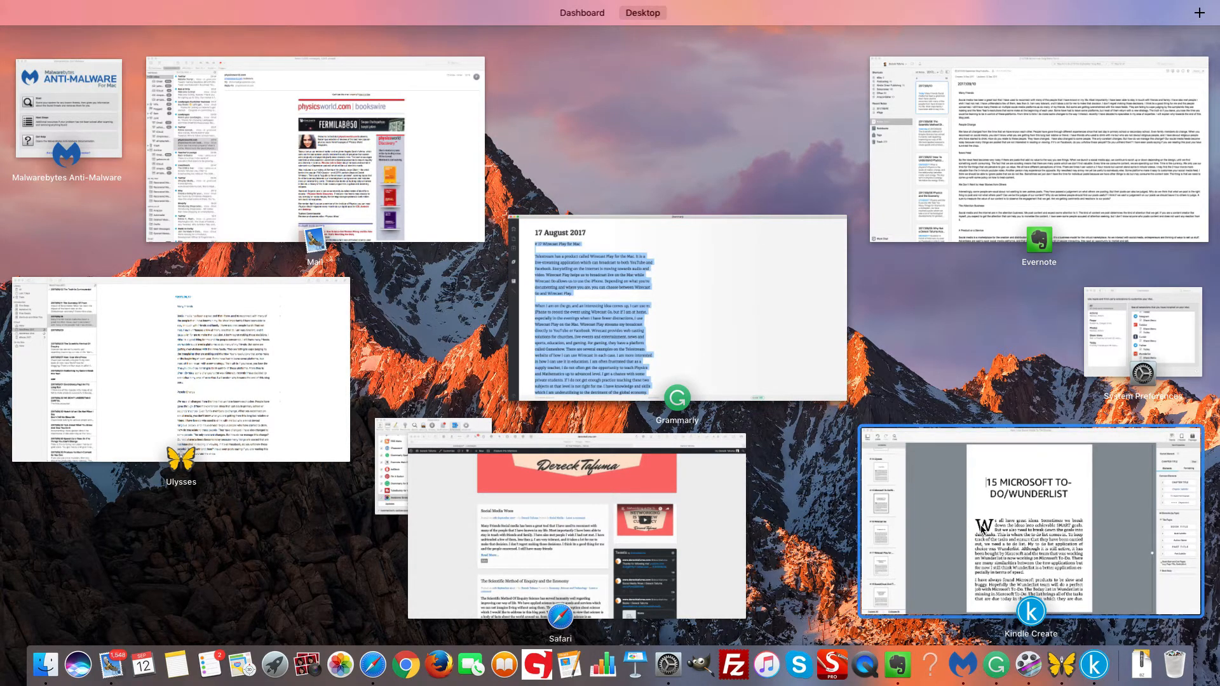
{"action": "left_click", "coordinate": [1028, 528]}
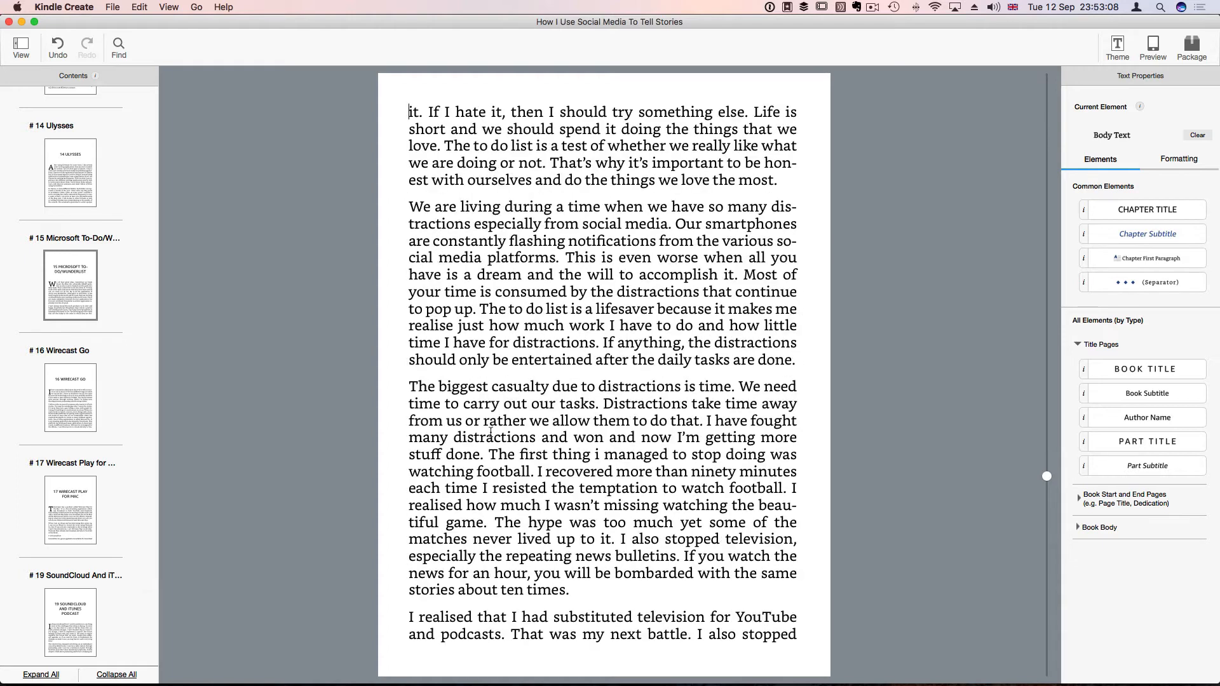
{"action": "left_click", "coordinate": [68, 398]}
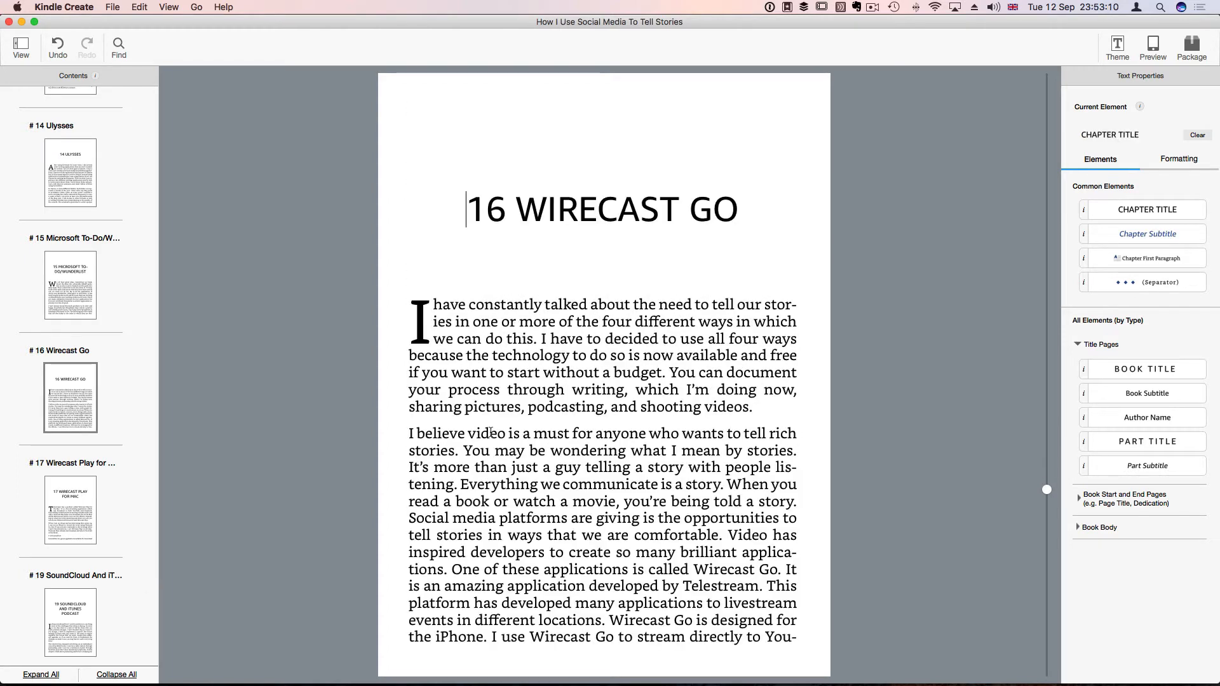
{"action": "scroll", "scroll_direction": "down", "scroll_amount": 3}
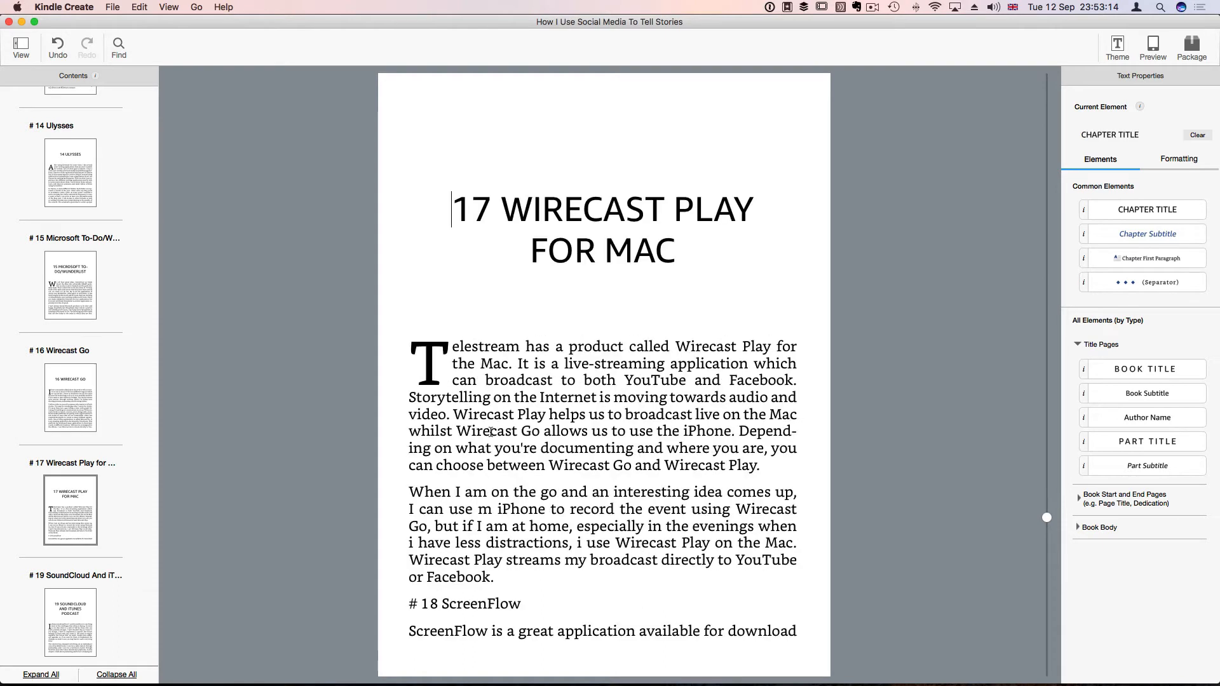
{"action": "scroll", "scroll_direction": "down", "scroll_amount": 3}
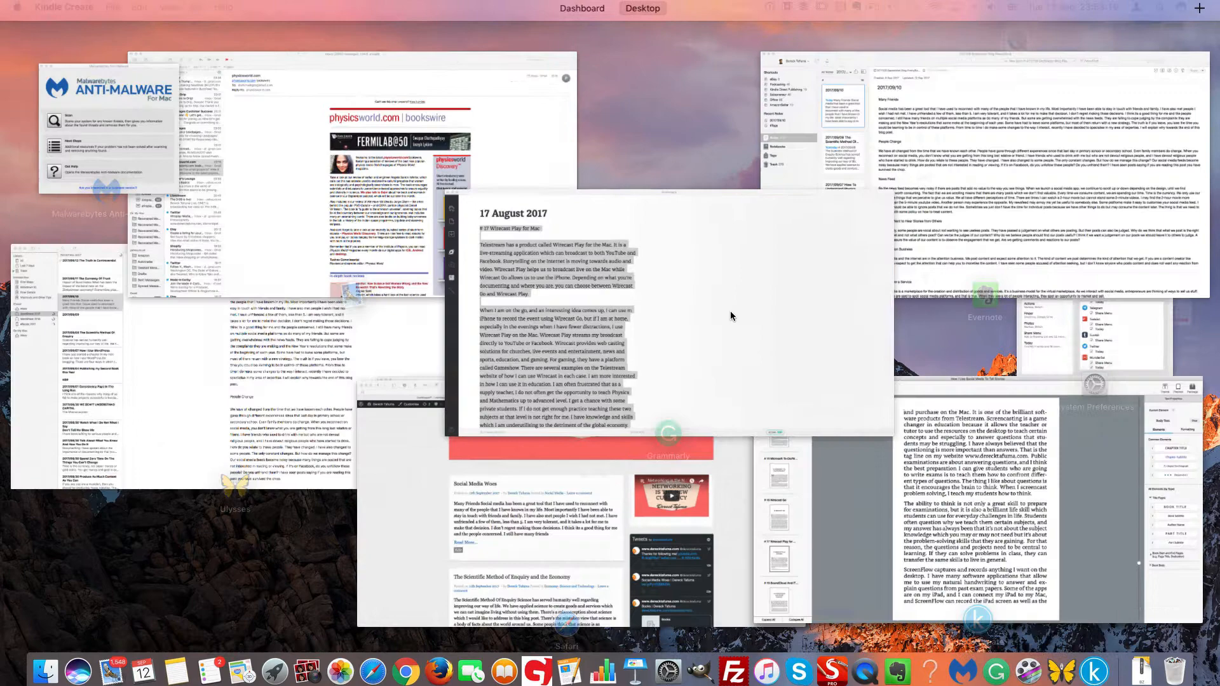
Switch to Grammarly and select all of the 18 August 2017 ScreenFlow write-up
{"action": "left_click", "coordinate": [667, 432]}
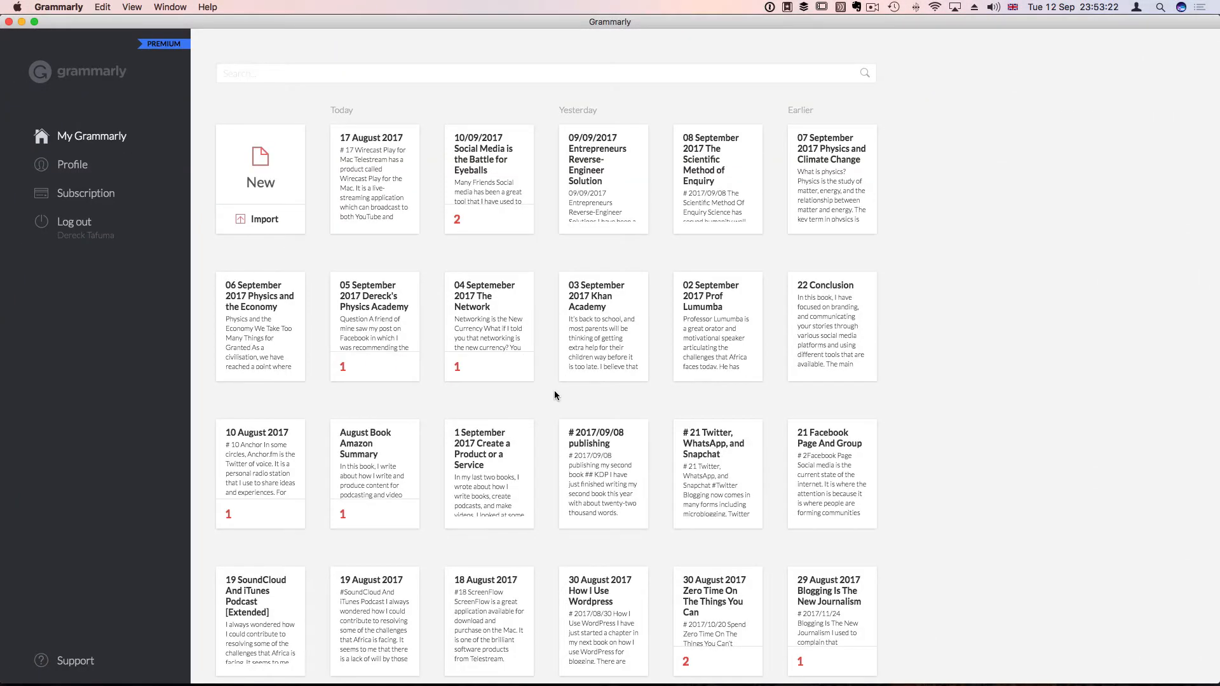
{"action": "scroll", "scroll_direction": "down", "scroll_amount": 3}
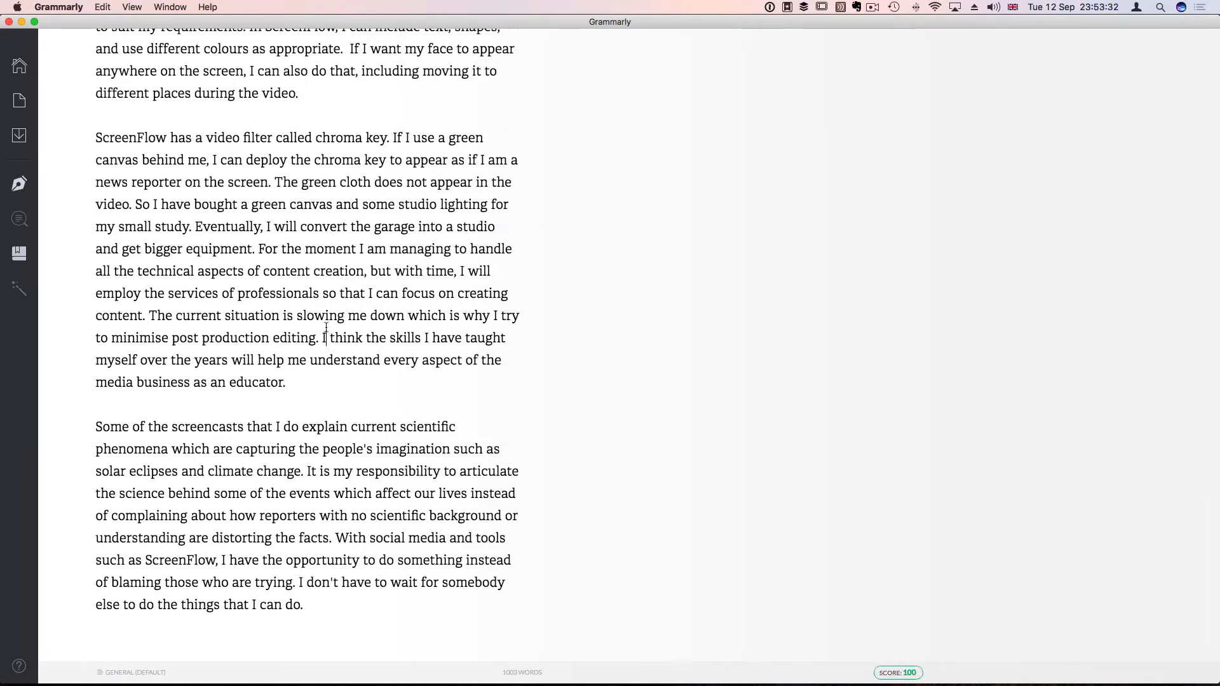
{"action": "key", "text": "cmd+a"}
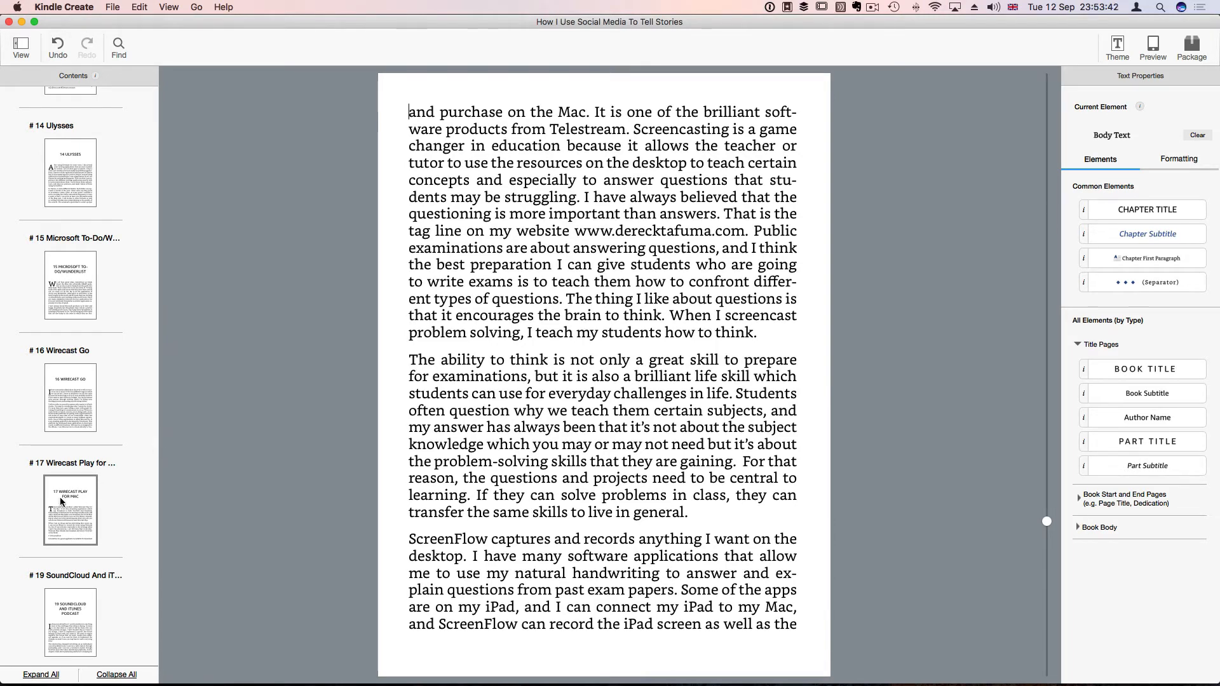
Start ScreenFlow as its own chapter 18 and give its first paragraph a drop cap
{"action": "left_click", "coordinate": [70, 509]}
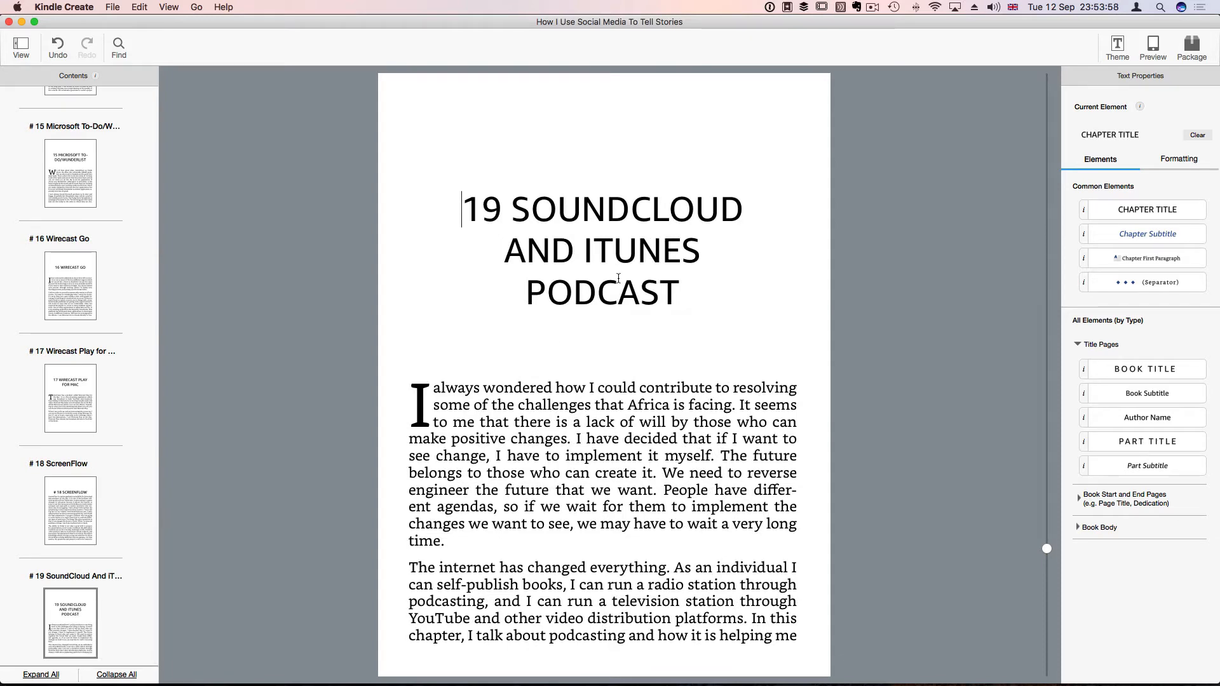
{"action": "left_click", "coordinate": [69, 509]}
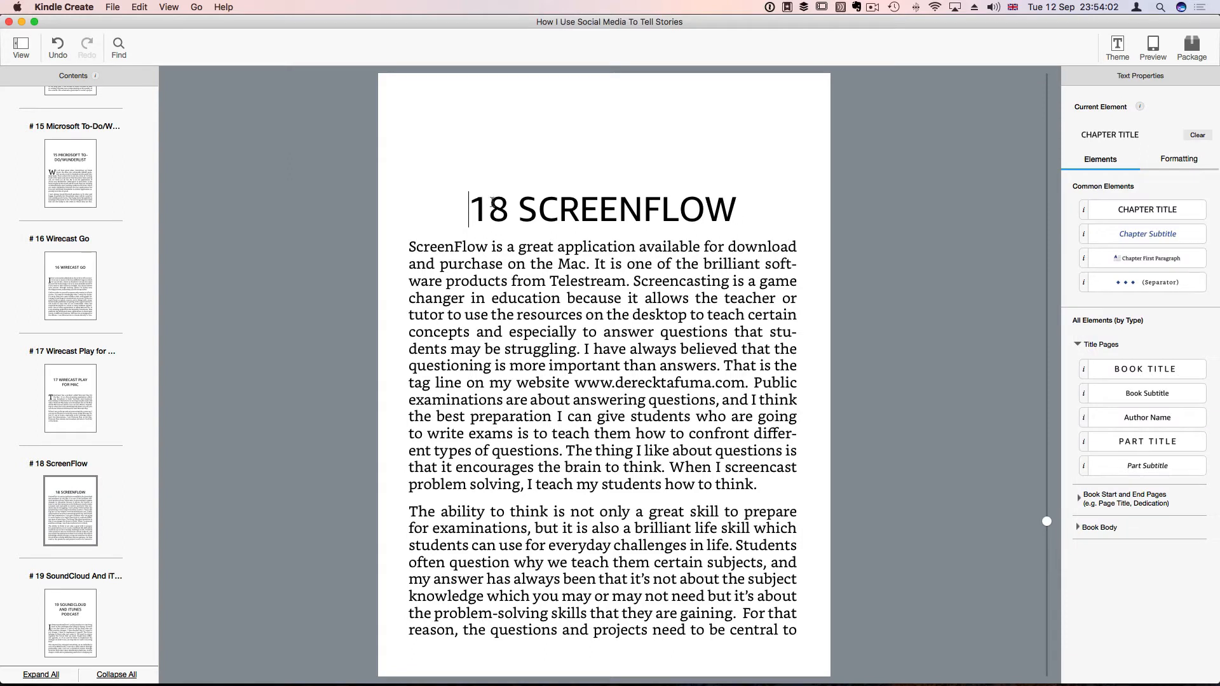
{"action": "left_click", "coordinate": [410, 247]}
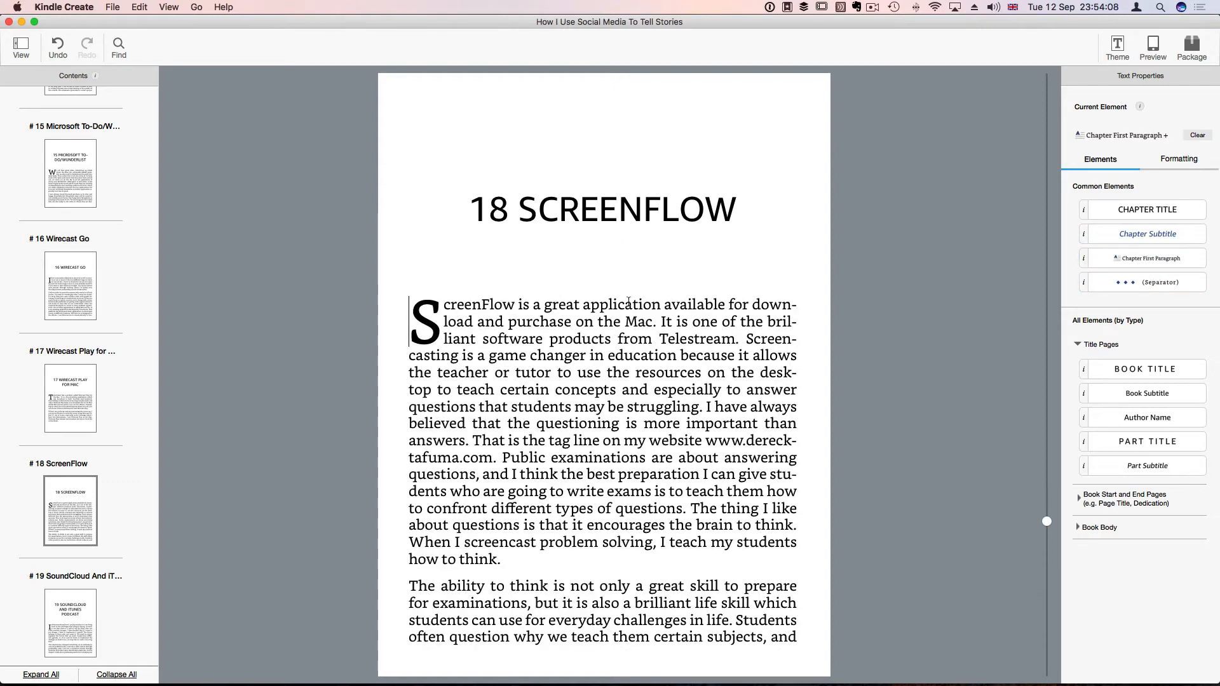
Return to the Wirecast Play for Mac chapter and switch to the Grammarly write-up
{"action": "left_click", "coordinate": [70, 397]}
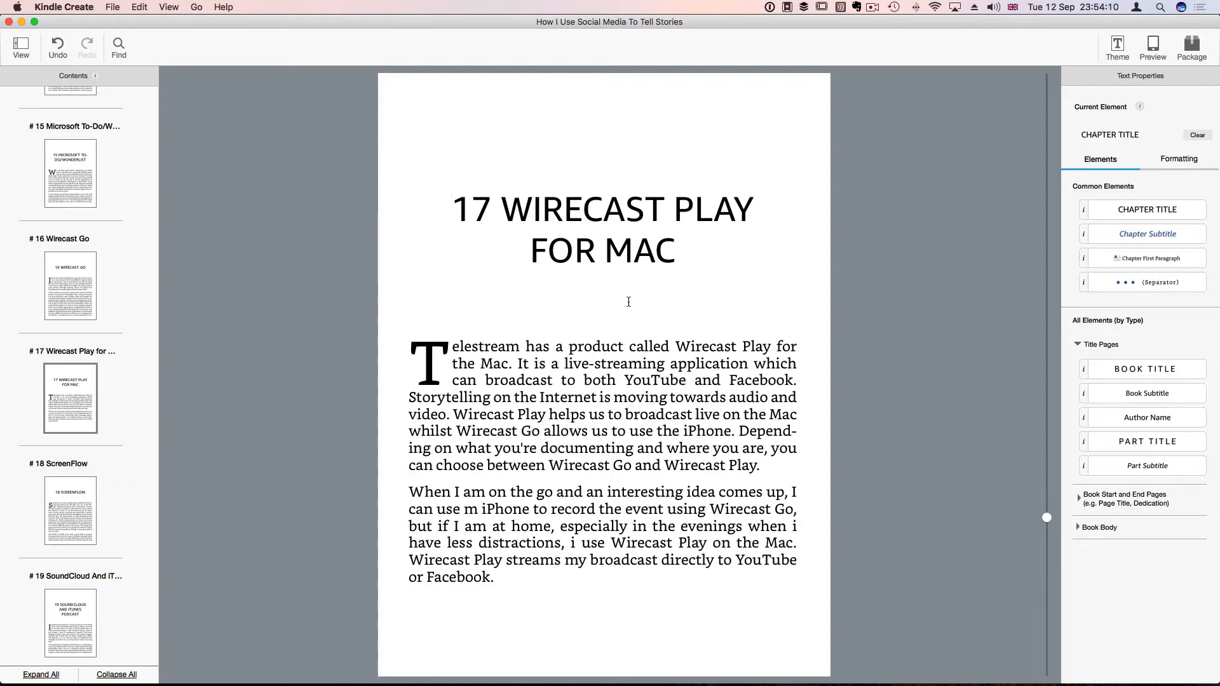
{"action": "left_click", "coordinate": [452, 209]}
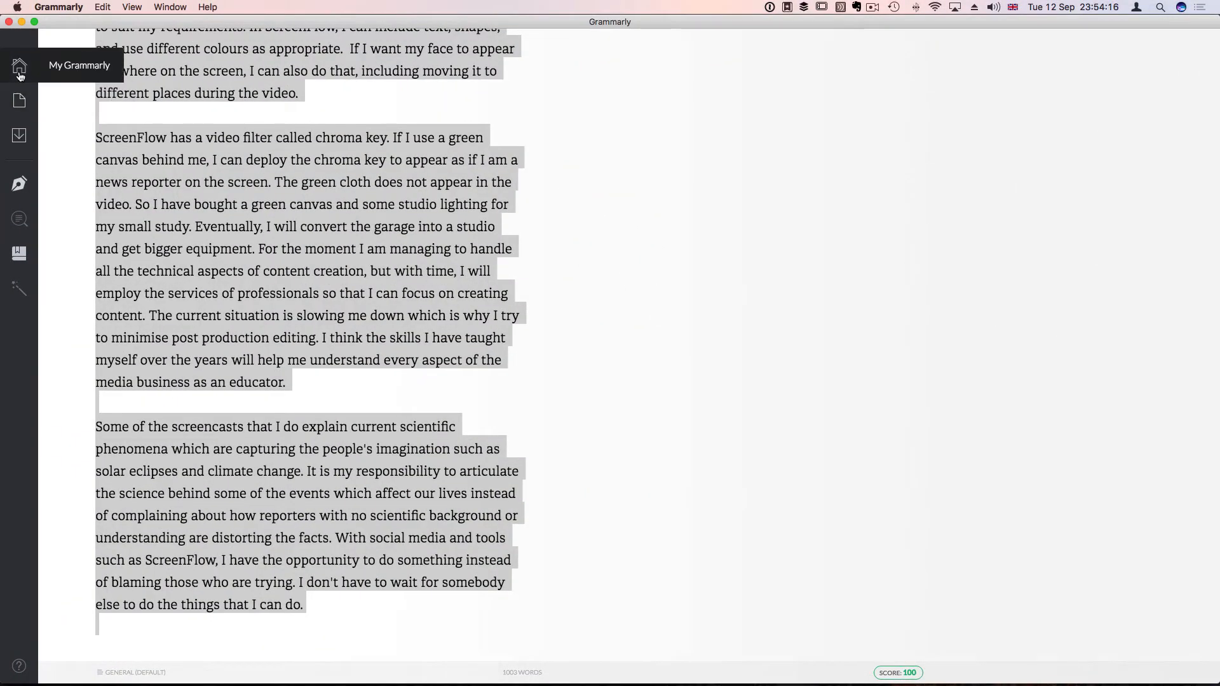
Select all of the corrected Wirecast Play for Mac text in Grammarly and switch back to Kindle Create
{"action": "left_click", "coordinate": [19, 65]}
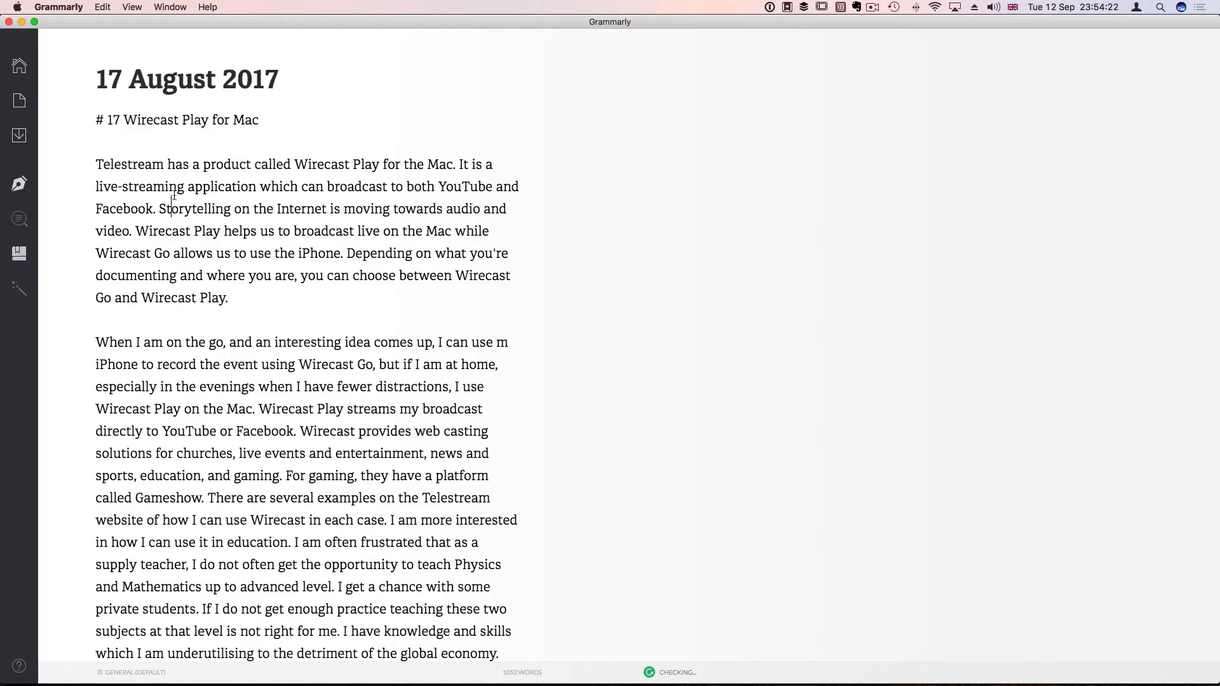
{"action": "key", "text": "cmd+a"}
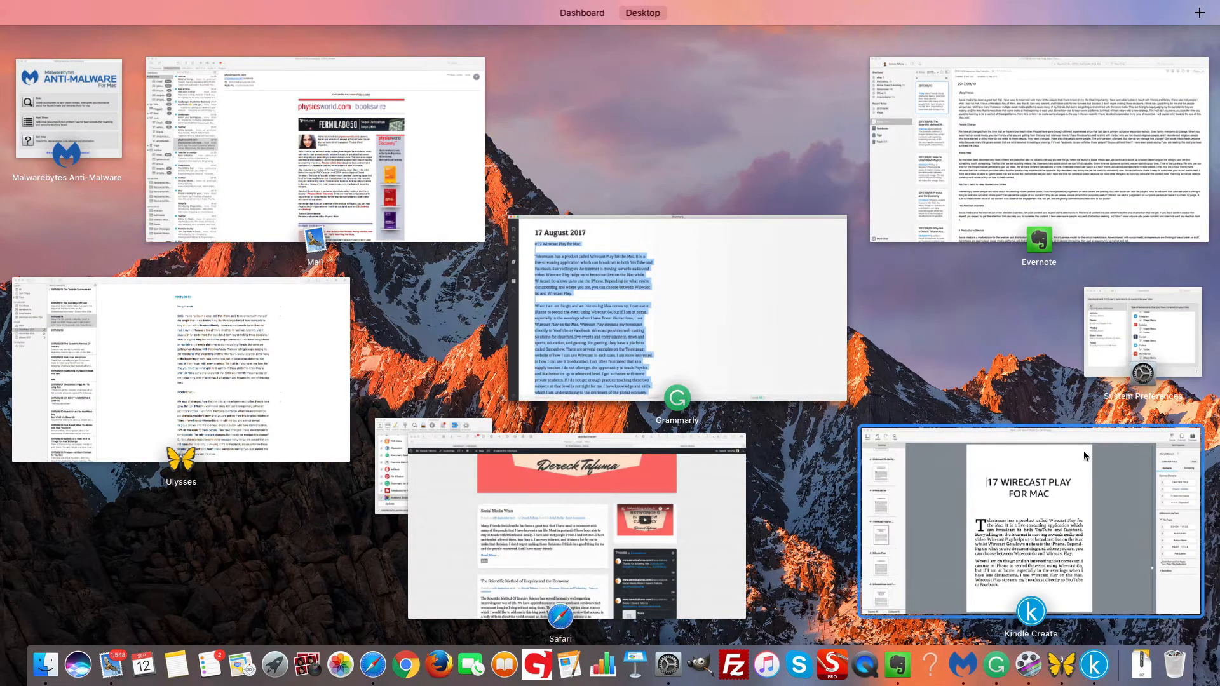
{"action": "left_click", "coordinate": [1031, 525]}
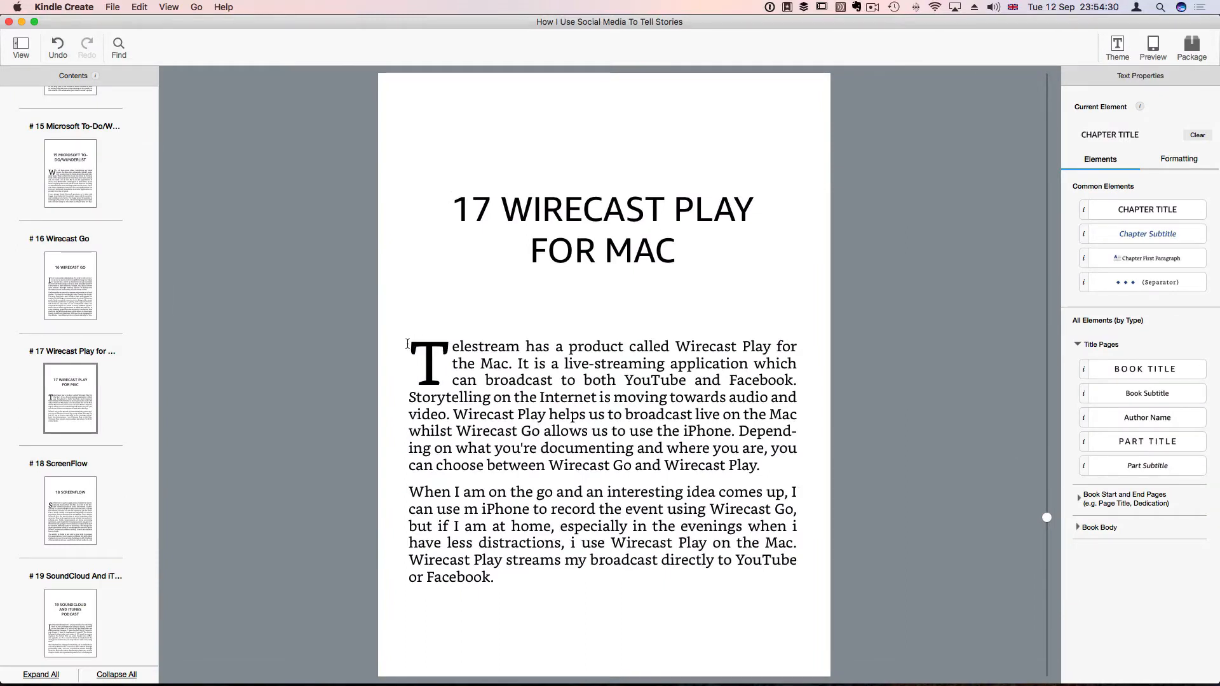
Replace the chapter 17 paragraphs with the corrected Grammarly text and scroll through to check it
{"action": "left_click_drag", "start_coordinate": [412, 345], "coordinate": [494, 577]}
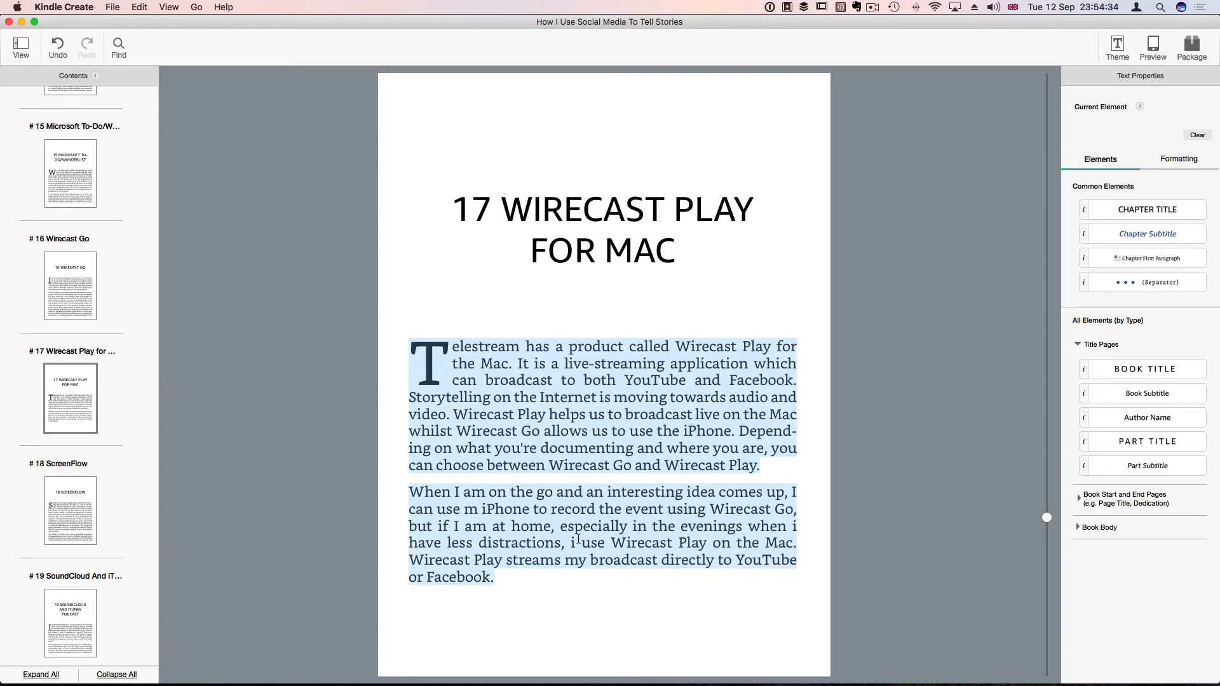
{"action": "left_click", "coordinate": [69, 511]}
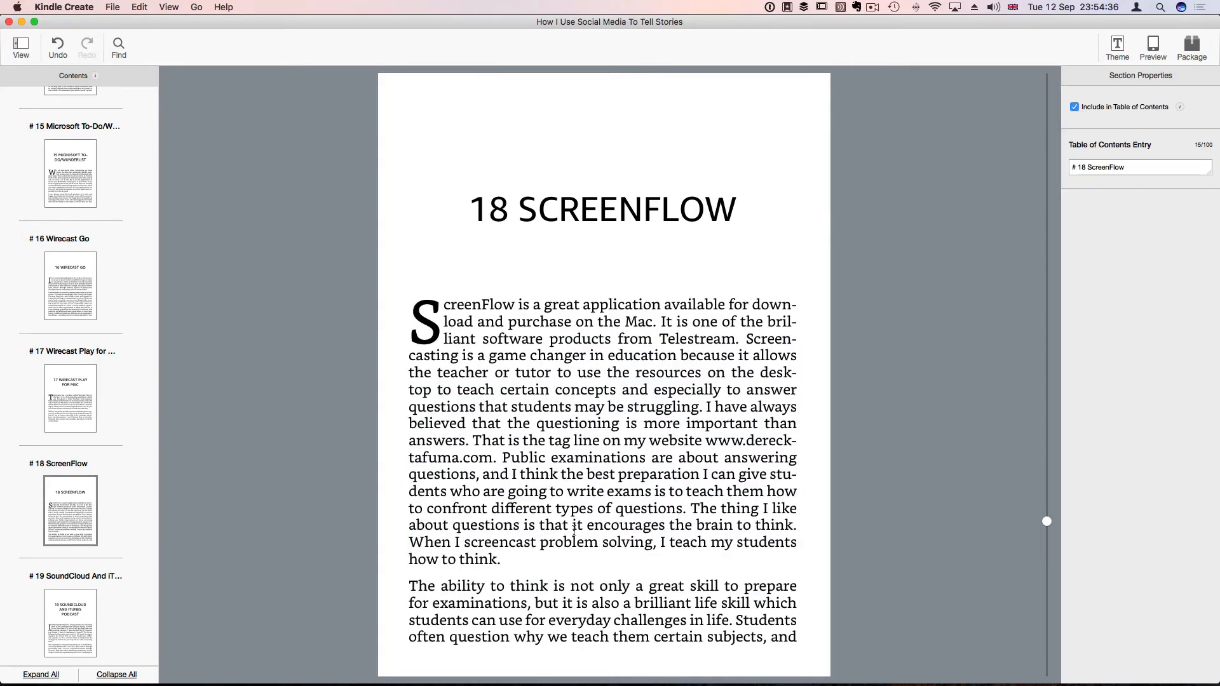
{"action": "left_click", "coordinate": [68, 398]}
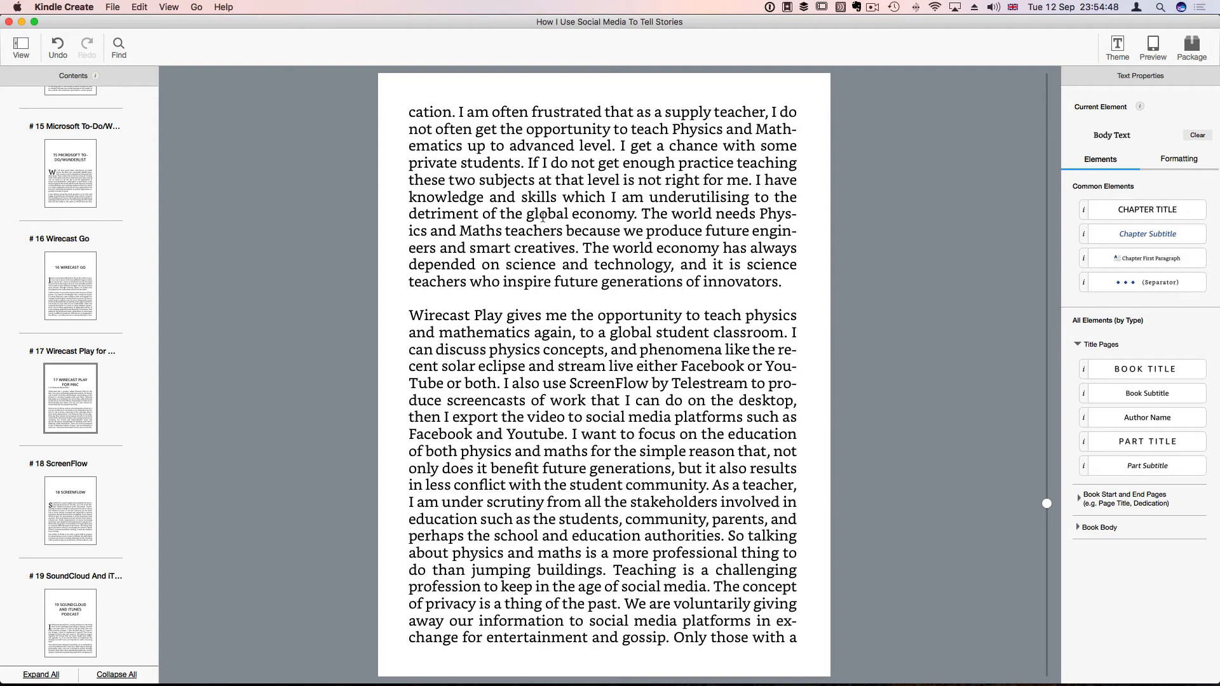
{"action": "scroll", "scroll_direction": "down", "scroll_amount": 3}
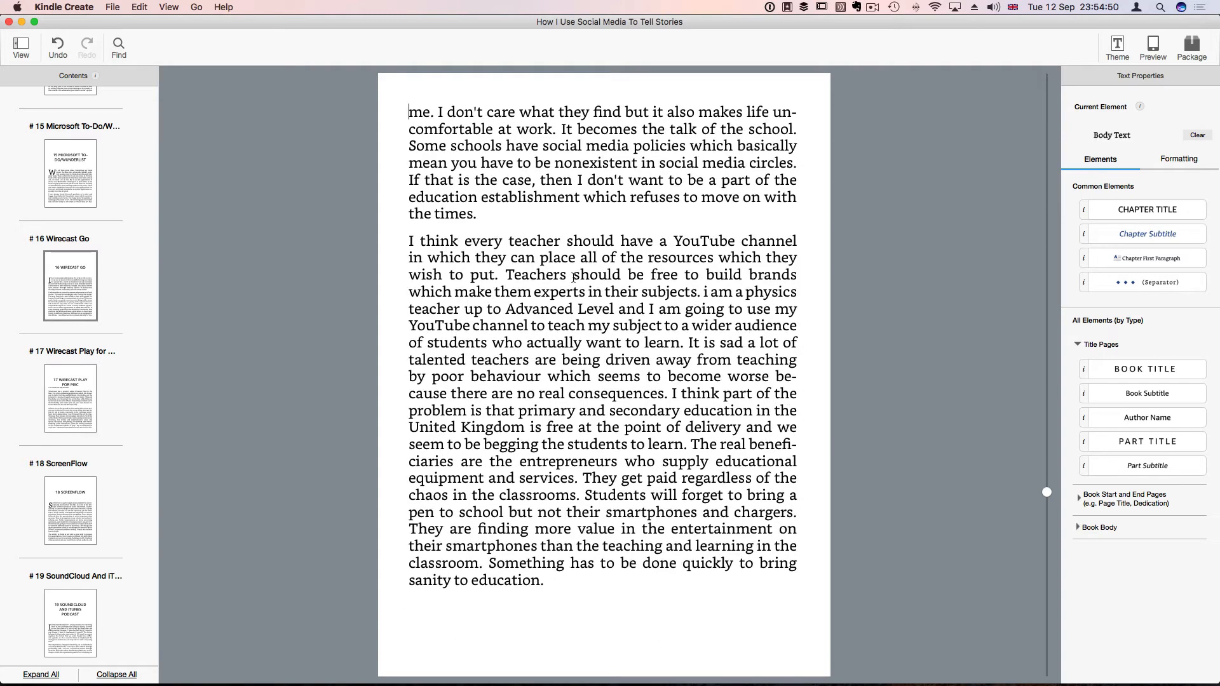
{"action": "scroll", "scroll_direction": "down", "scroll_amount": 3}
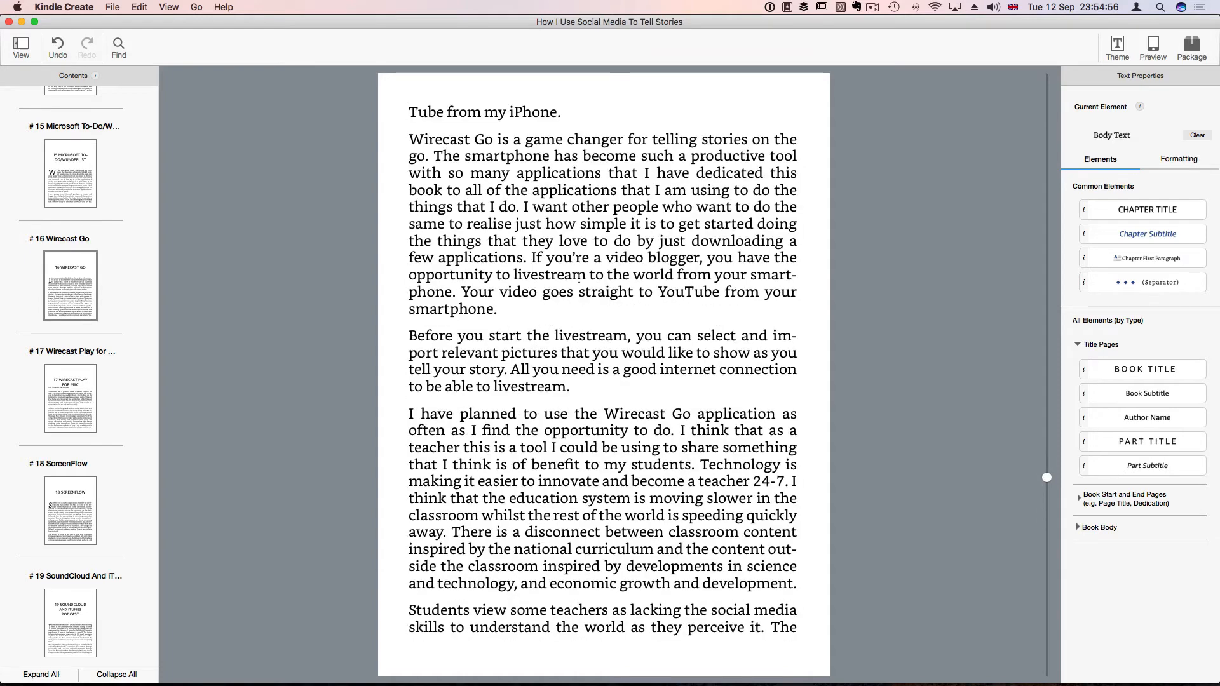
{"action": "scroll", "scroll_direction": "down", "scroll_amount": 3}
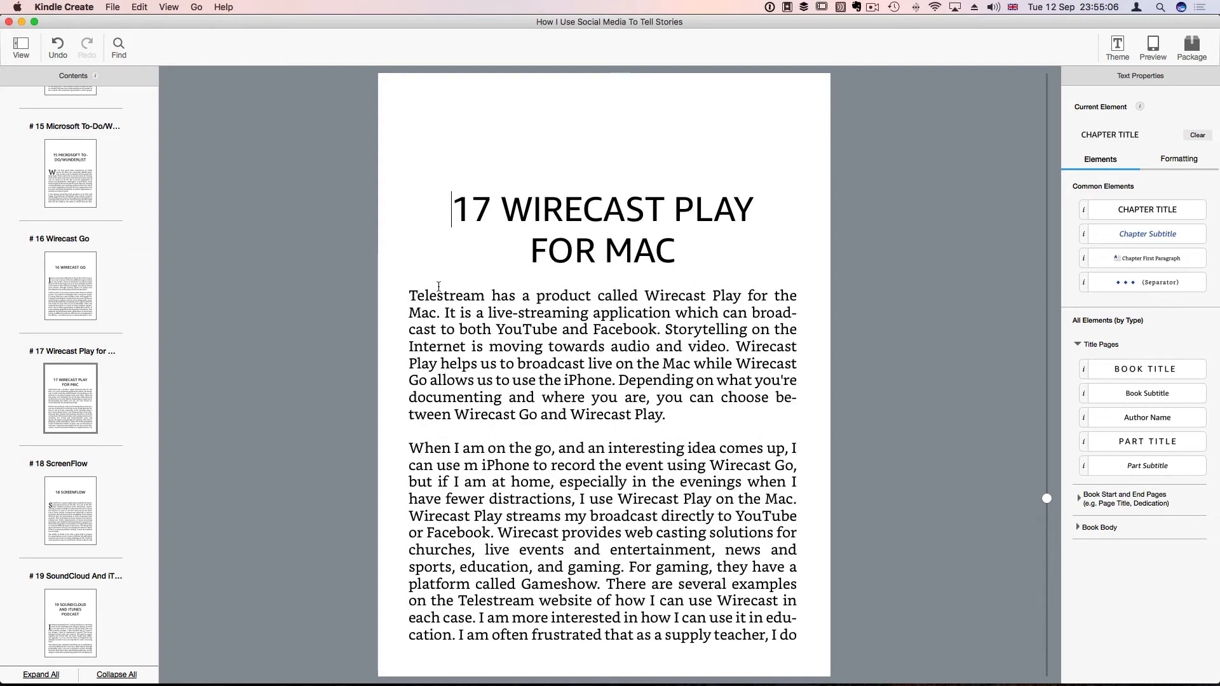
Place the insertion point in the Wirecast Play for Mac opening paragraph for the Chapter First Paragraph style
{"action": "left_click", "coordinate": [412, 296]}
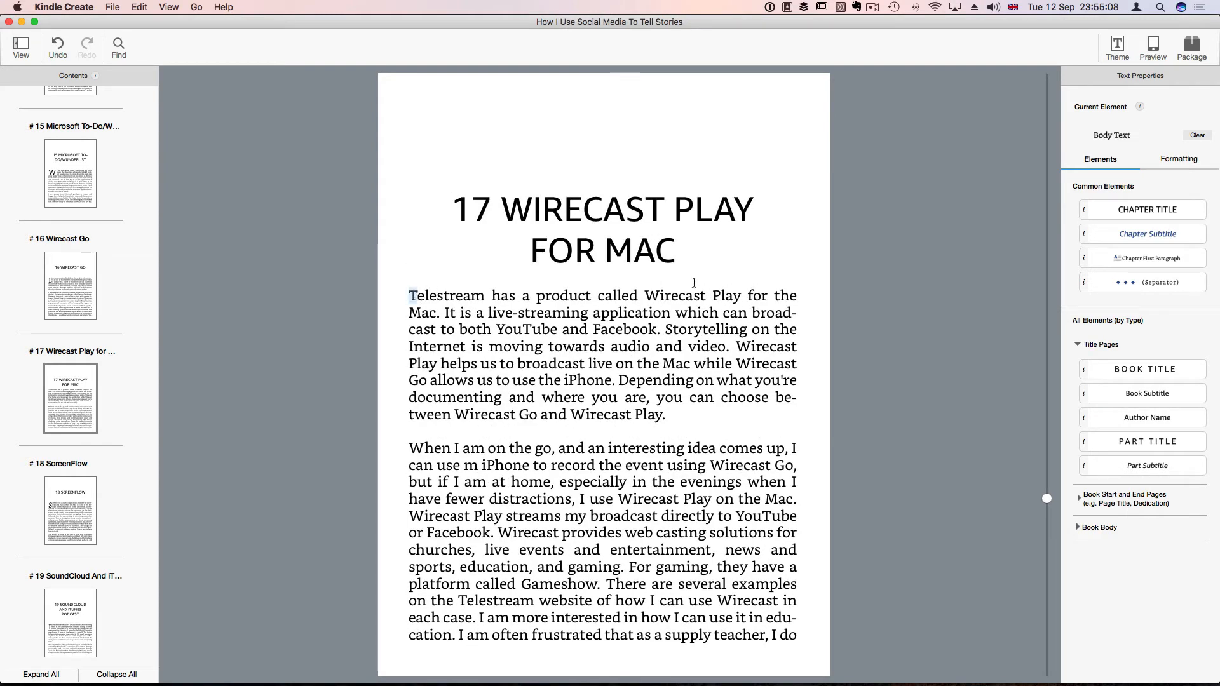
{"action": "mouse_move", "coordinate": [1144, 259]}
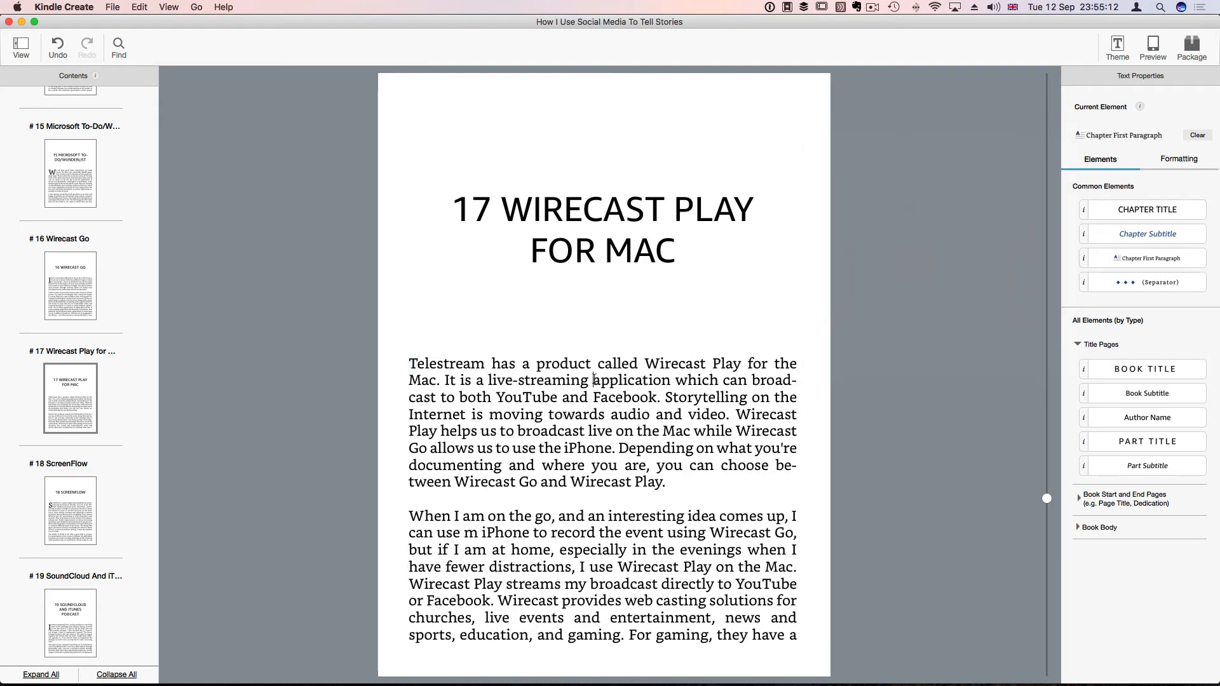
{"action": "mouse_move", "coordinate": [1143, 258]}
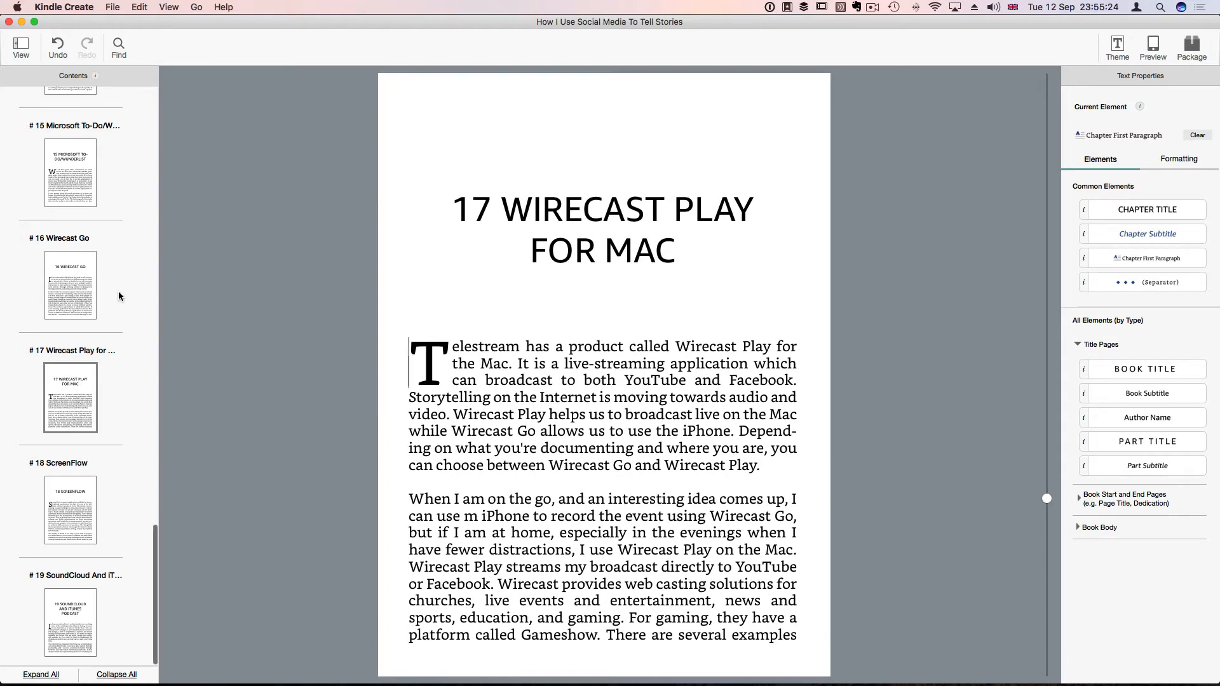
Move past the ScreenFlow and SoundCloud chapters down to the Facebook Page and group heading
{"action": "left_click", "coordinate": [69, 510]}
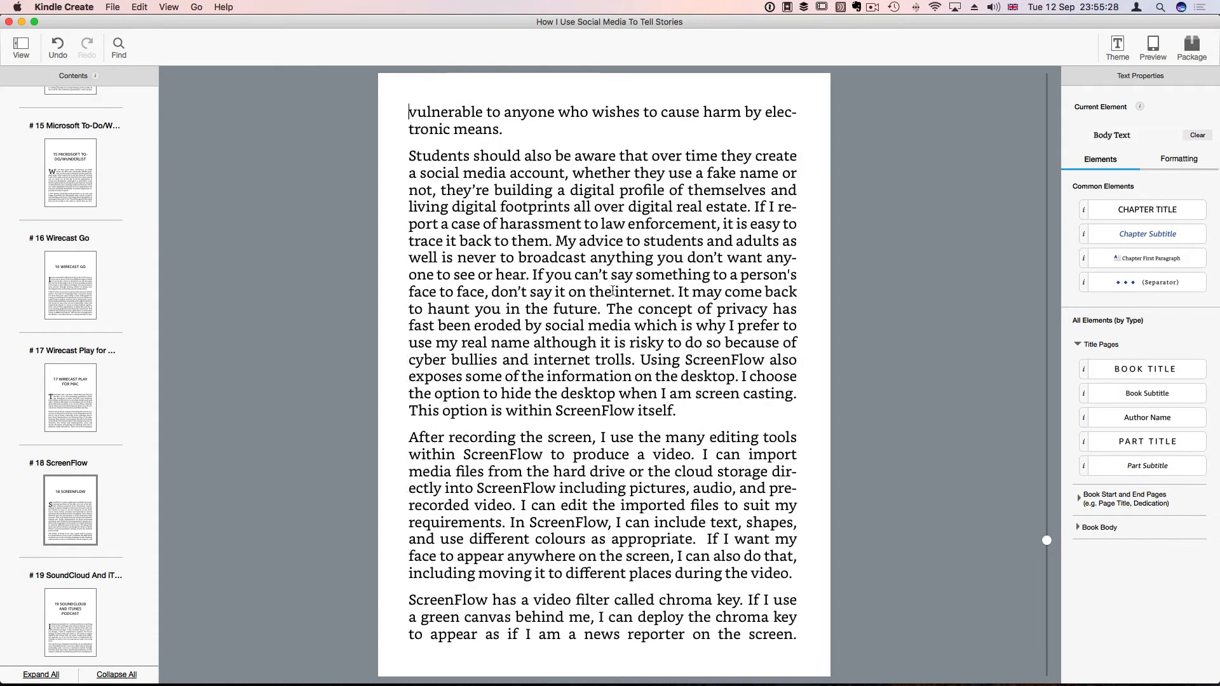
{"action": "left_click", "coordinate": [70, 622]}
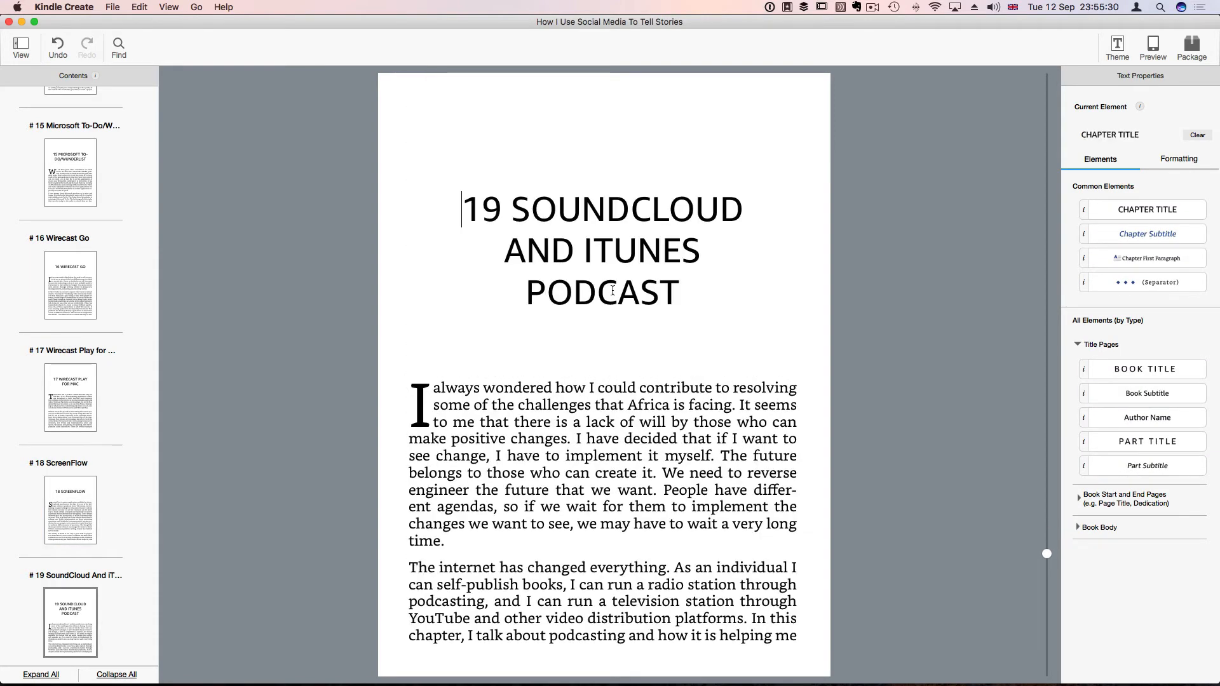
{"action": "scroll", "scroll_direction": "down", "scroll_amount": 3}
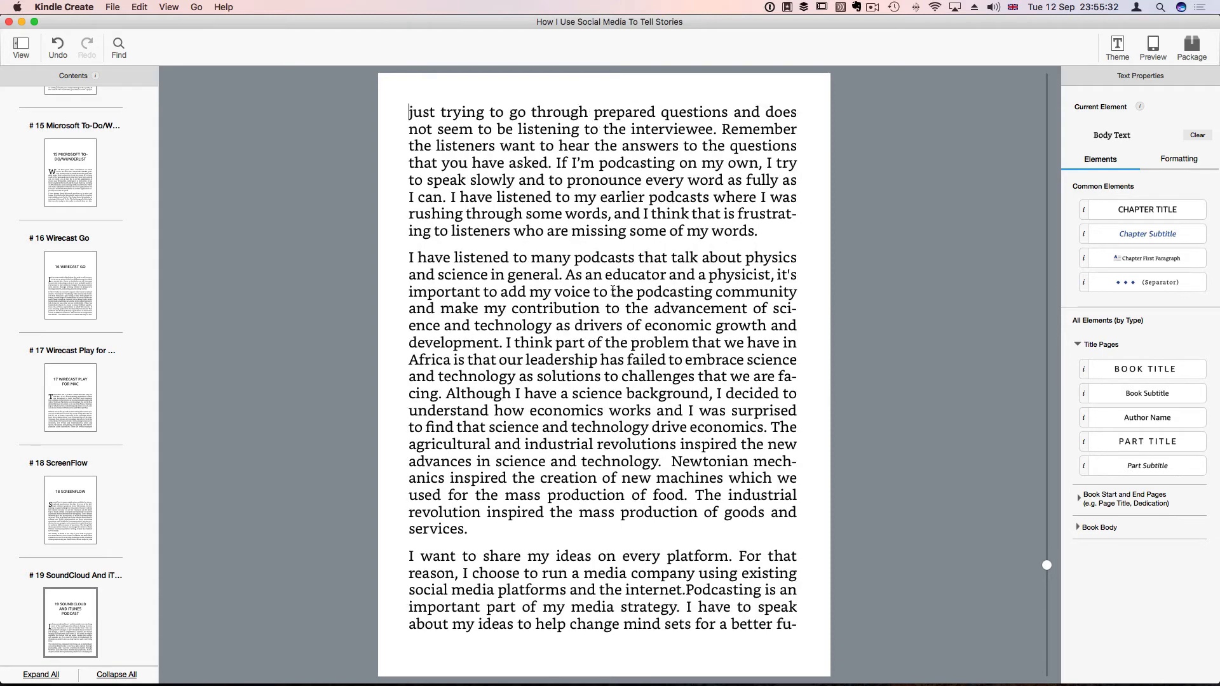
{"action": "scroll", "scroll_direction": "down", "scroll_amount": 3}
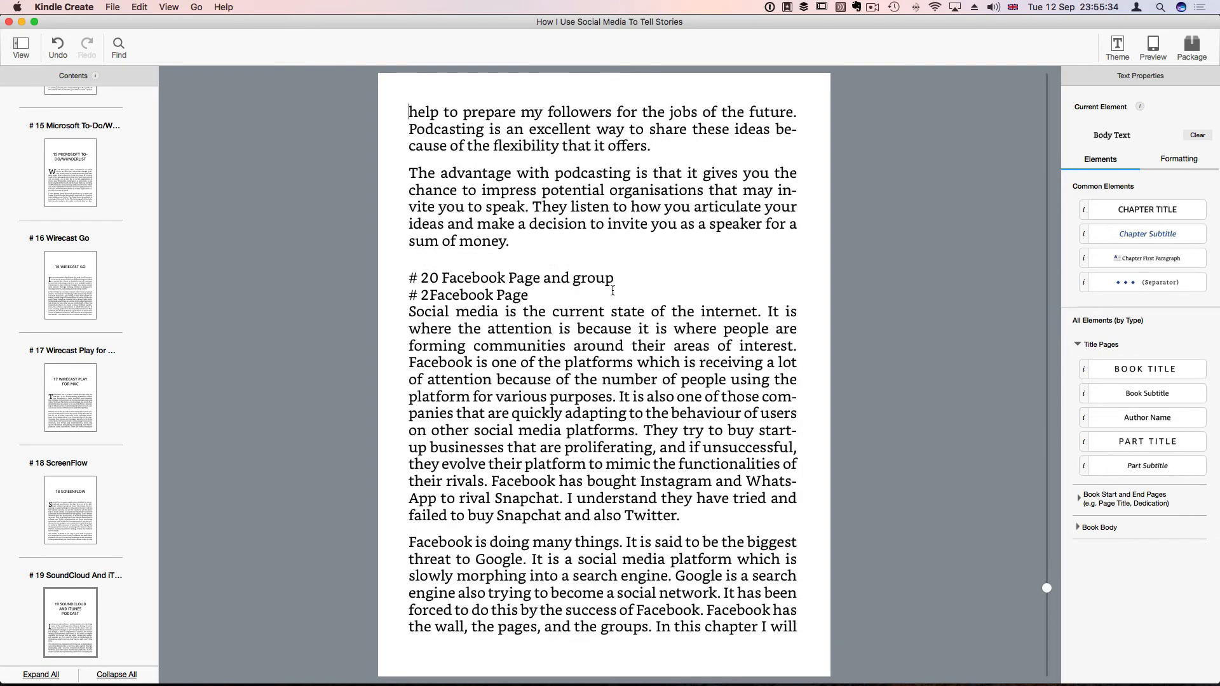
{"action": "mouse_move", "coordinate": [532, 297]}
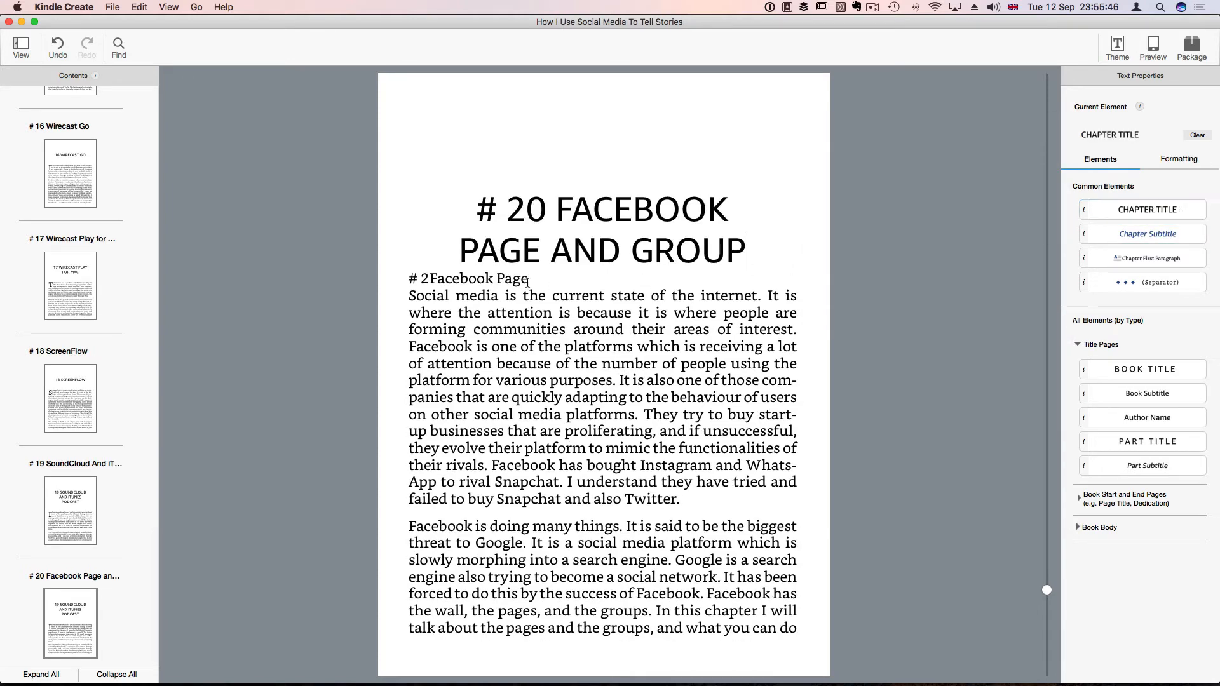
Style the Facebook Page and Facebook Group lines as chapter subtitles, removing the stray # before 20
{"action": "left_click", "coordinate": [469, 278]}
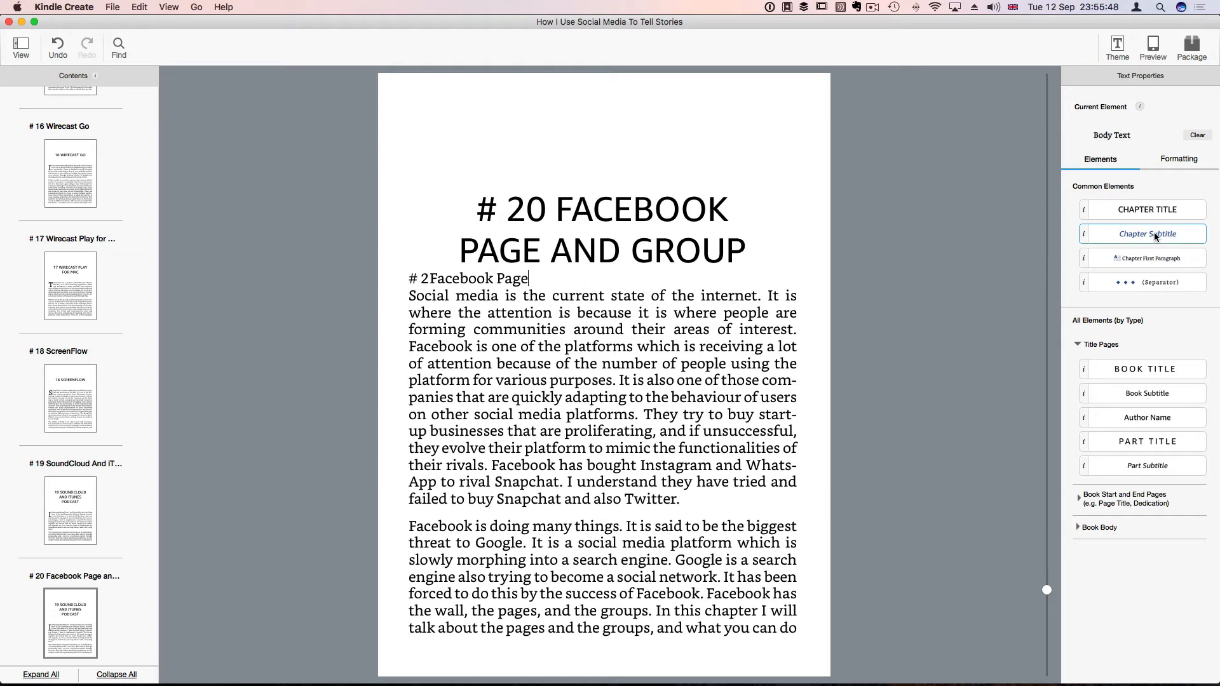
{"action": "left_click", "coordinate": [1143, 234]}
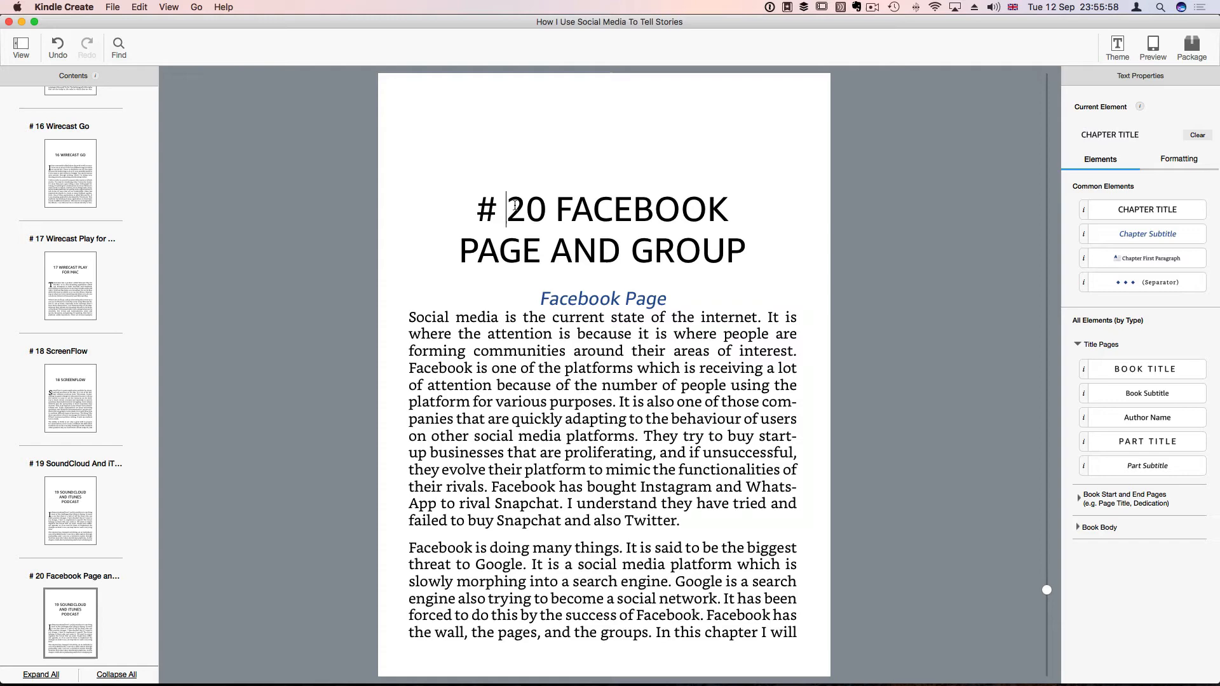
{"action": "key", "text": "Backspace"}
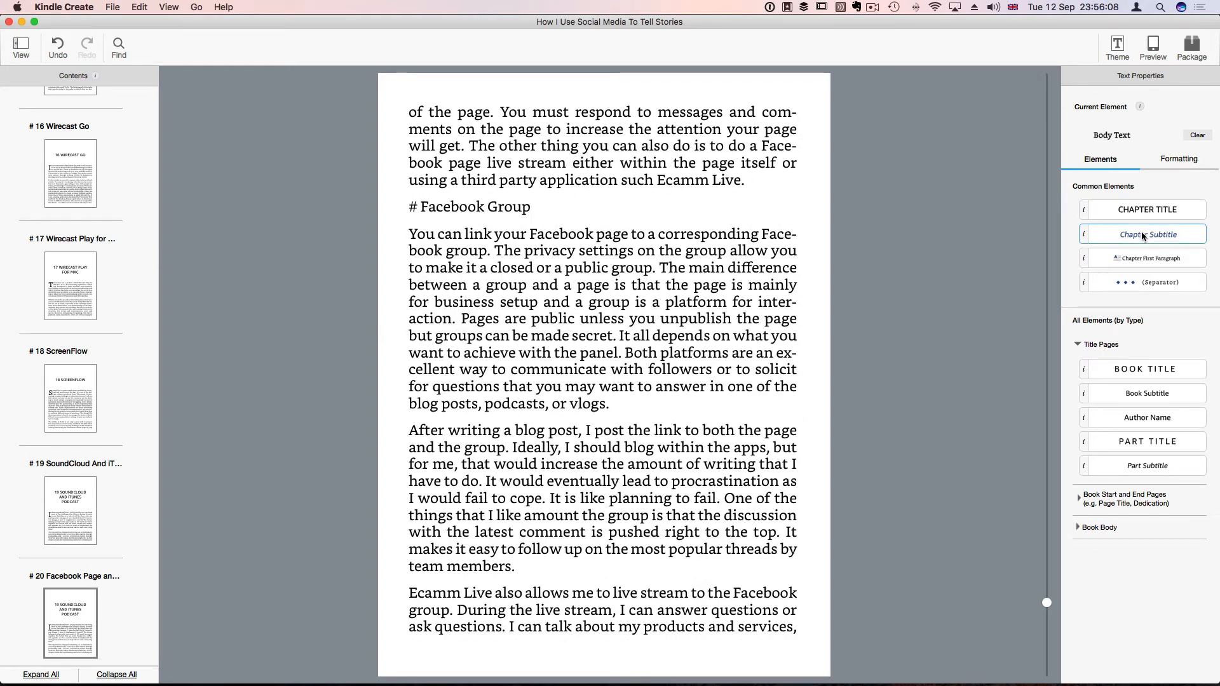
{"action": "left_click", "coordinate": [1145, 234]}
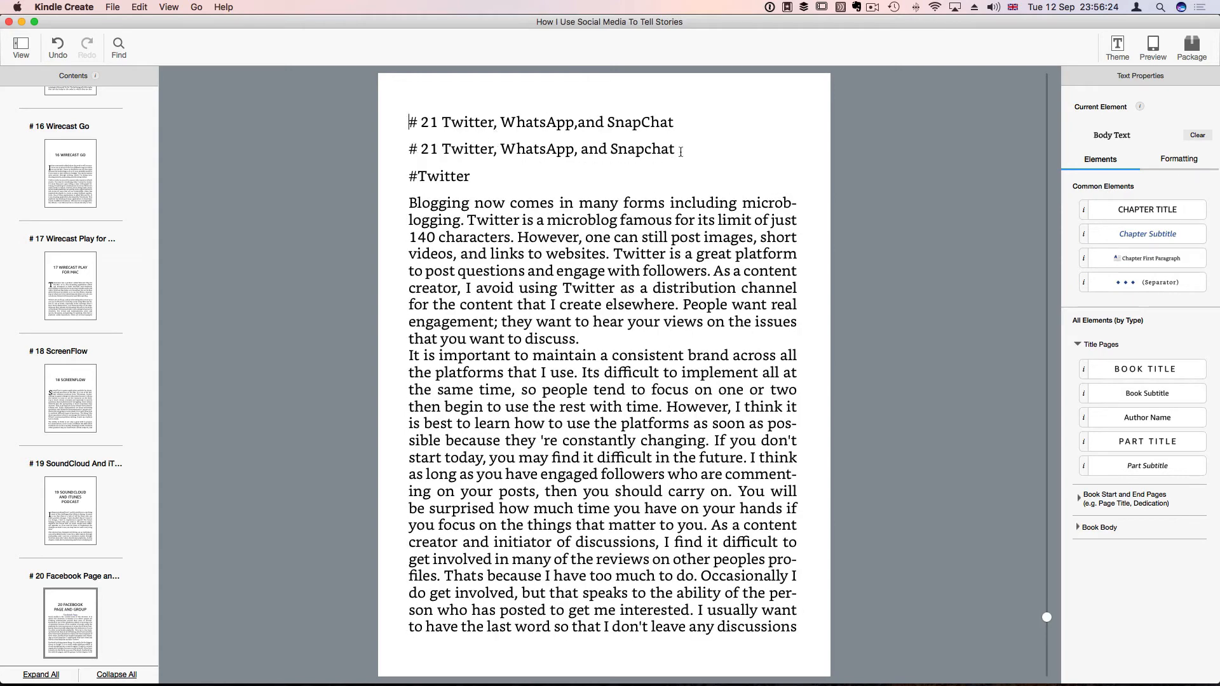
Delete the duplicated Twitter, WhatsApp and Snapchat heading and the leading # from the chapter title
{"action": "triple_click", "coordinate": [543, 149]}
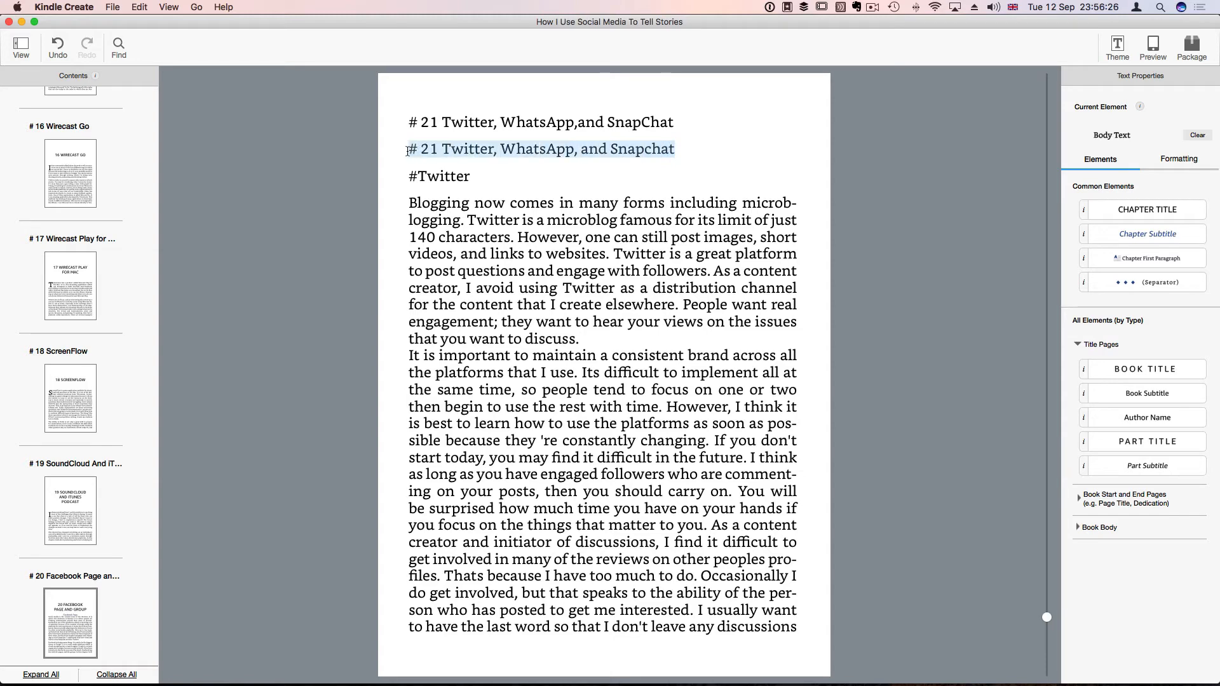
{"action": "key", "text": "delete"}
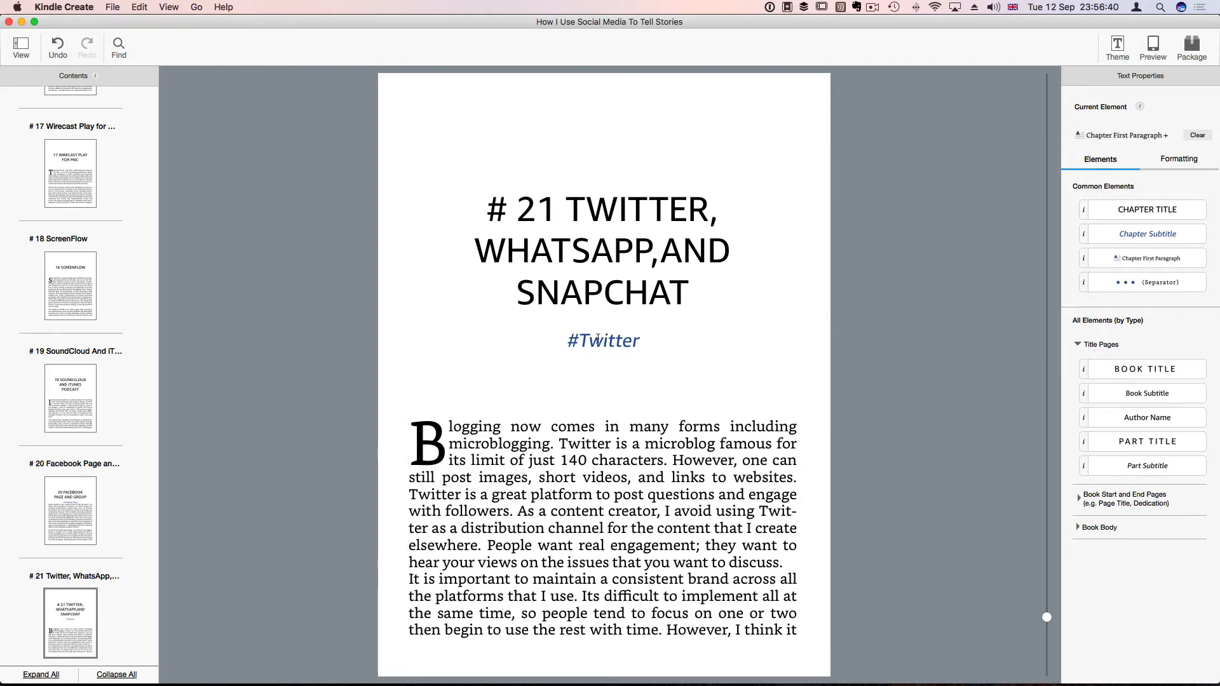
{"action": "left_click", "coordinate": [603, 341]}
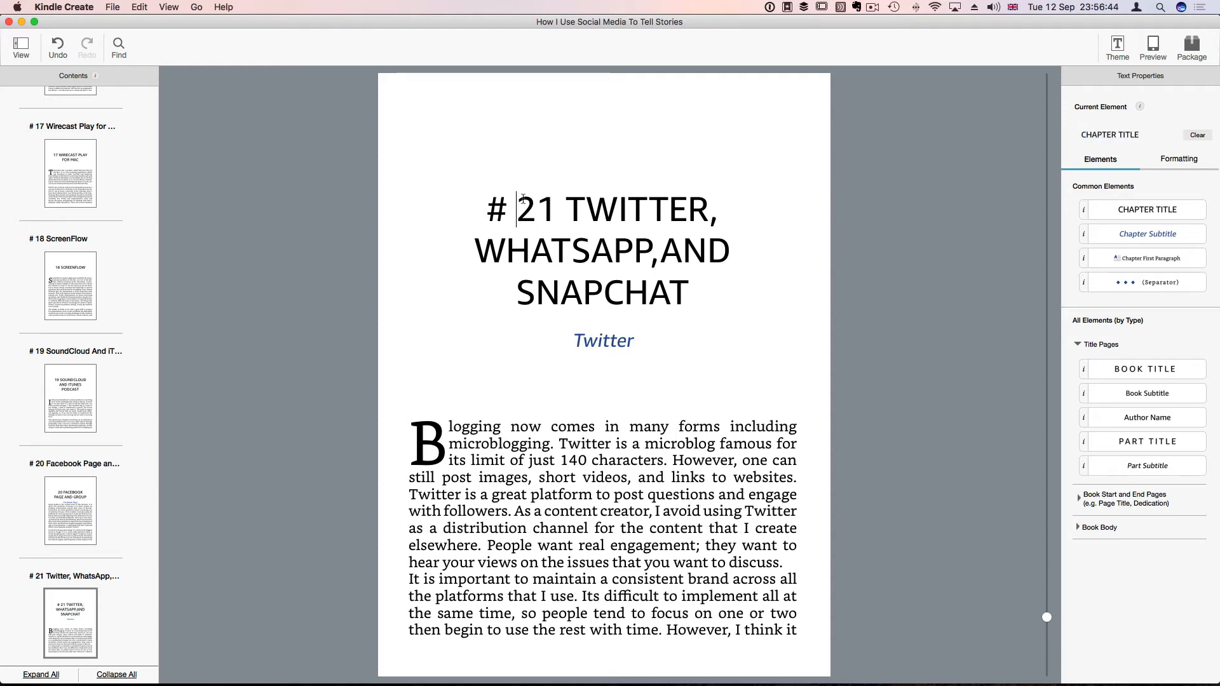
{"action": "key", "text": "backspace"}
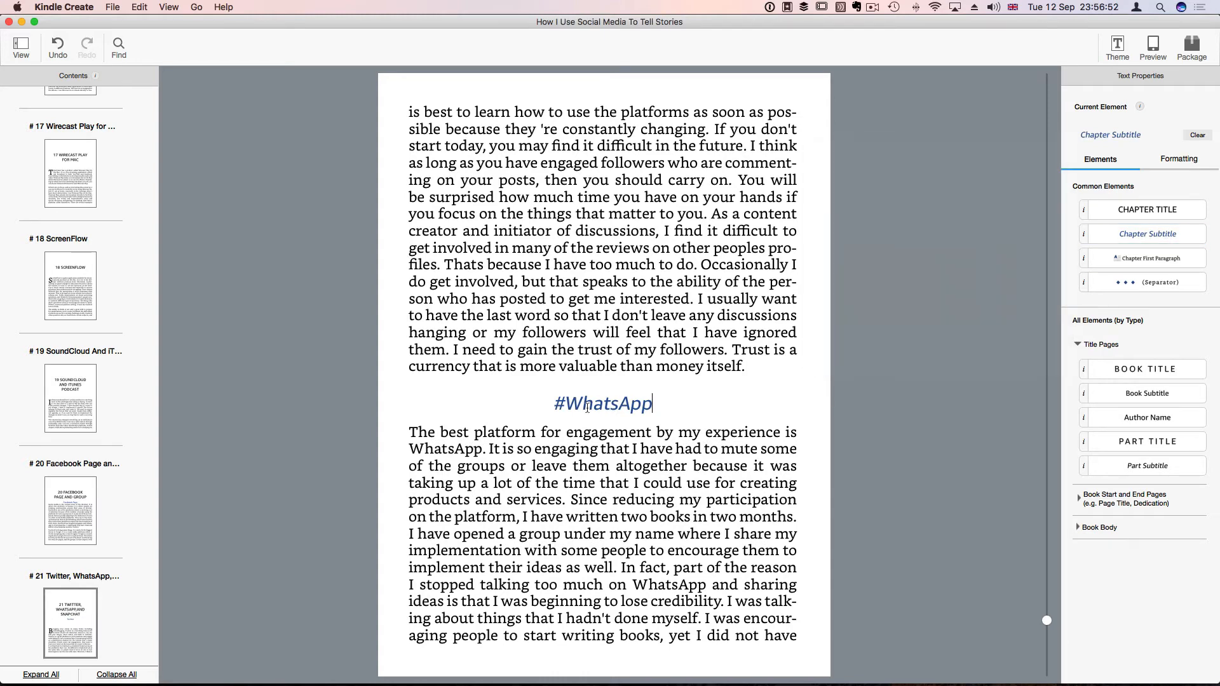
Make the paragraph after #WhatsApp a chapter first paragraph and strip the # from the WhatsApp heading
{"action": "left_click", "coordinate": [411, 432]}
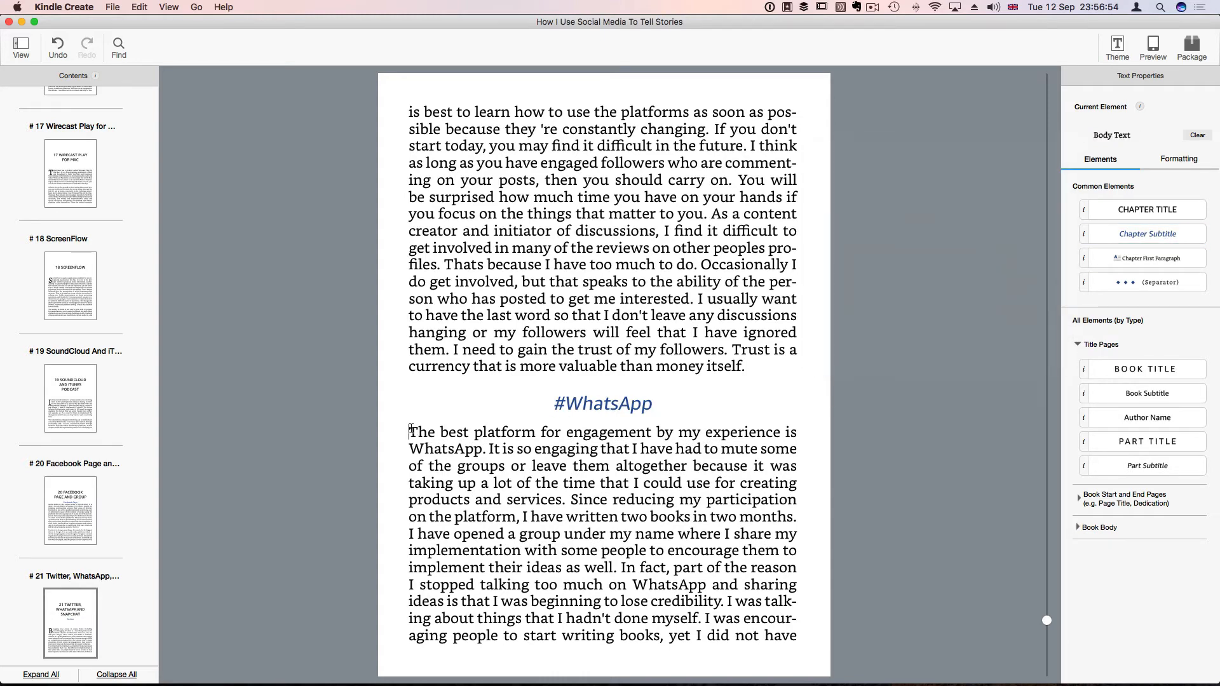
{"action": "left_click", "coordinate": [1149, 258]}
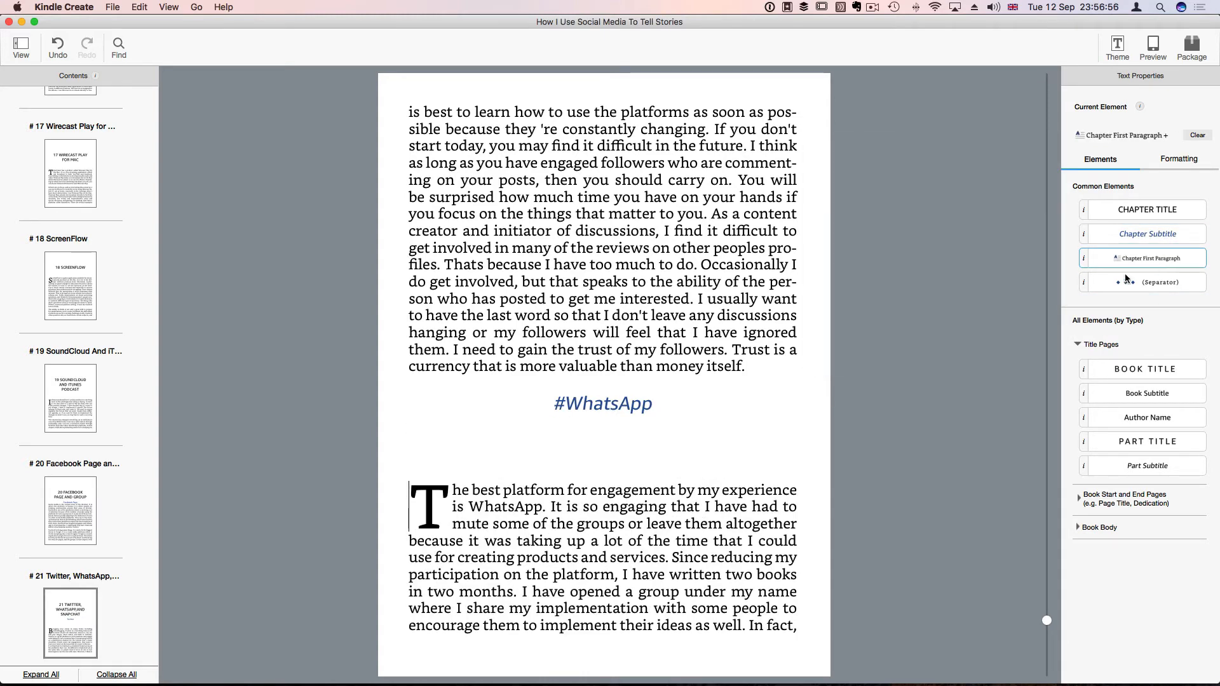
{"action": "left_click", "coordinate": [603, 403]}
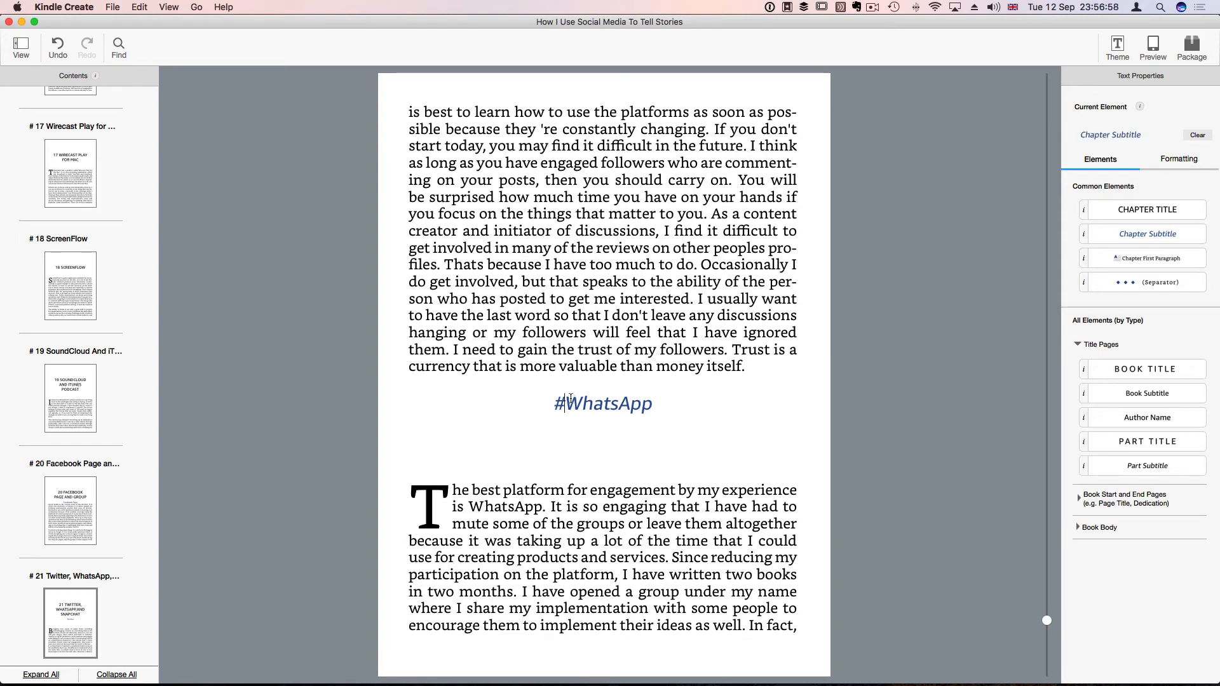
{"action": "key", "text": "Backspace"}
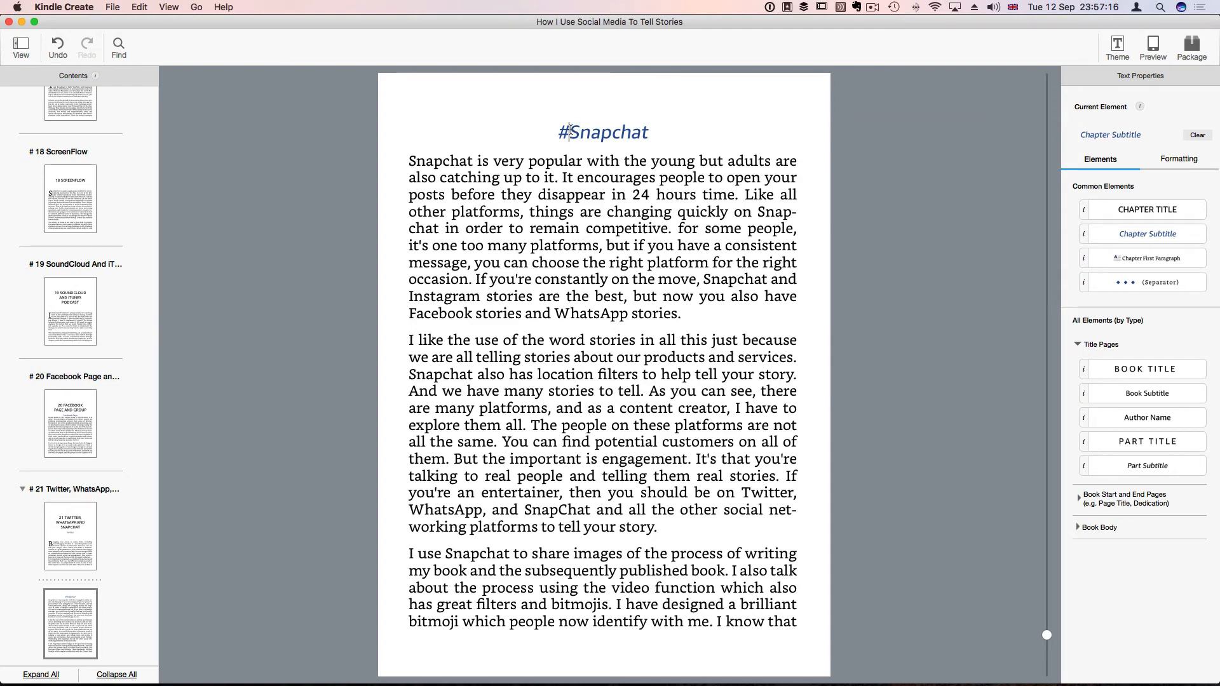
Scroll to the closing 'Now, tell me your story!' page and show its text Formatting properties
{"action": "scroll", "scroll_direction": "down", "scroll_amount": 3}
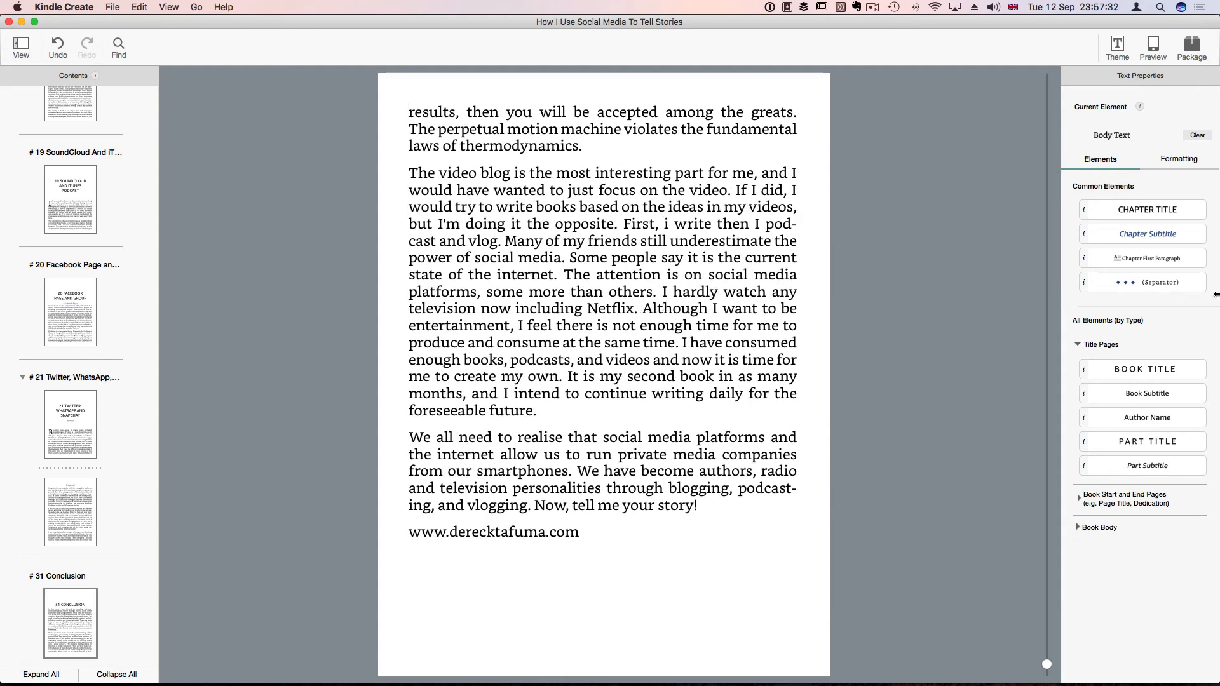
{"action": "left_click", "coordinate": [1180, 158]}
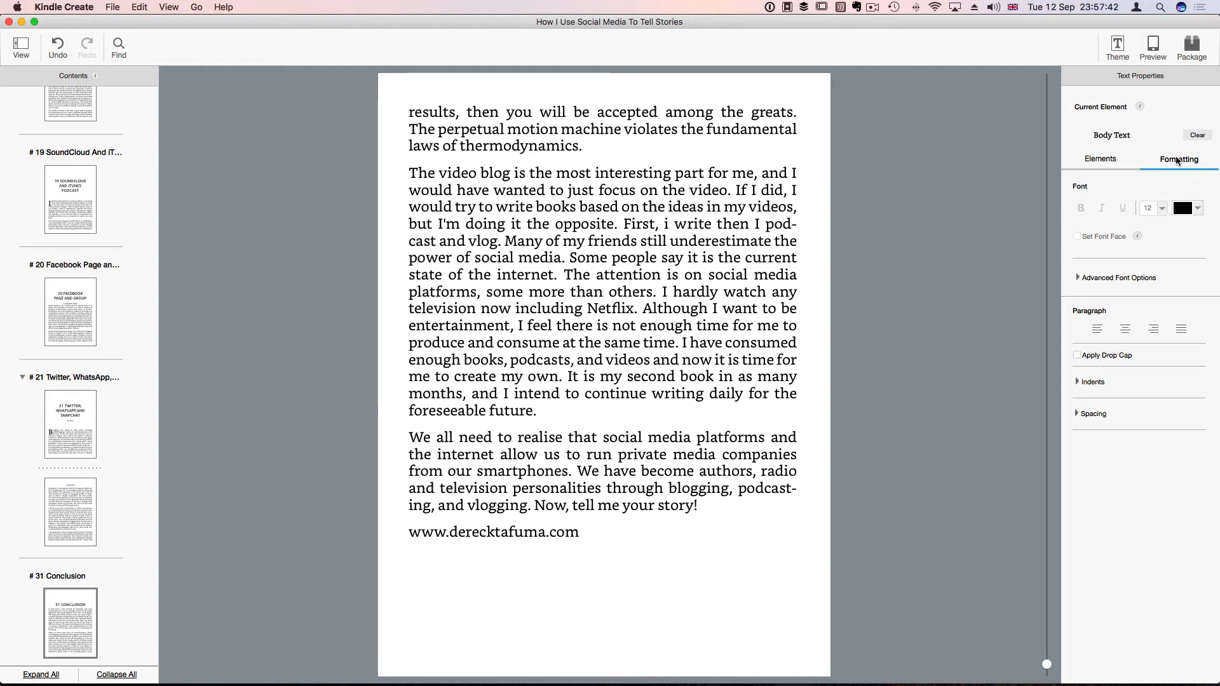
{"action": "mouse_move", "coordinate": [303, 303]}
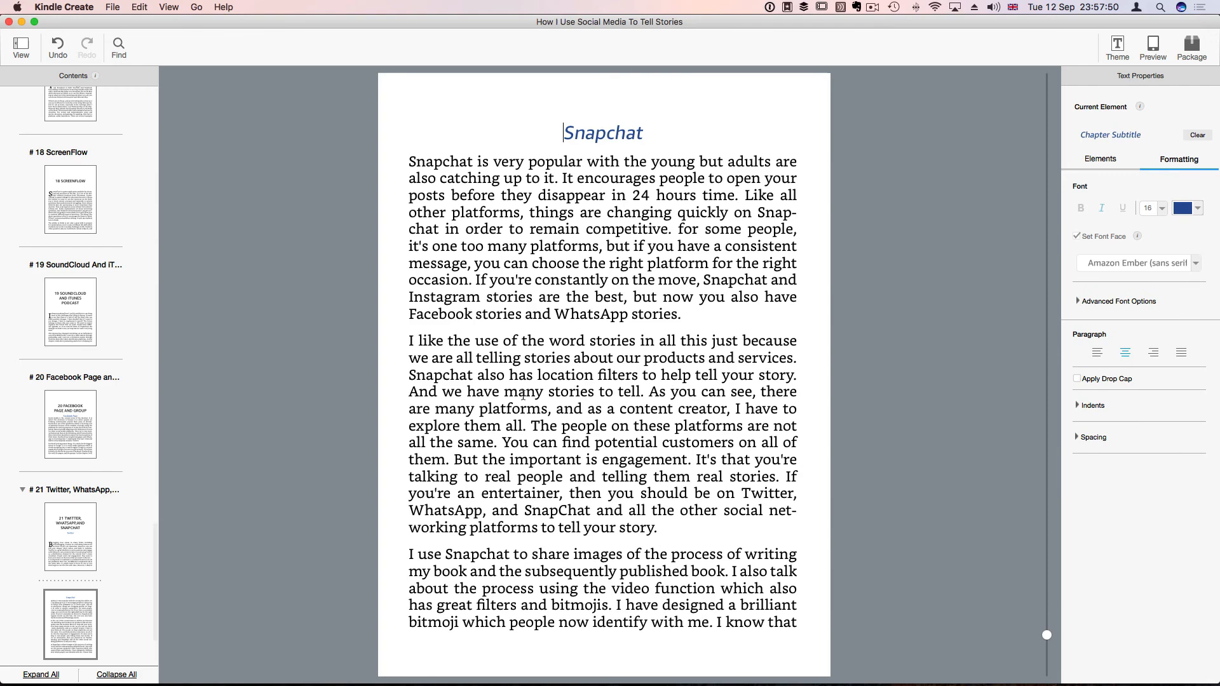
{"action": "scroll", "scroll_direction": "down", "scroll_amount": 3}
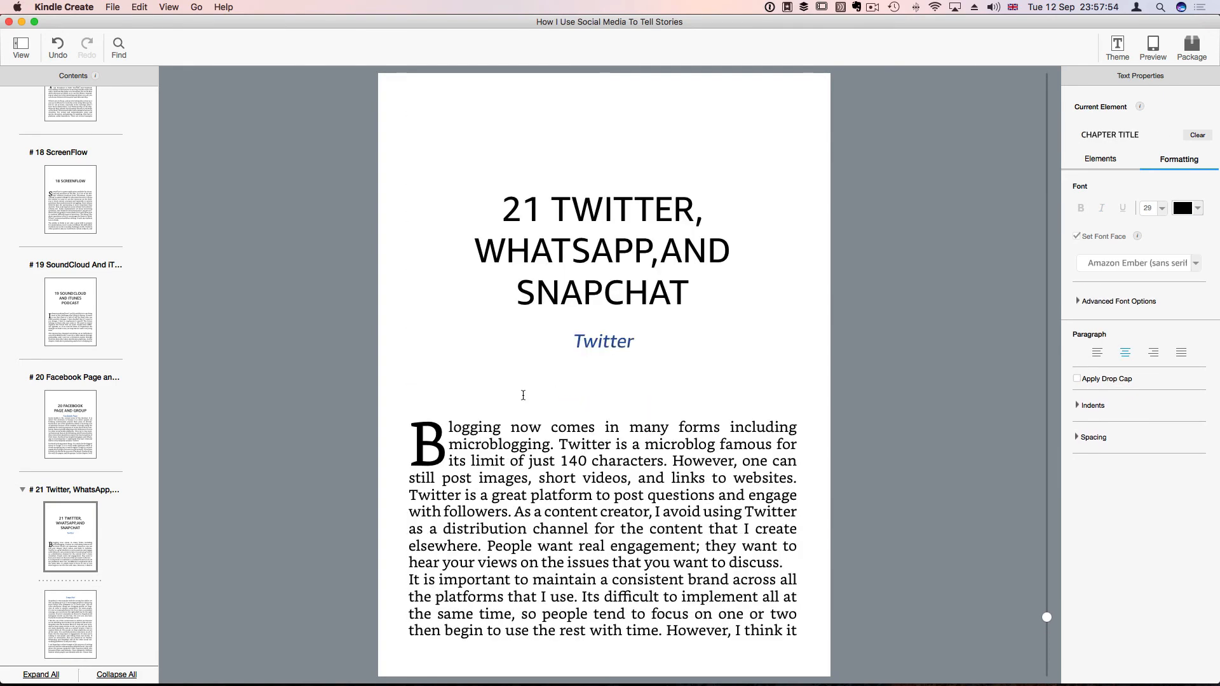
{"action": "scroll", "scroll_direction": "down", "scroll_amount": 3}
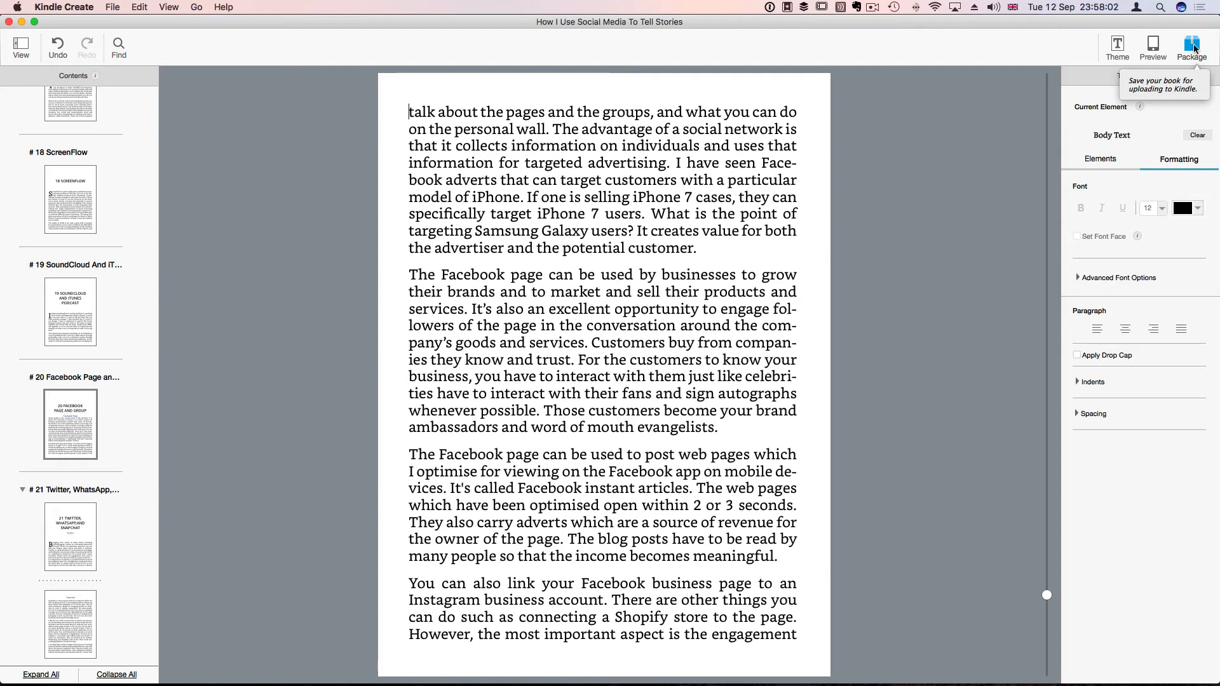
Save changes and package the book as 'How I Use Social Media To Tell Stories' into iCloud Drive
{"action": "left_click", "coordinate": [1191, 44]}
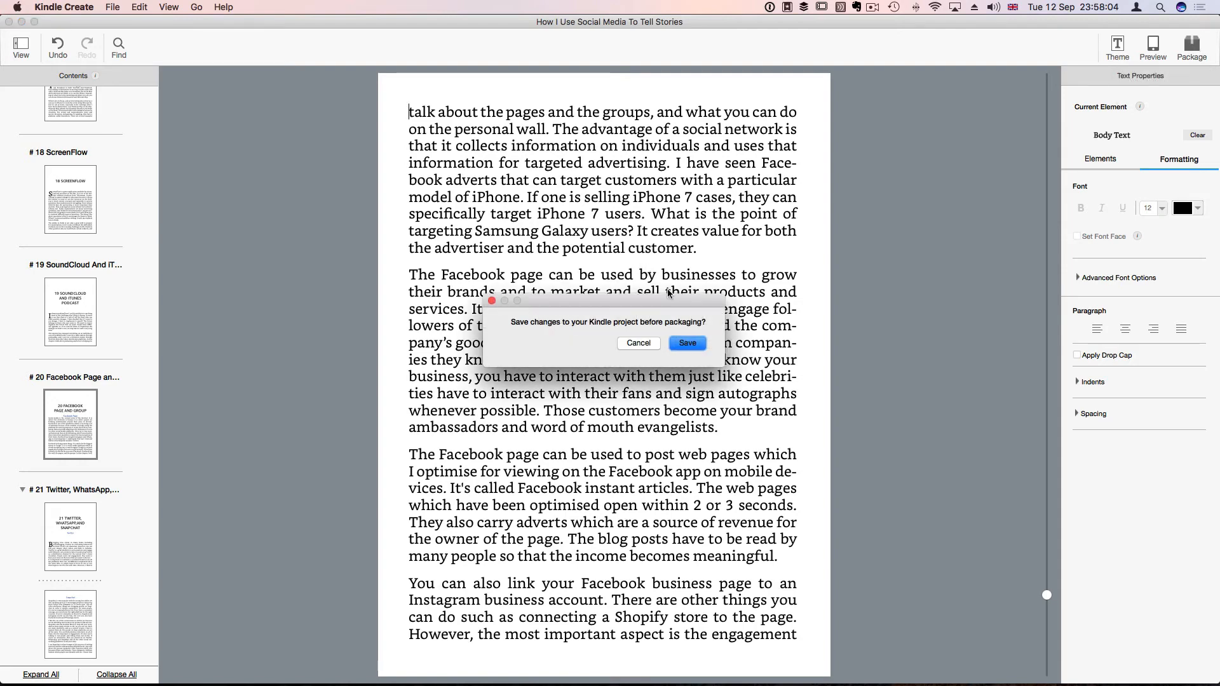
{"action": "left_click", "coordinate": [687, 343]}
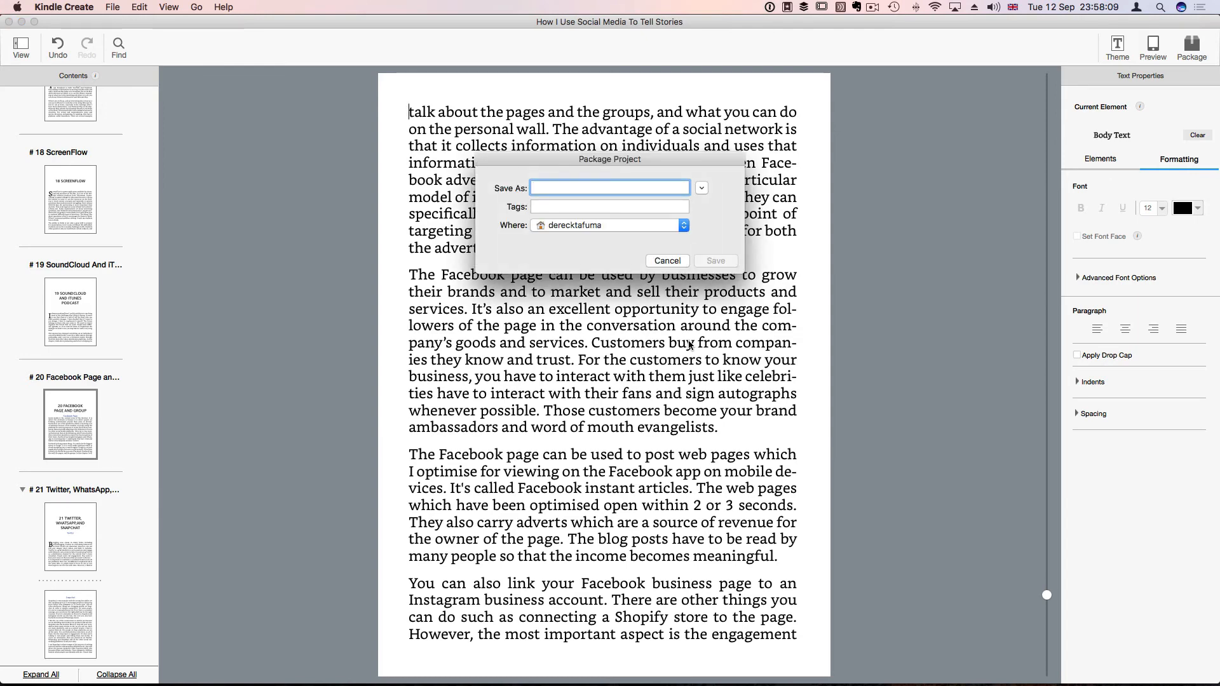
{"action": "type", "text": "H"}
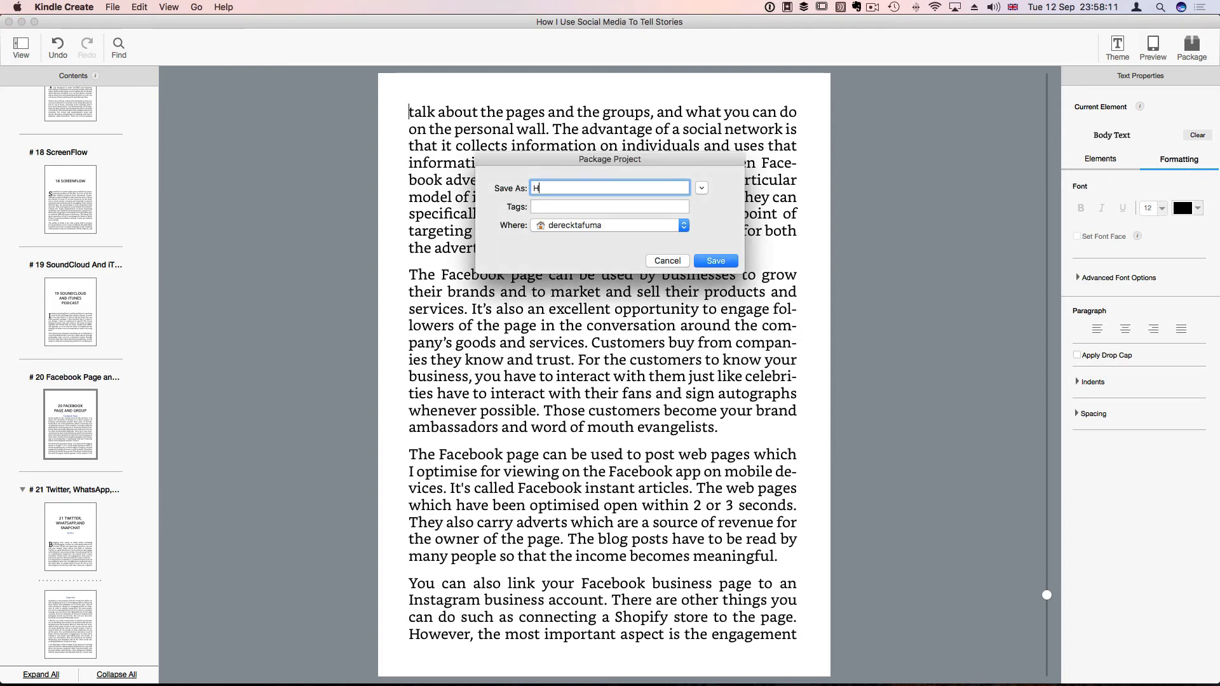
{"action": "type", "text": "ow I Us"}
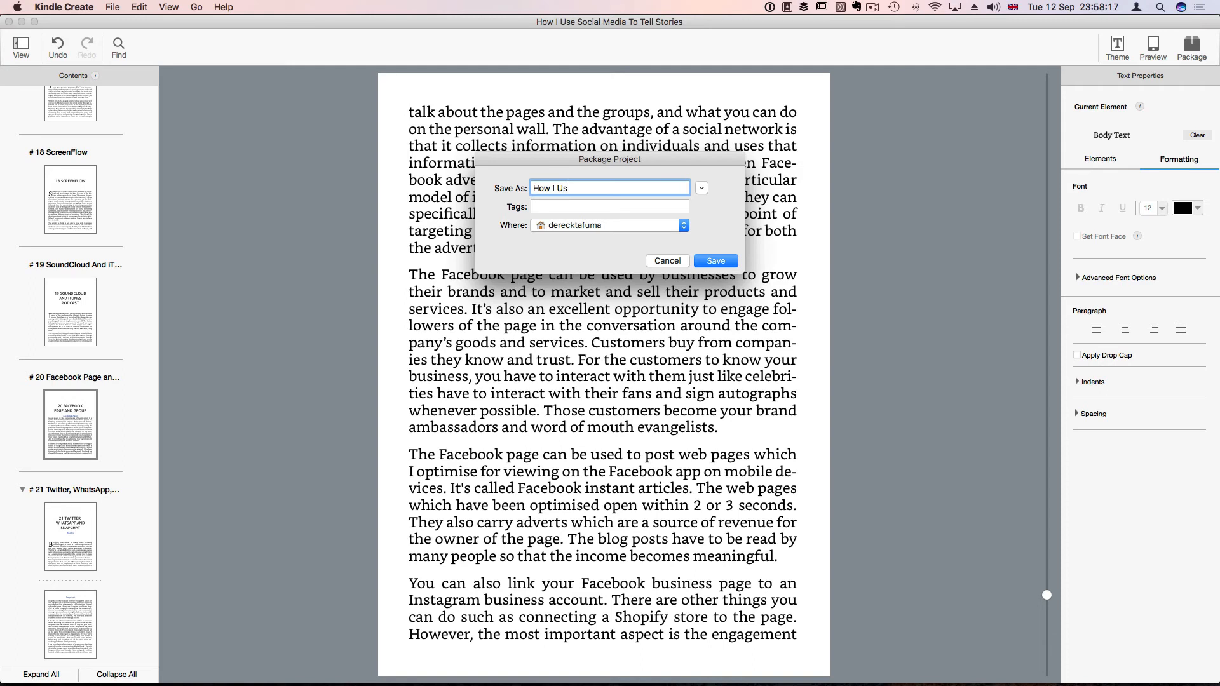
{"action": "type", "text": "e"}
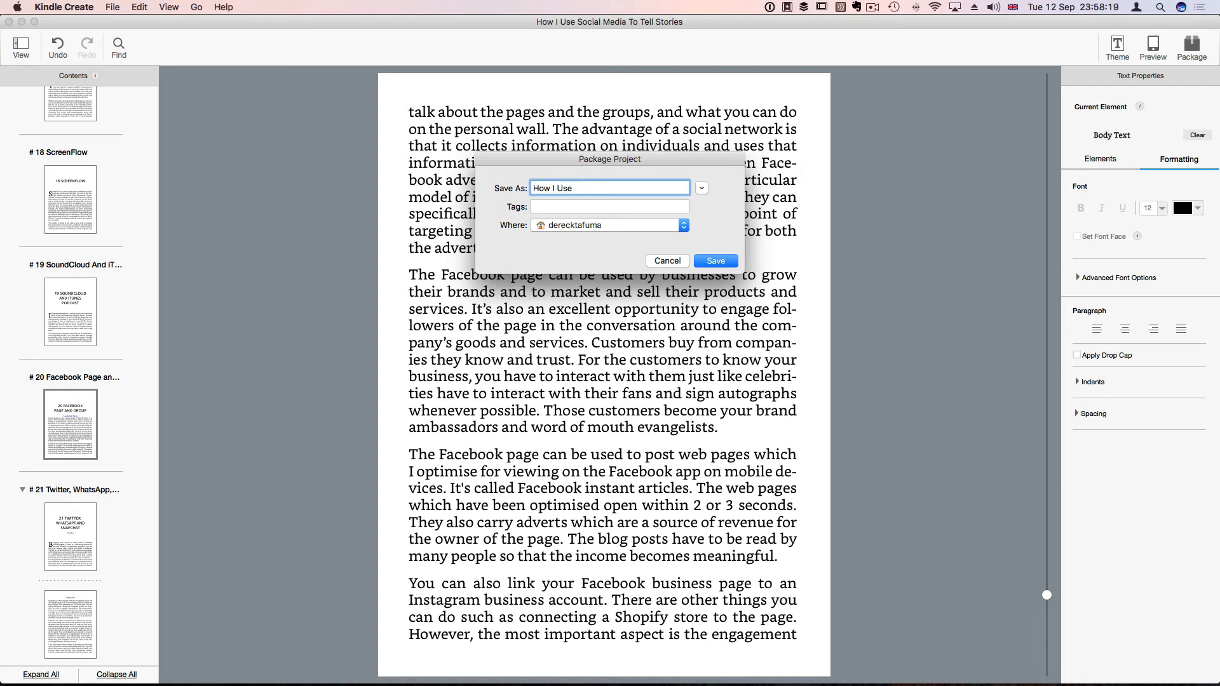
{"action": "type", "text": "Social Media To Tell Stories"}
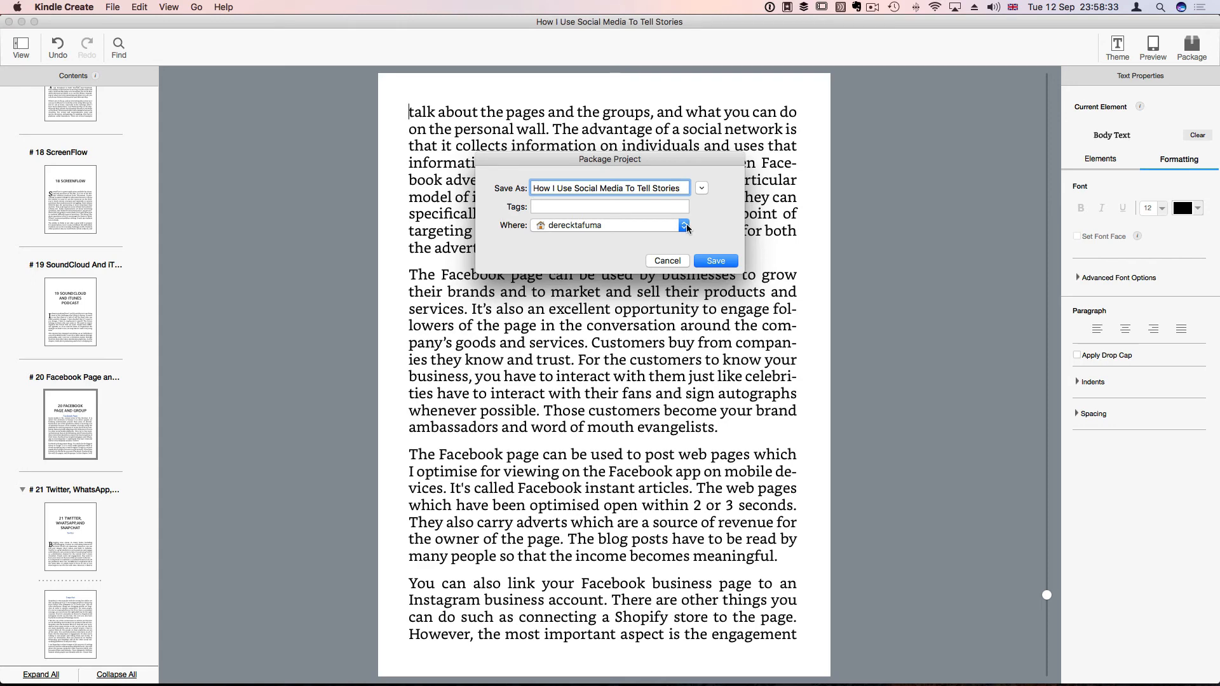
{"action": "left_click", "coordinate": [684, 225]}
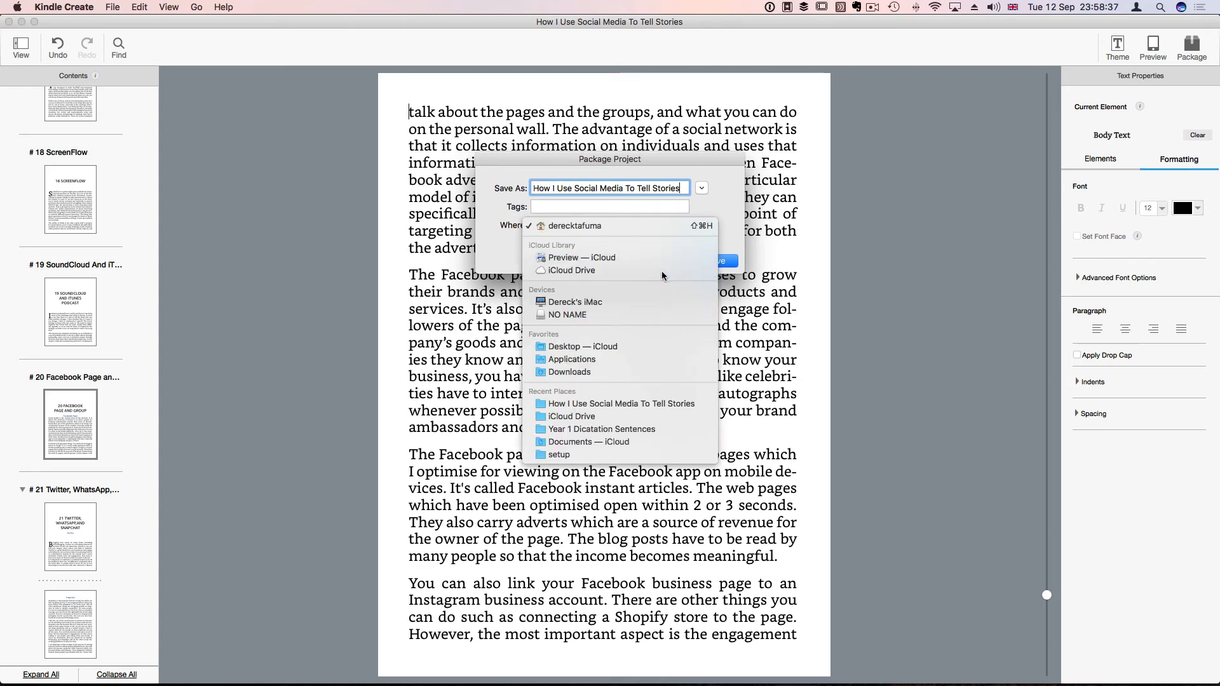
{"action": "left_click", "coordinate": [571, 270]}
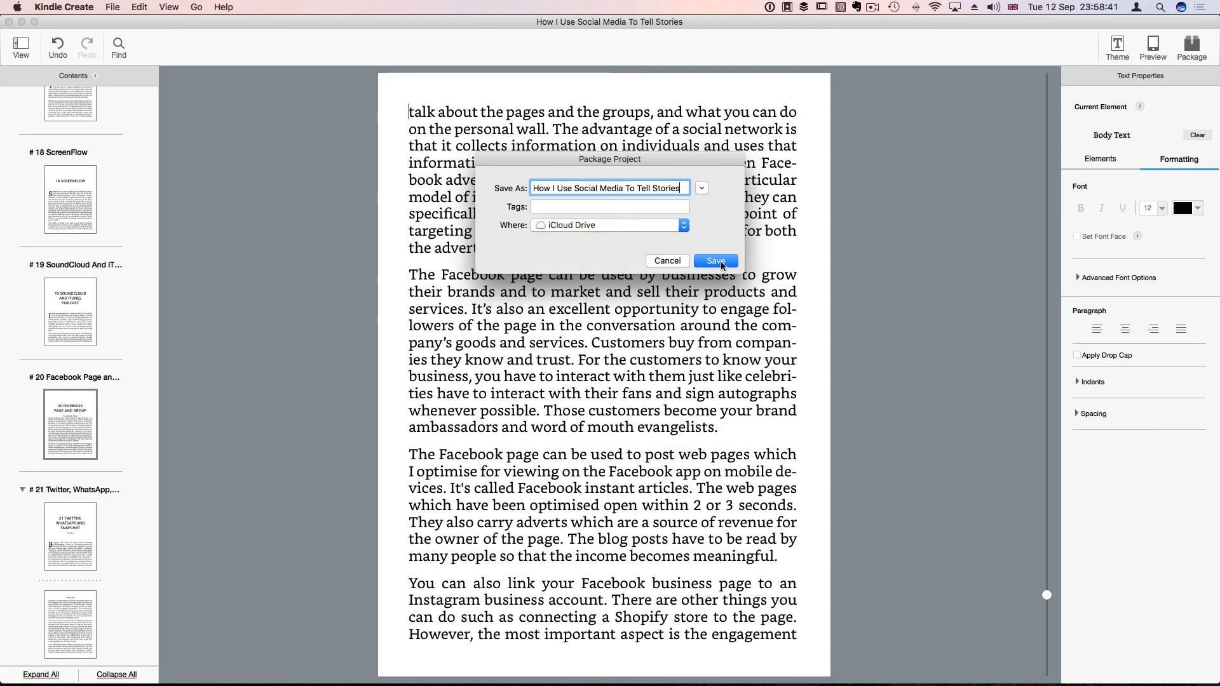
{"action": "left_click", "coordinate": [713, 261]}
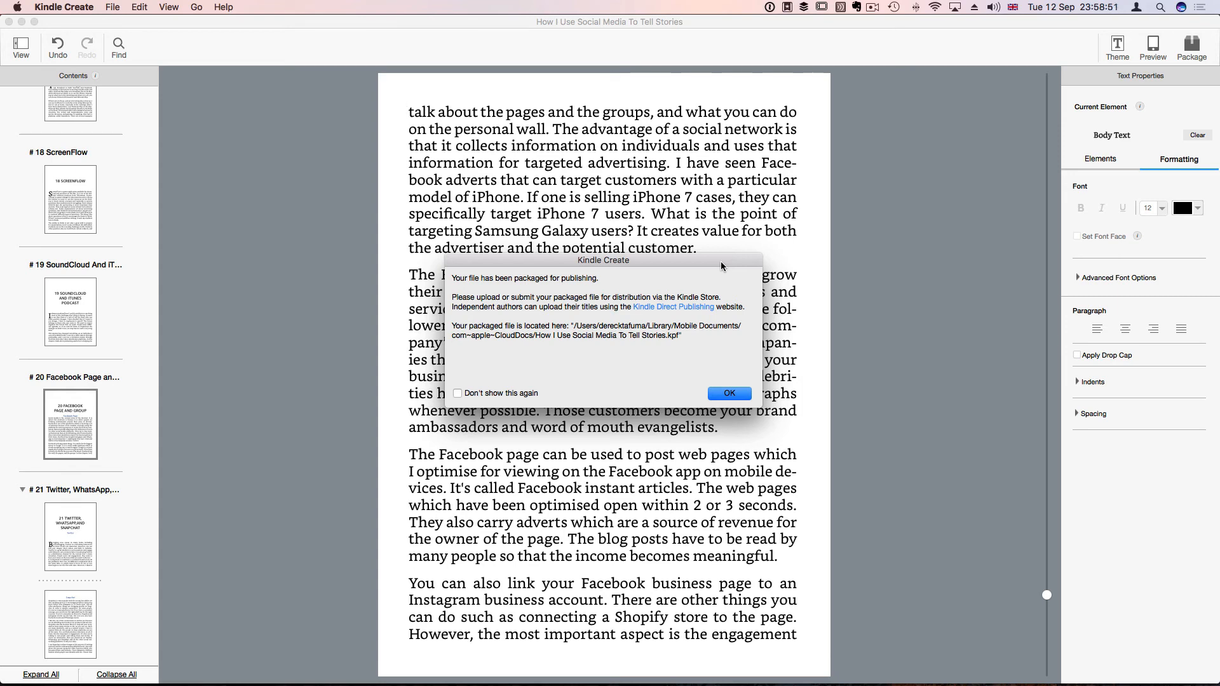
Dismiss the 'Your file has been packaged for publishing' confirmation with OK
{"action": "left_click", "coordinate": [728, 393]}
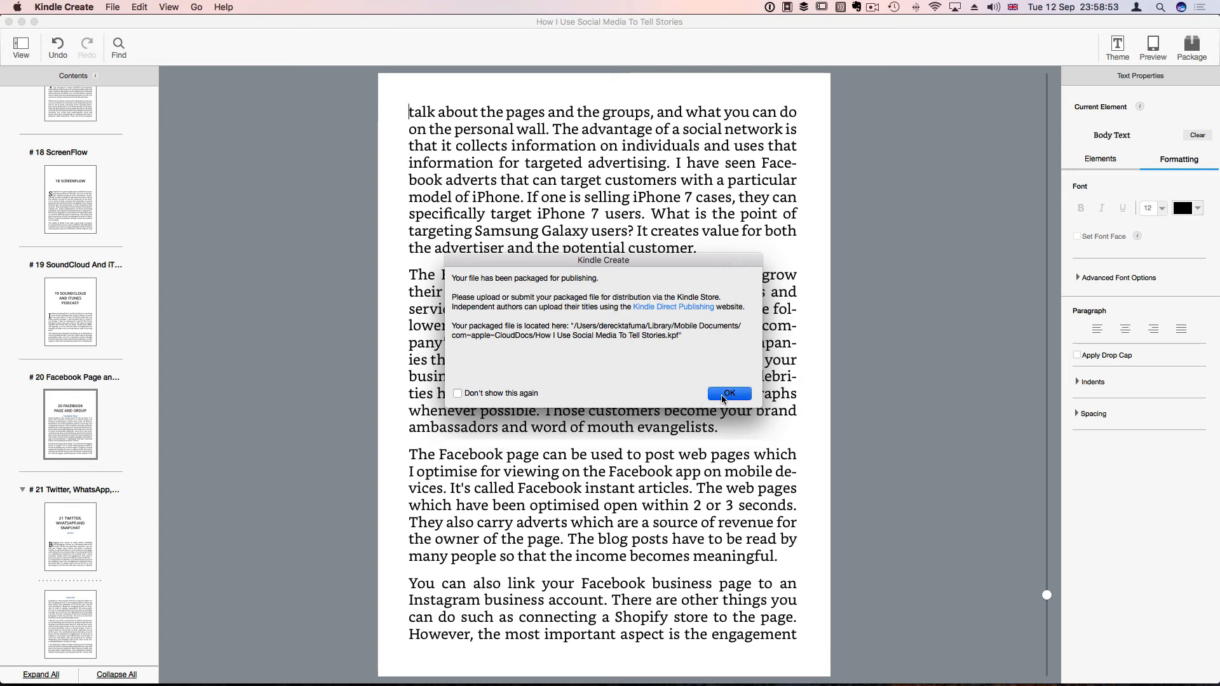
{"action": "left_click", "coordinate": [728, 394]}
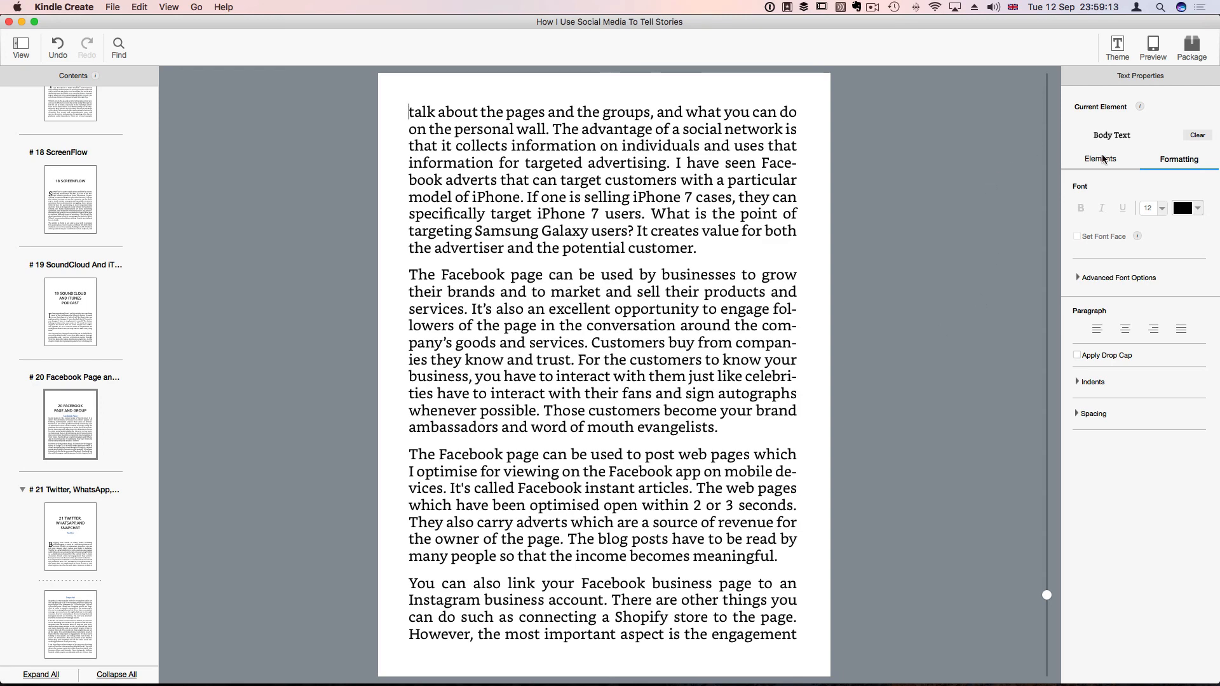
Show the Elements list with Book Start and End Pages and Book Body groups expanded
{"action": "left_click", "coordinate": [1101, 161]}
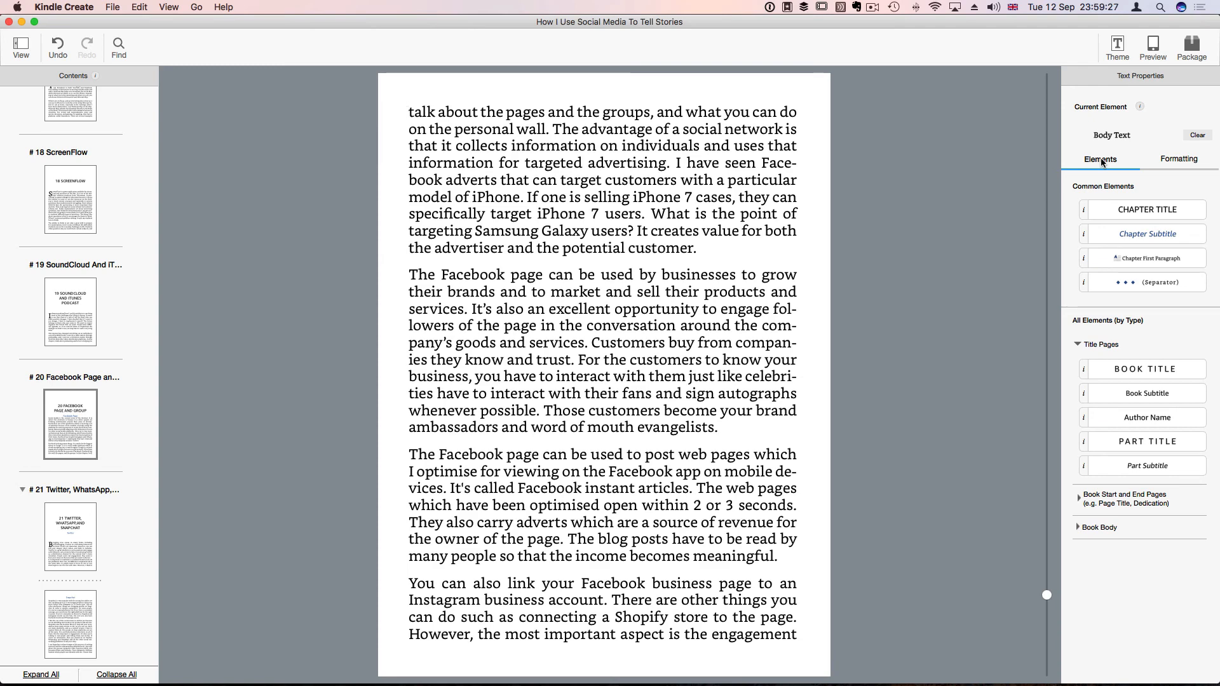
{"action": "left_click", "coordinate": [411, 112]}
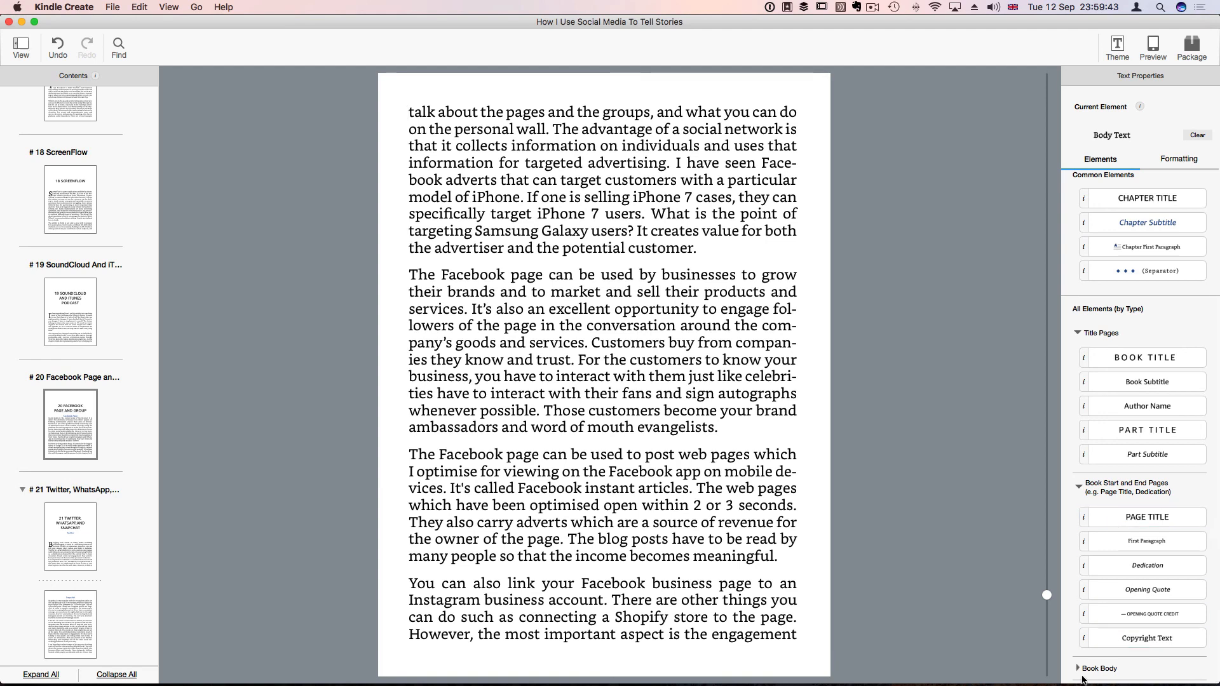
{"action": "scroll", "scroll_direction": "down", "scroll_amount": 3}
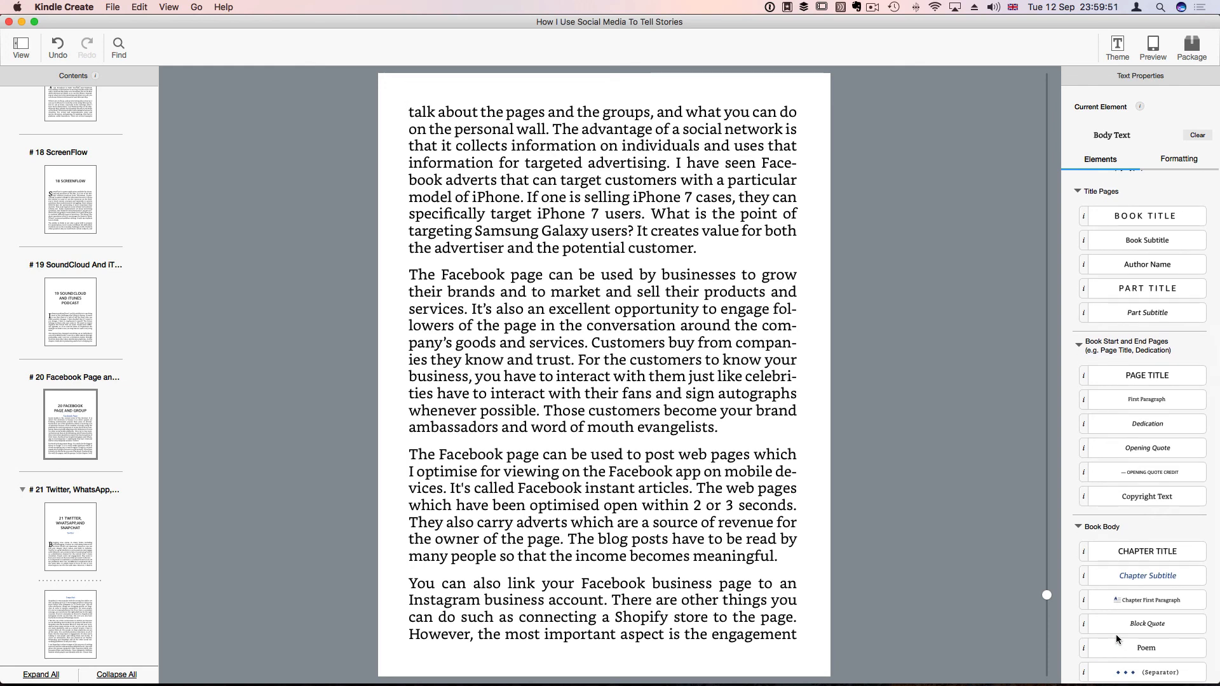
{"action": "left_click", "coordinate": [411, 112]}
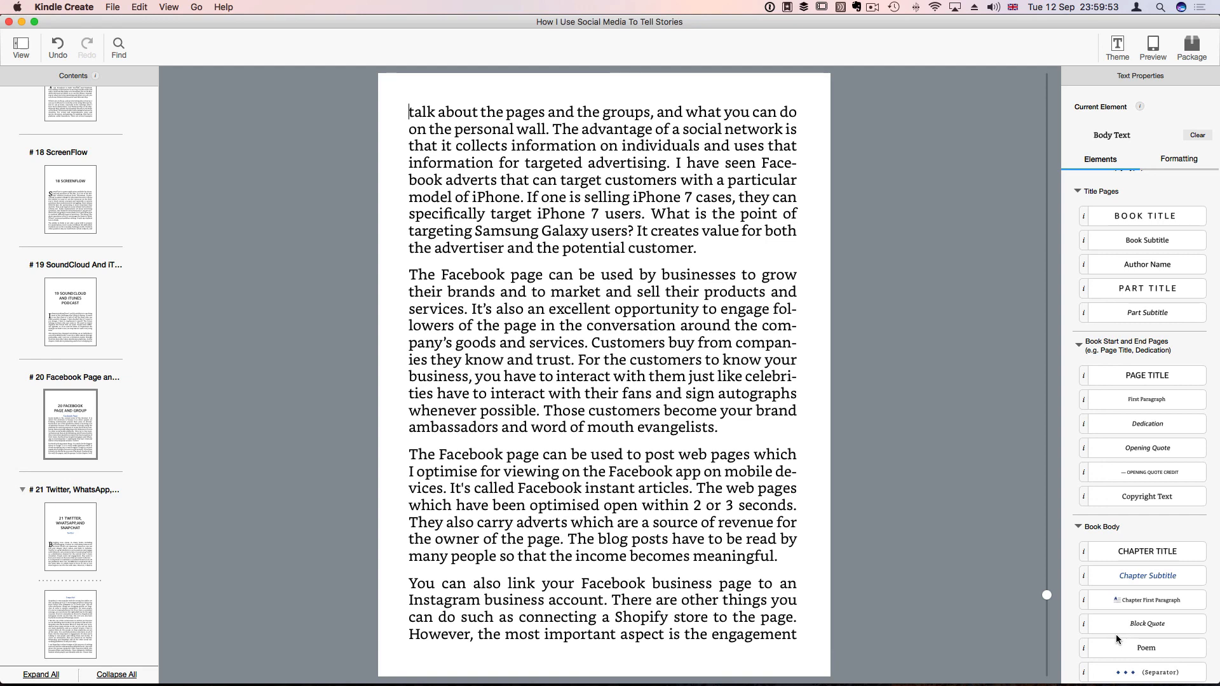
{"action": "scroll", "scroll_direction": "down", "scroll_amount": 3}
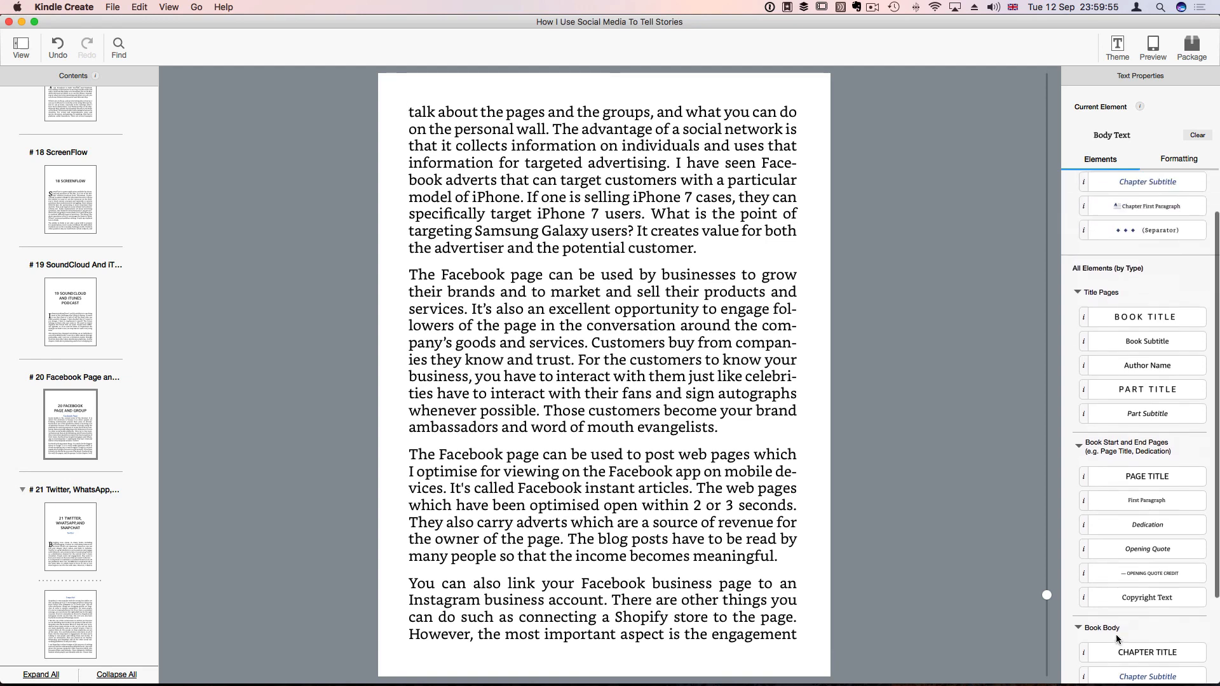